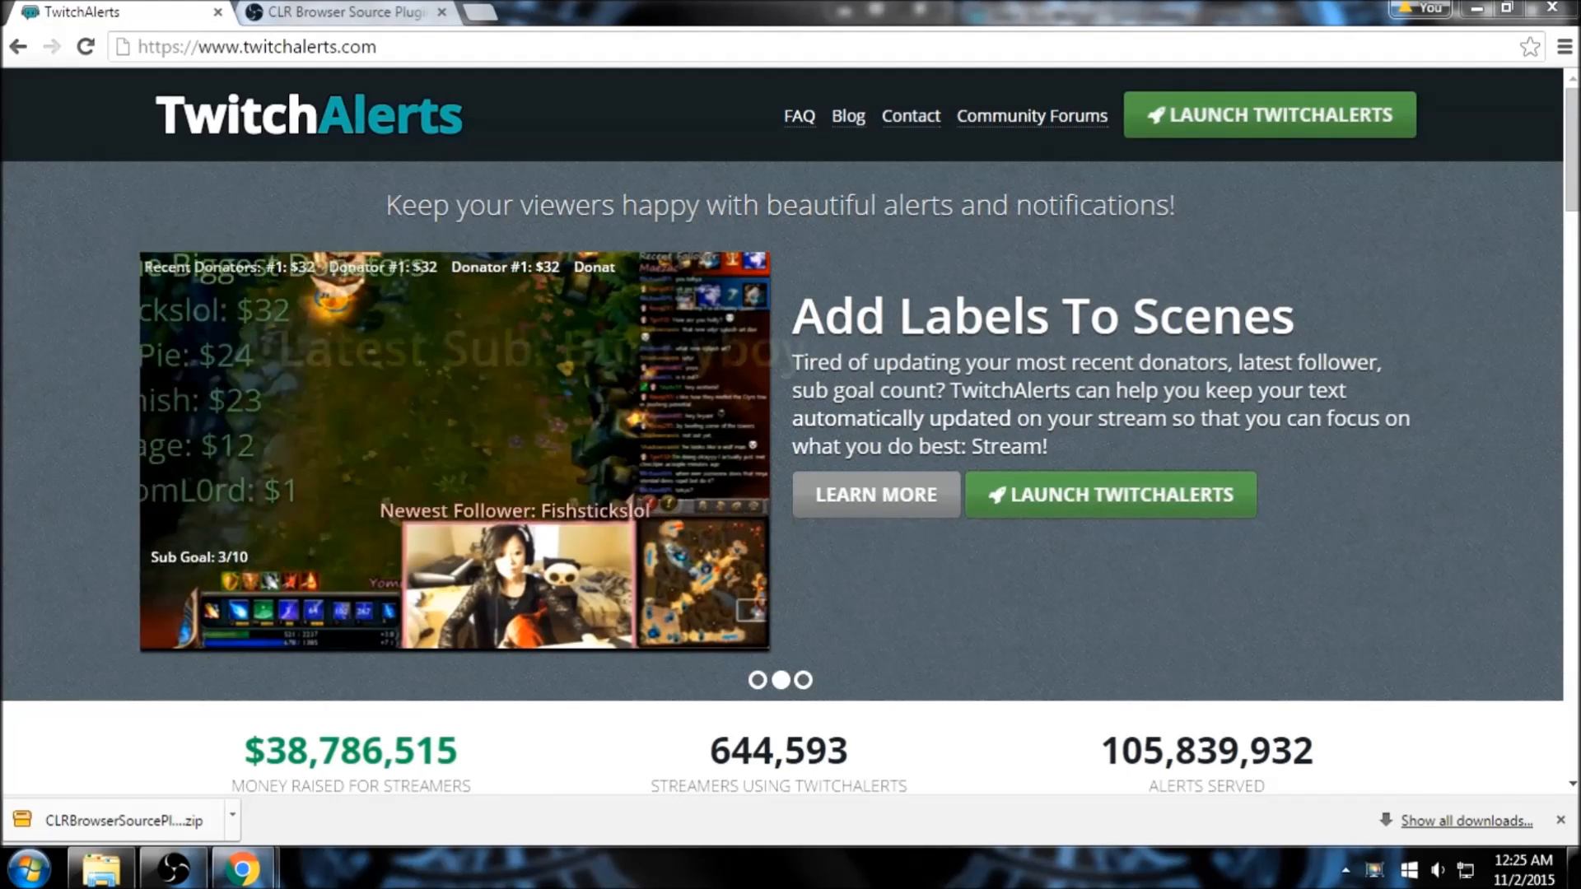
# Step: Bring up the CLR Browser Source Plugin page and a file explorer at Program Files (x86)
pyautogui.click(342, 12)
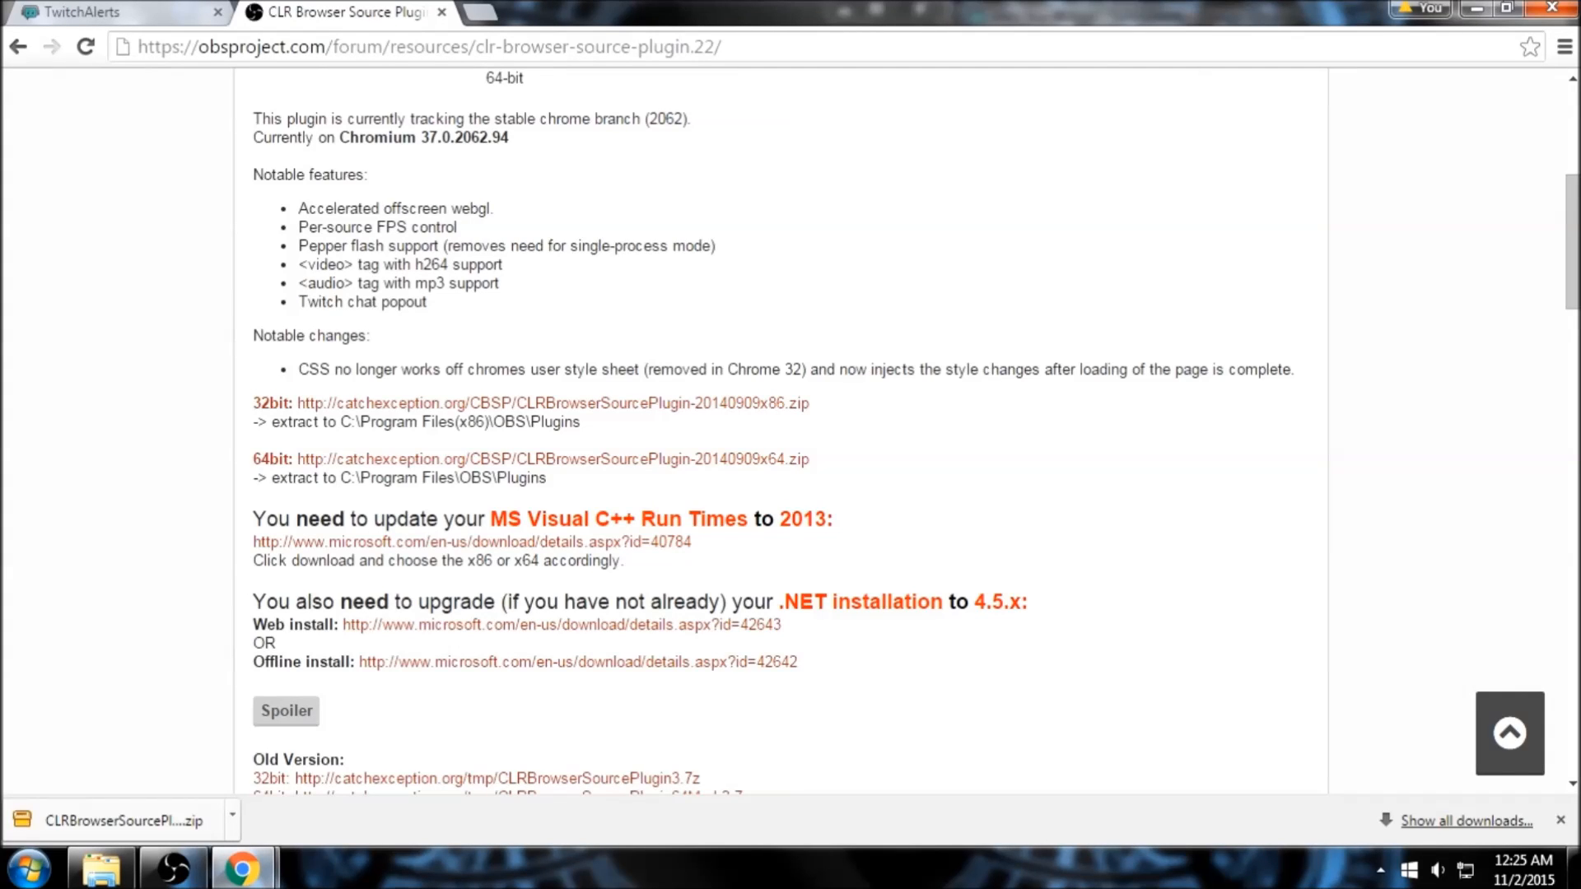
pyautogui.click(28, 868)
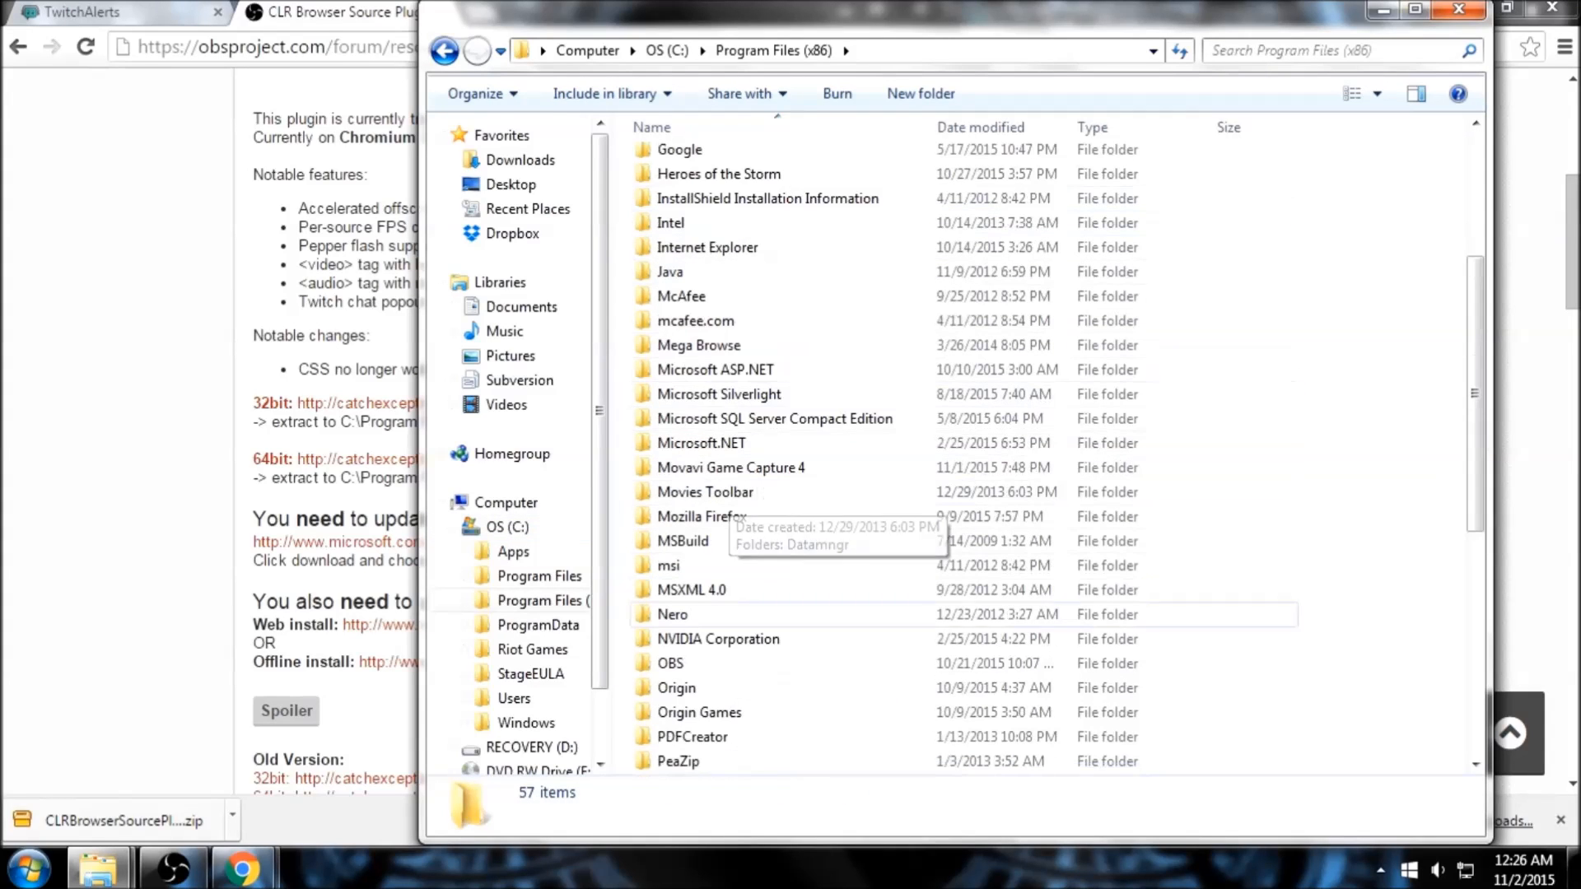
# Step: Verify OBS\plugins contains CLRBrowserSourcePlugin-20140909x86, then close the explorer window
pyautogui.doubleClick(670, 662)
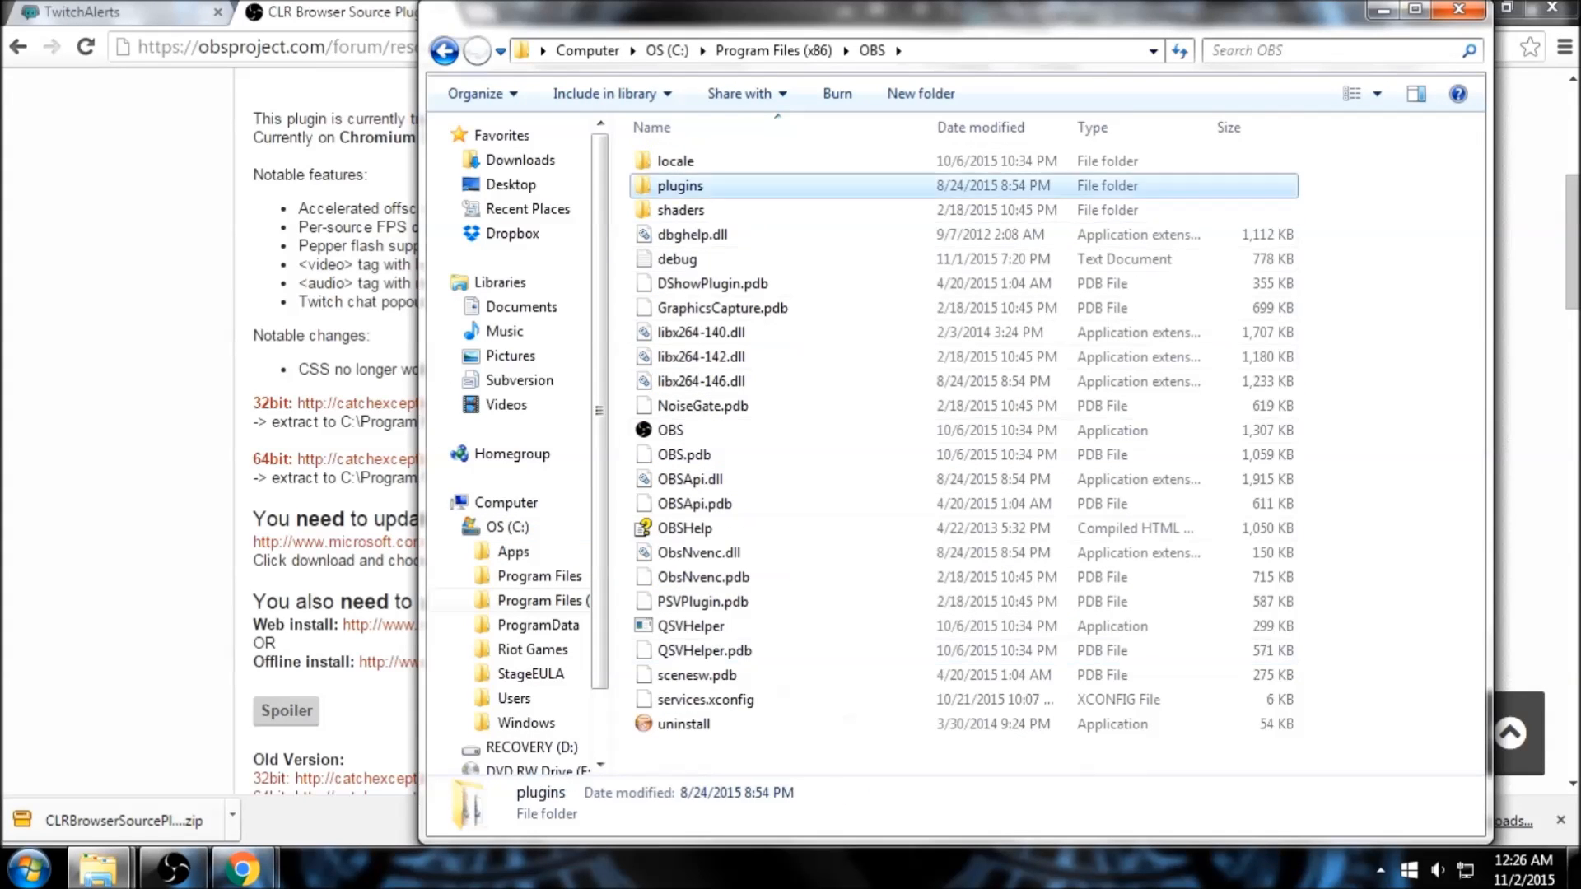
pyautogui.doubleClick(678, 186)
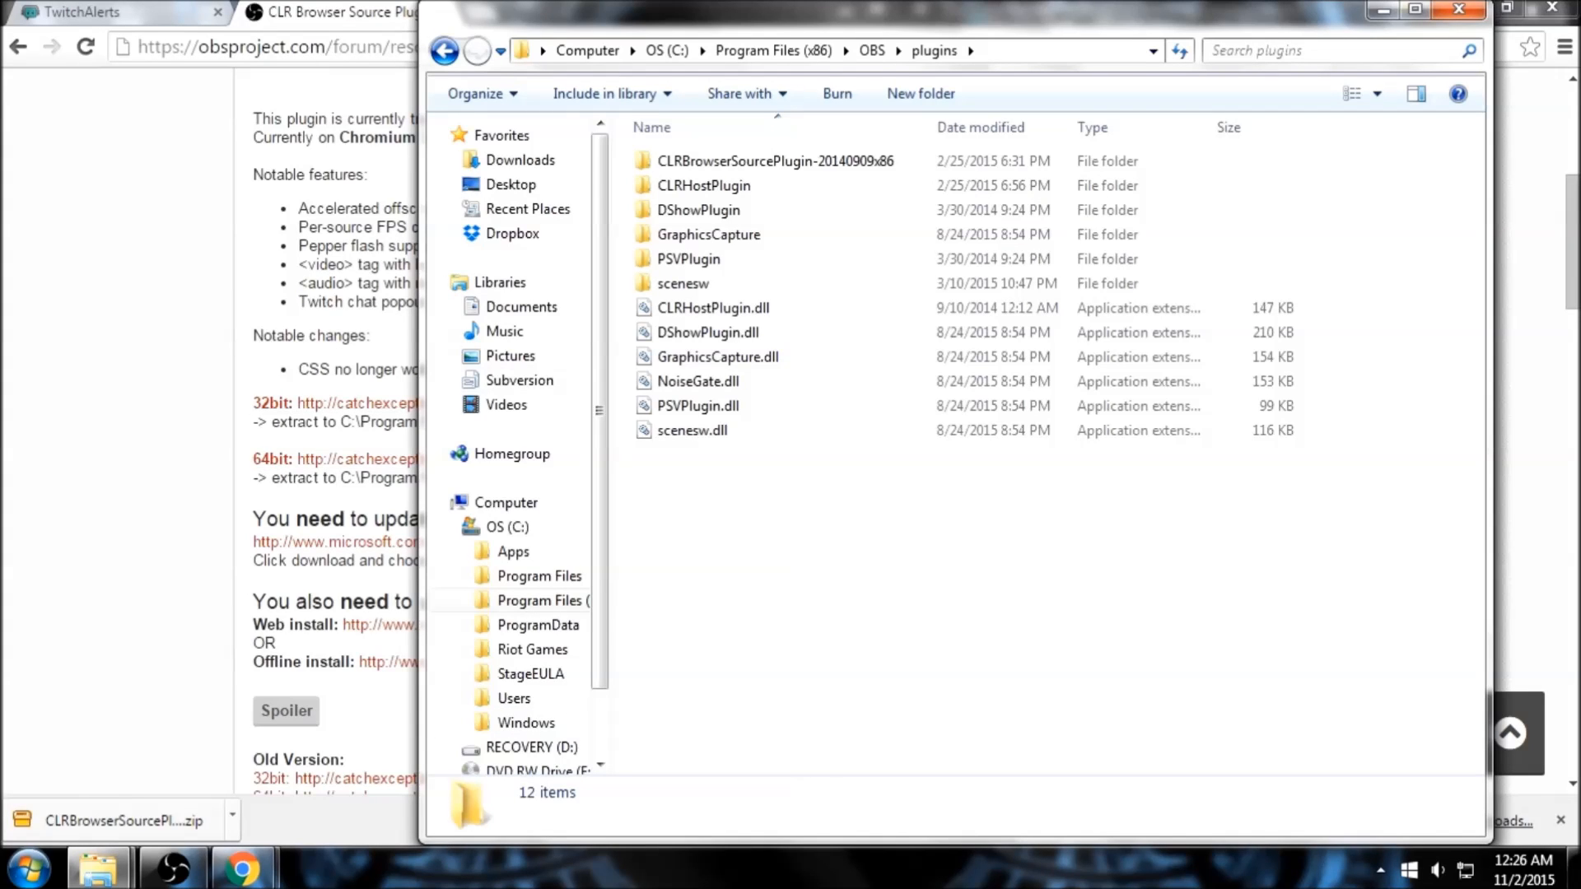
pyautogui.click(772, 51)
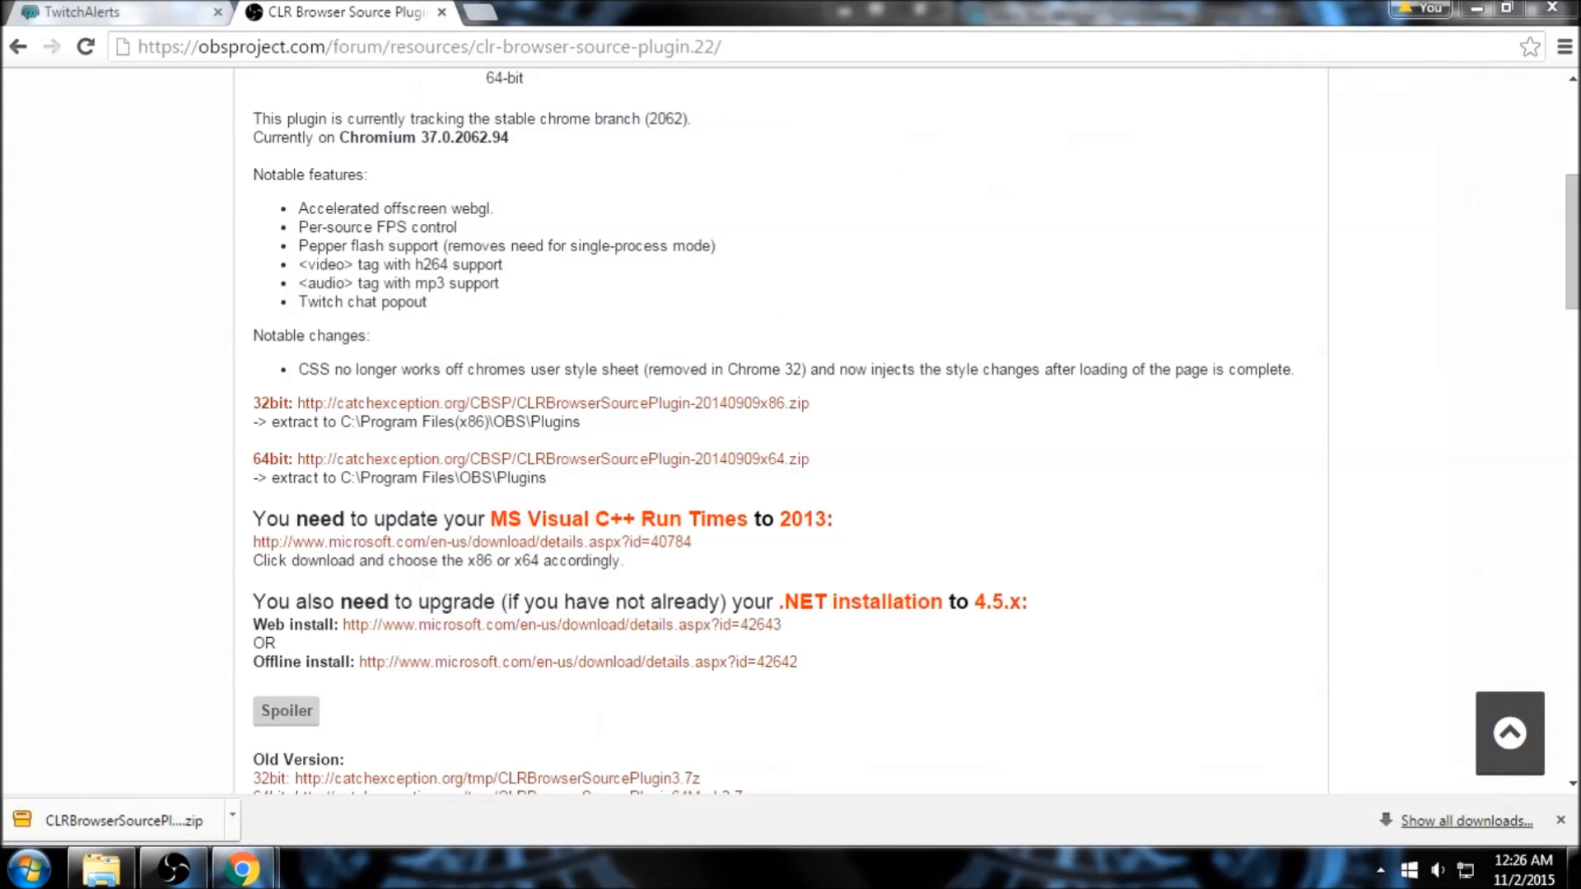
# Step: Review the Alert Box Follow Alerts settings: techn9ne.gif image, 33% volume, 8-second duration
pyautogui.click(110, 11)
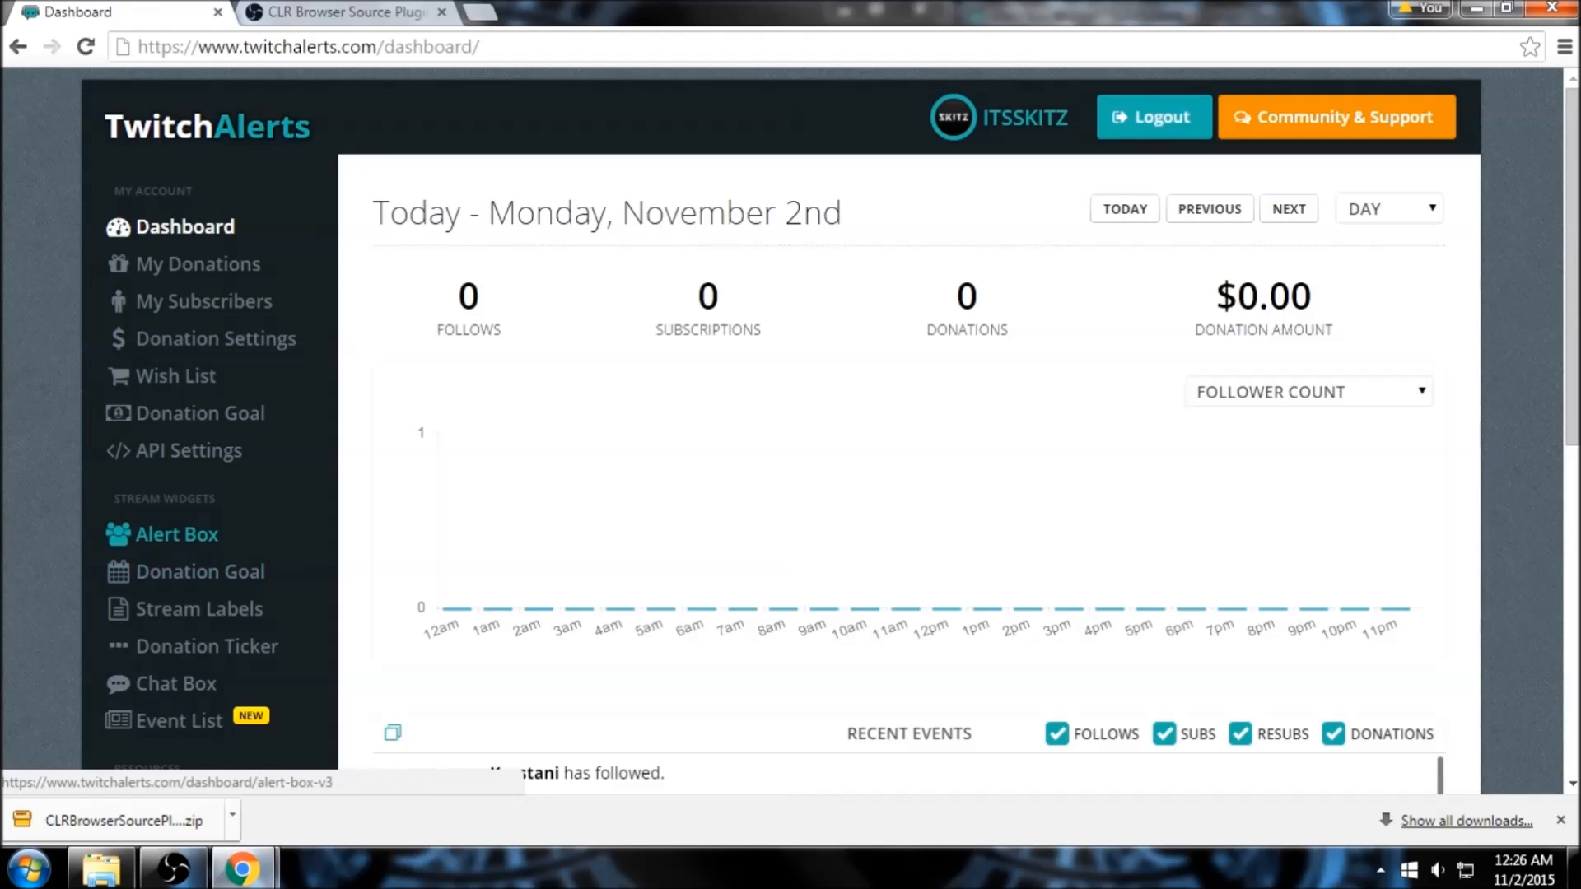
pyautogui.click(176, 534)
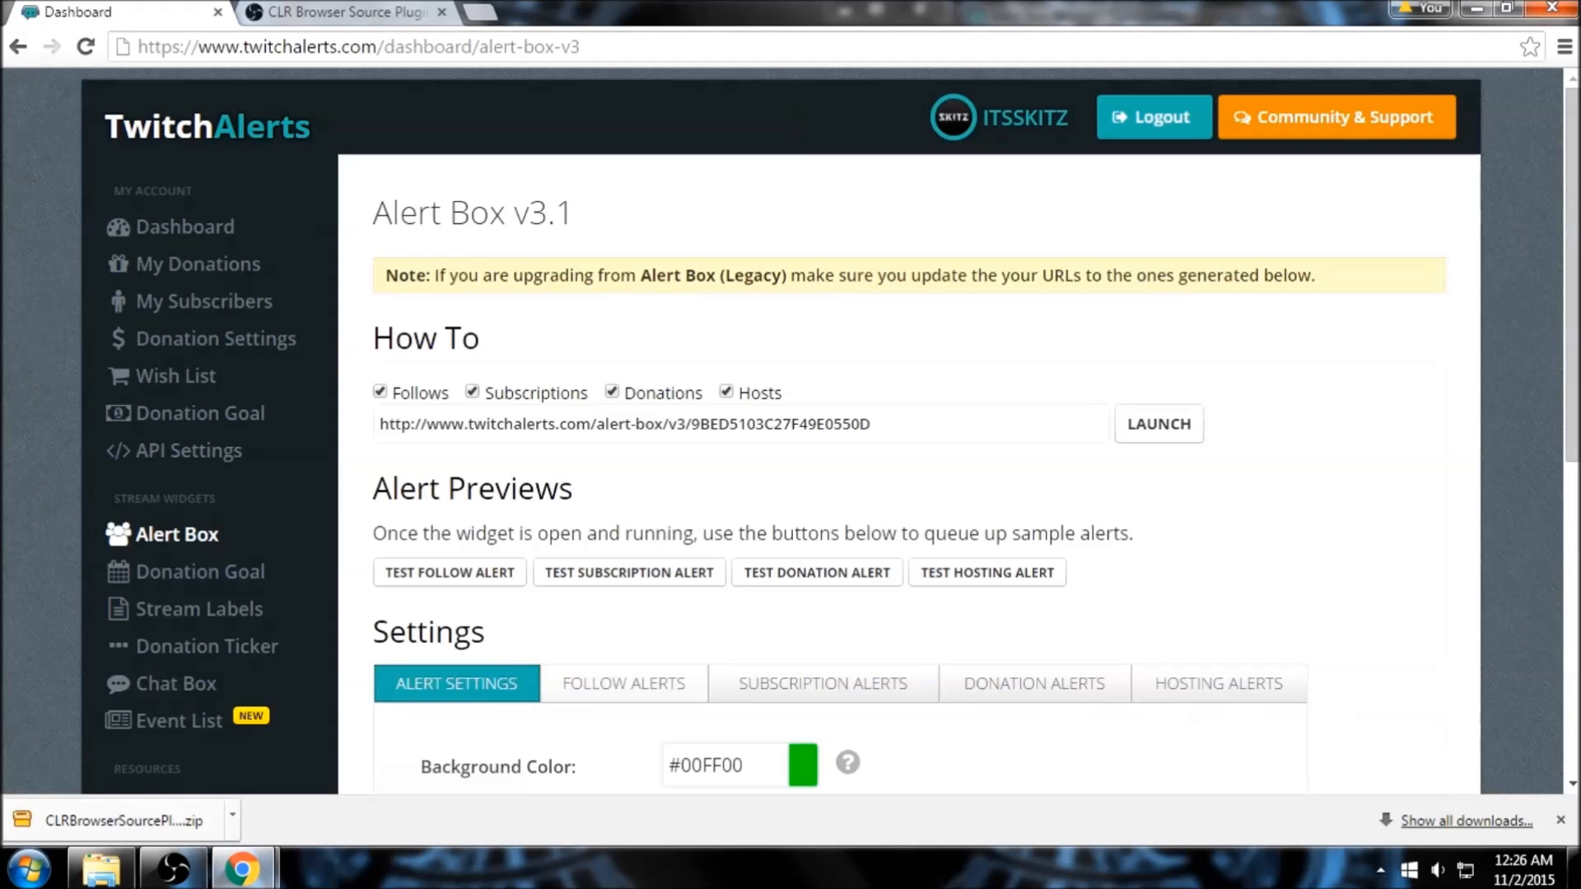
pyautogui.click(622, 681)
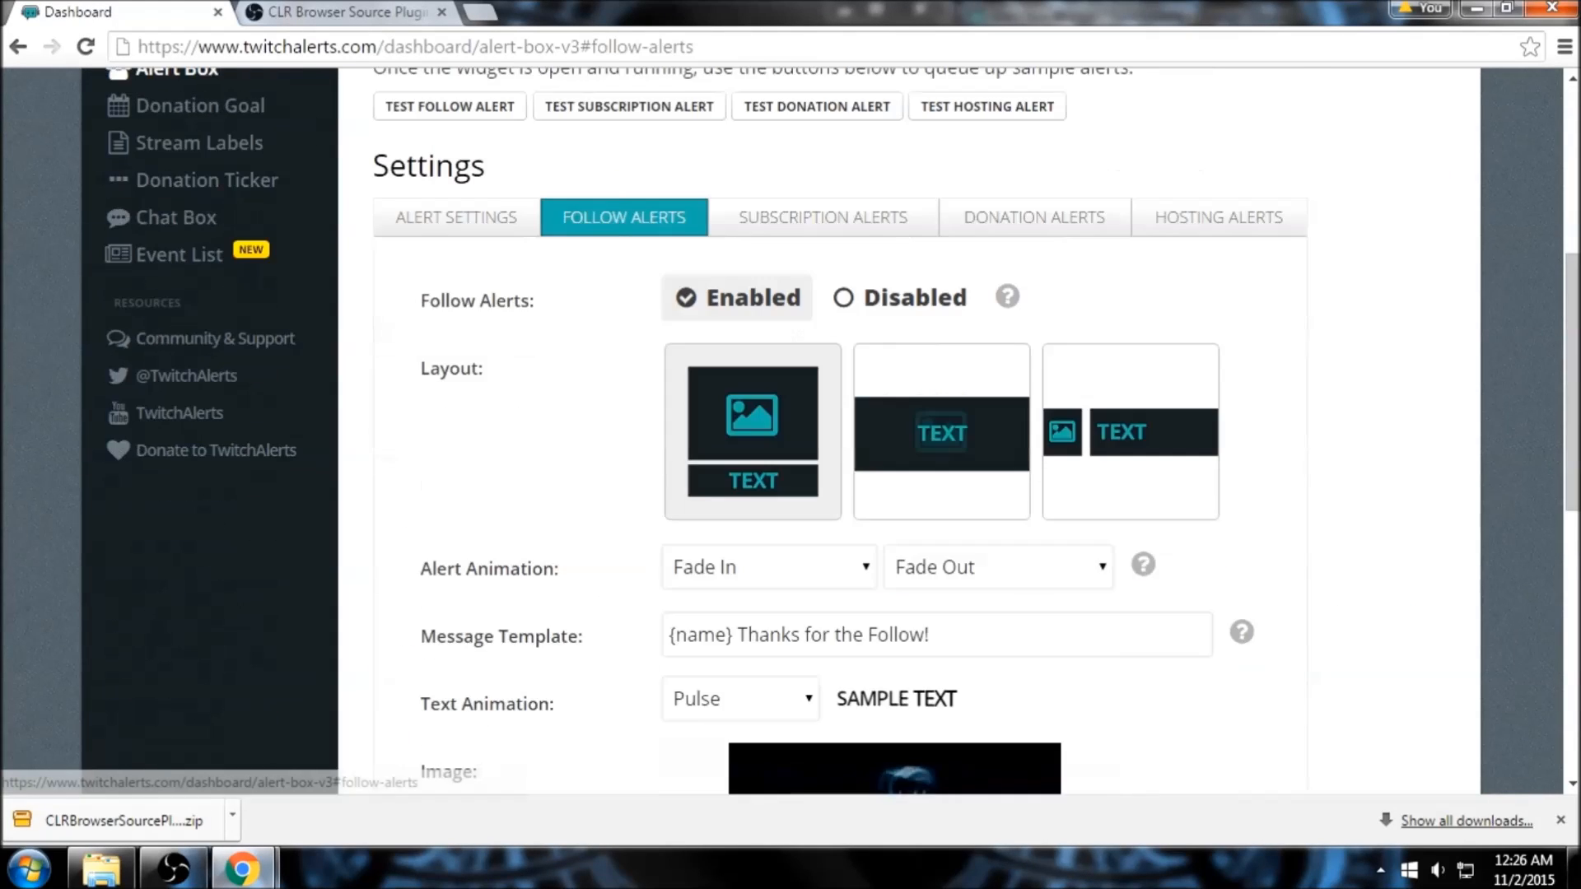
pyautogui.scroll(-3)
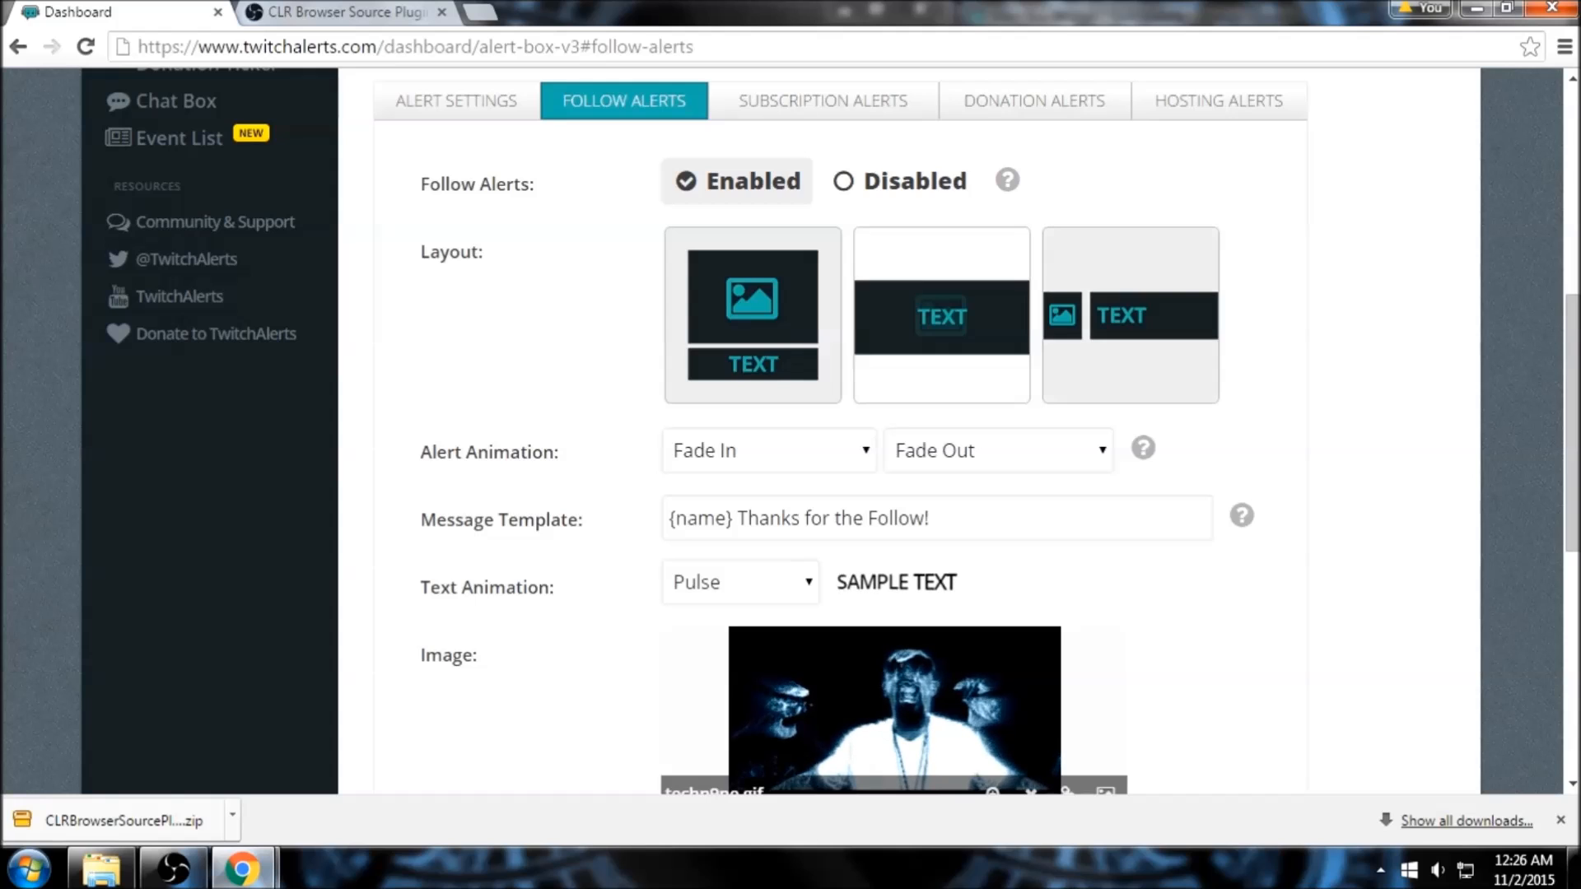
pyautogui.scroll(-3)
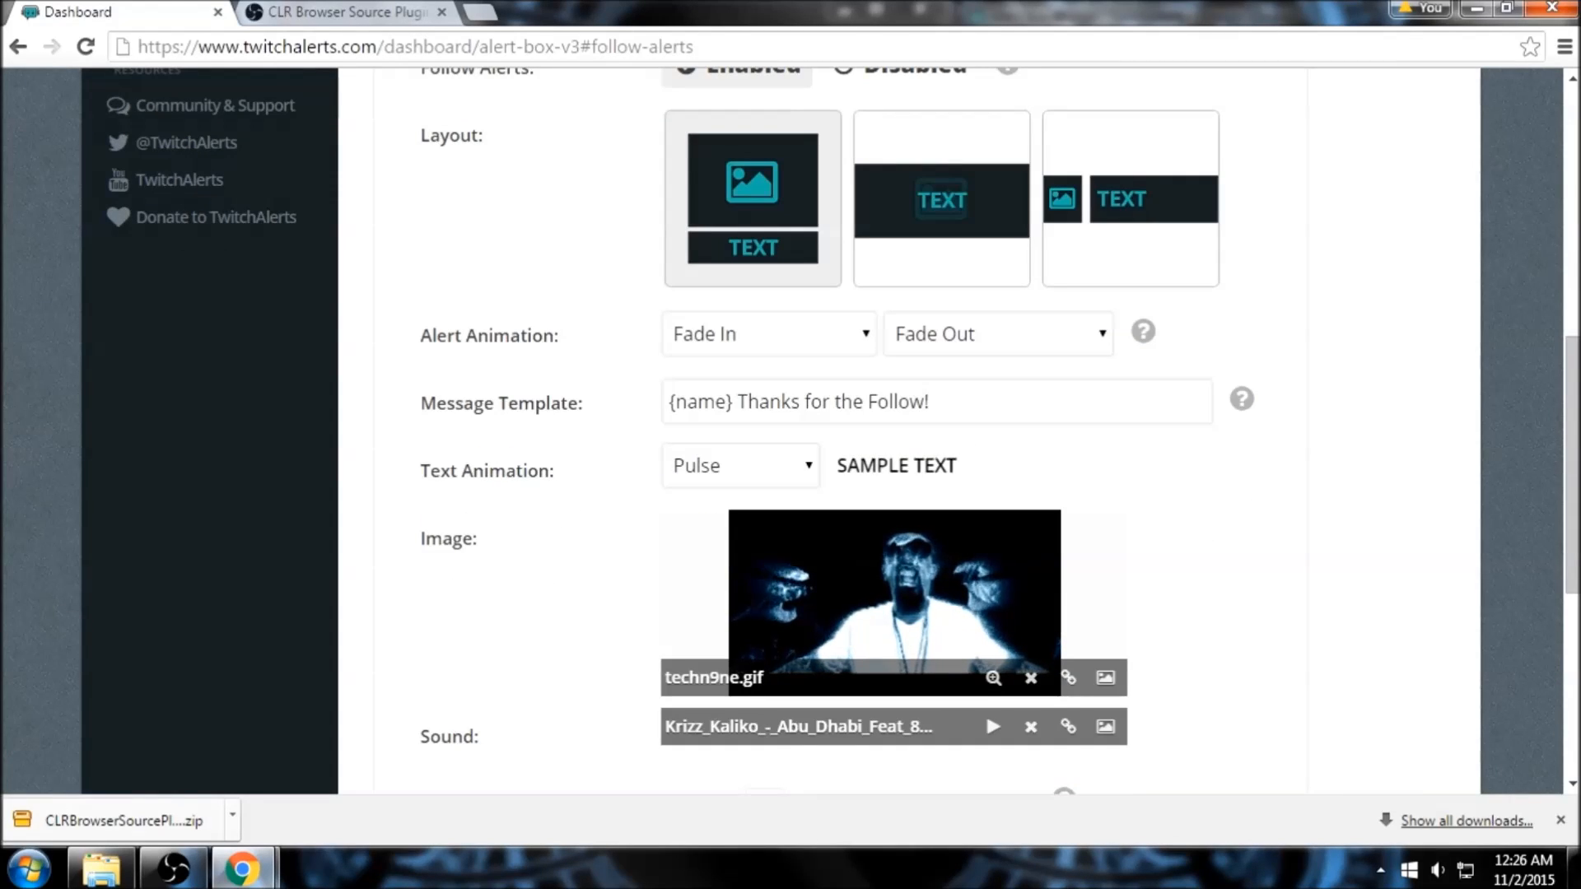
pyautogui.scroll(-3)
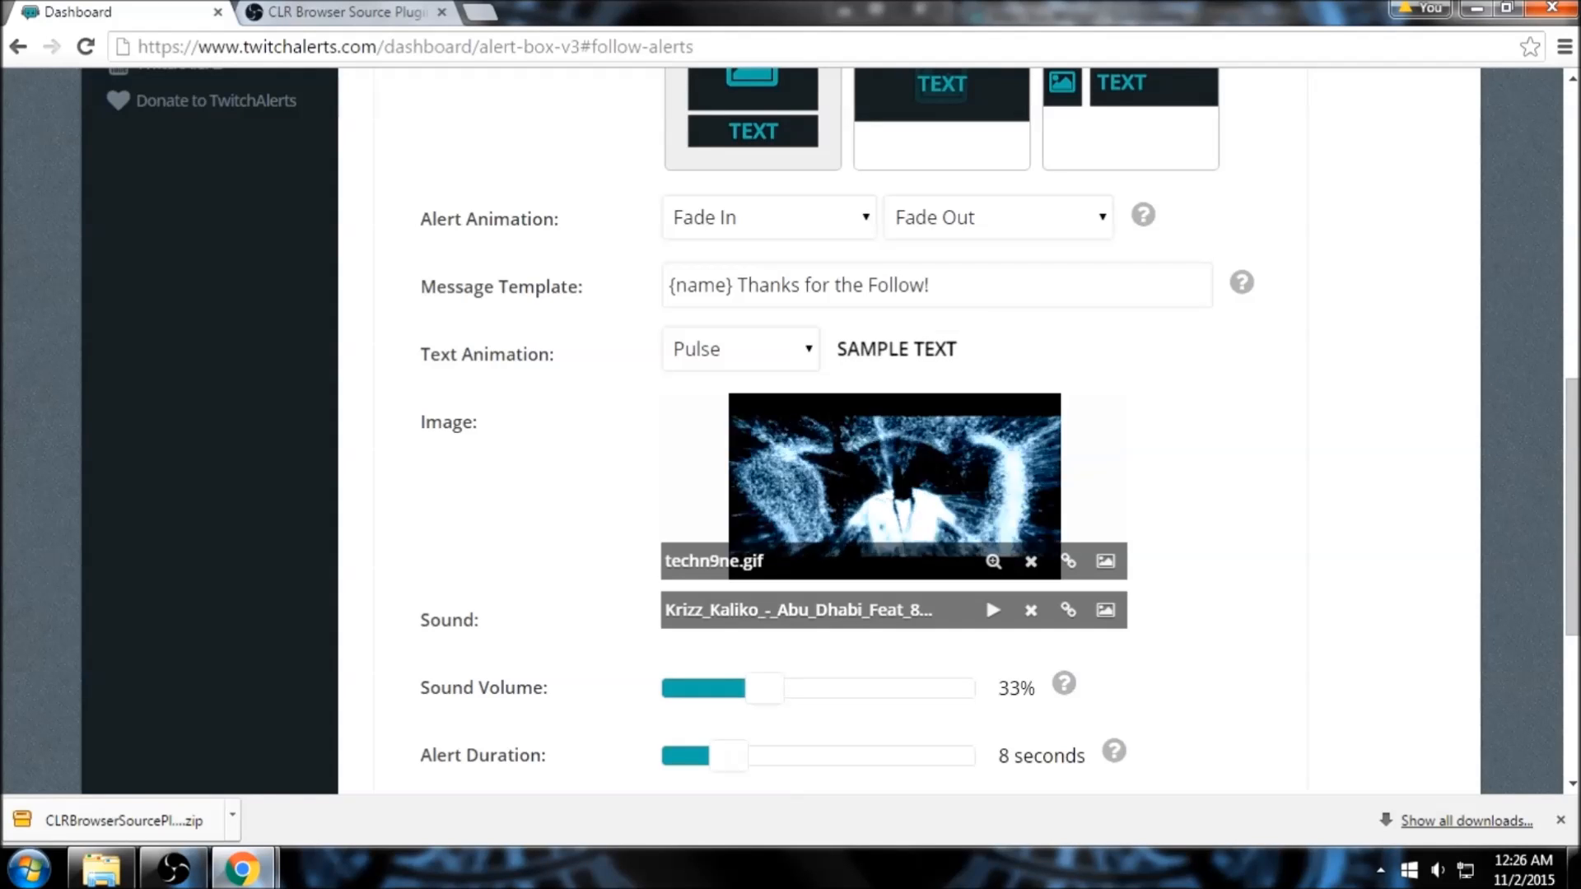
pyautogui.click(739, 349)
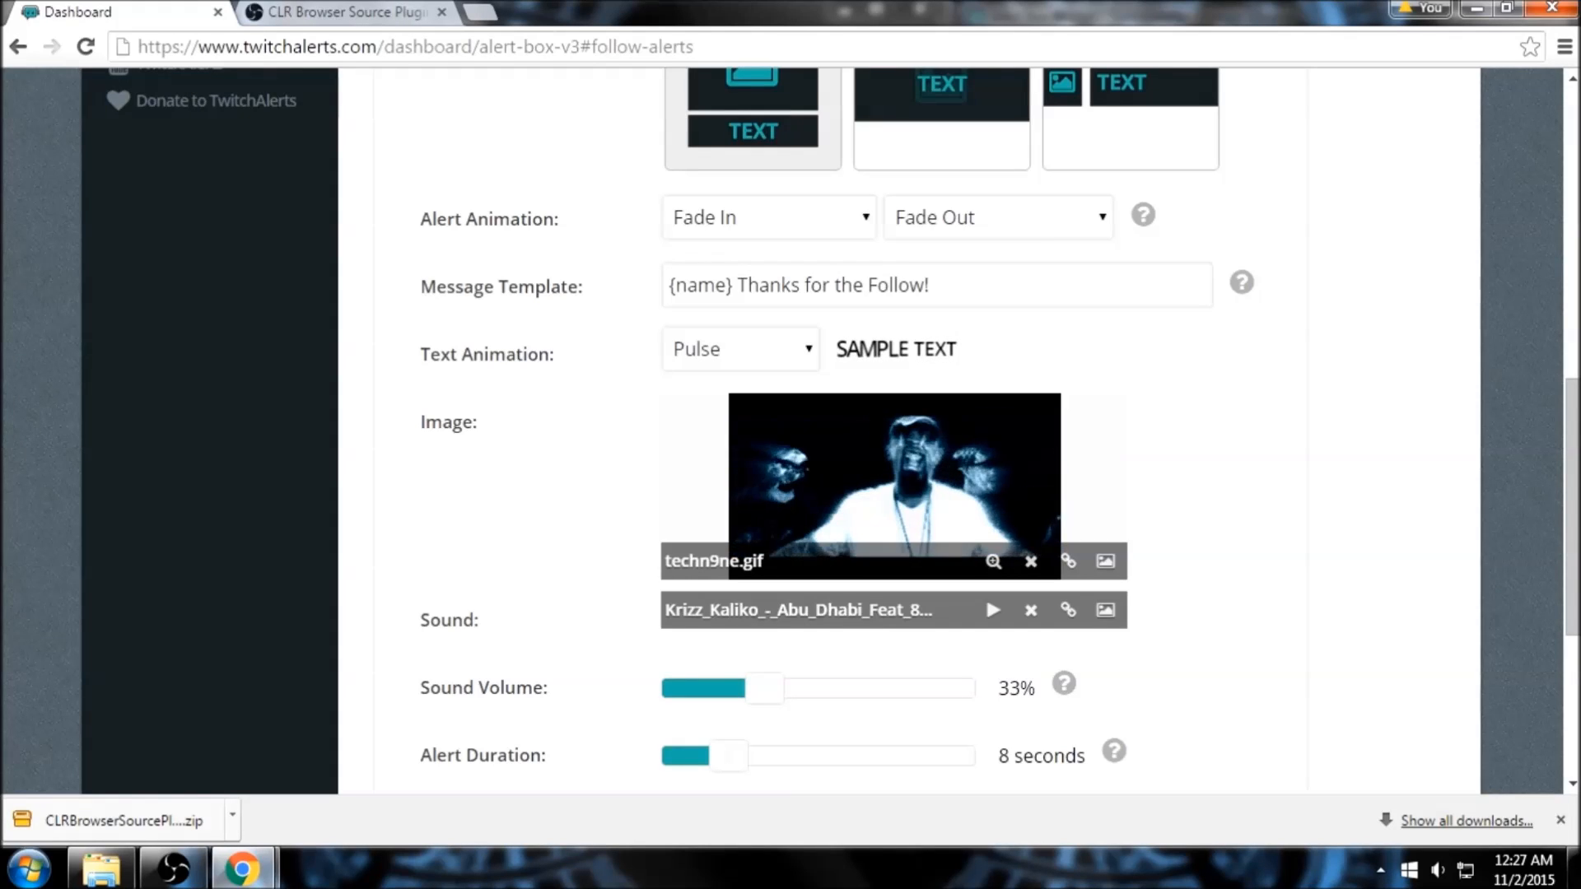
pyautogui.scroll(-3)
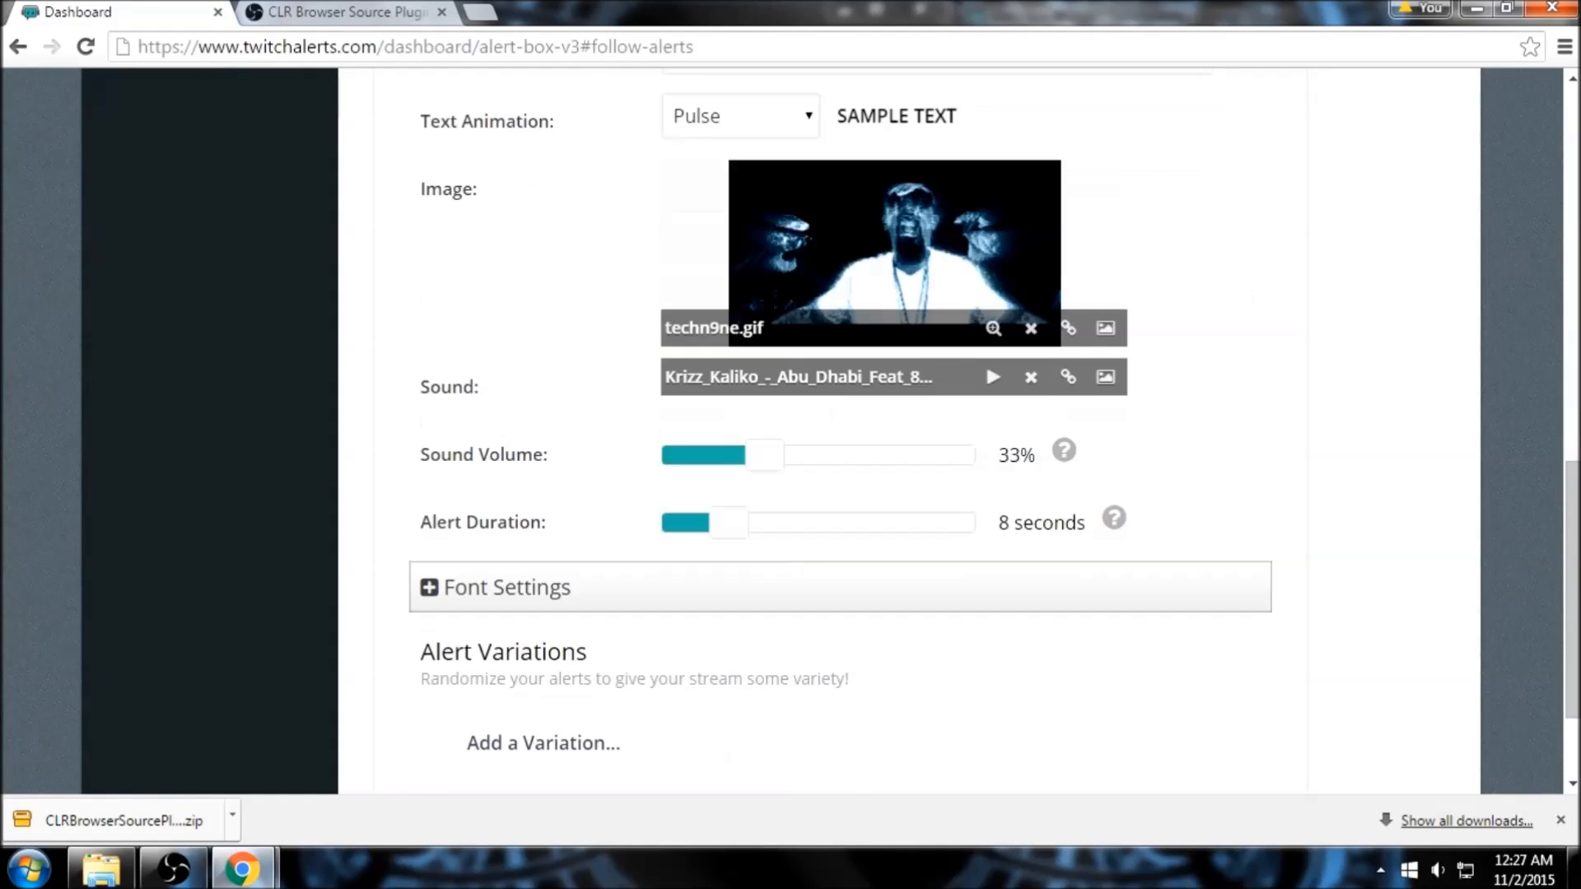
pyautogui.scroll(-3)
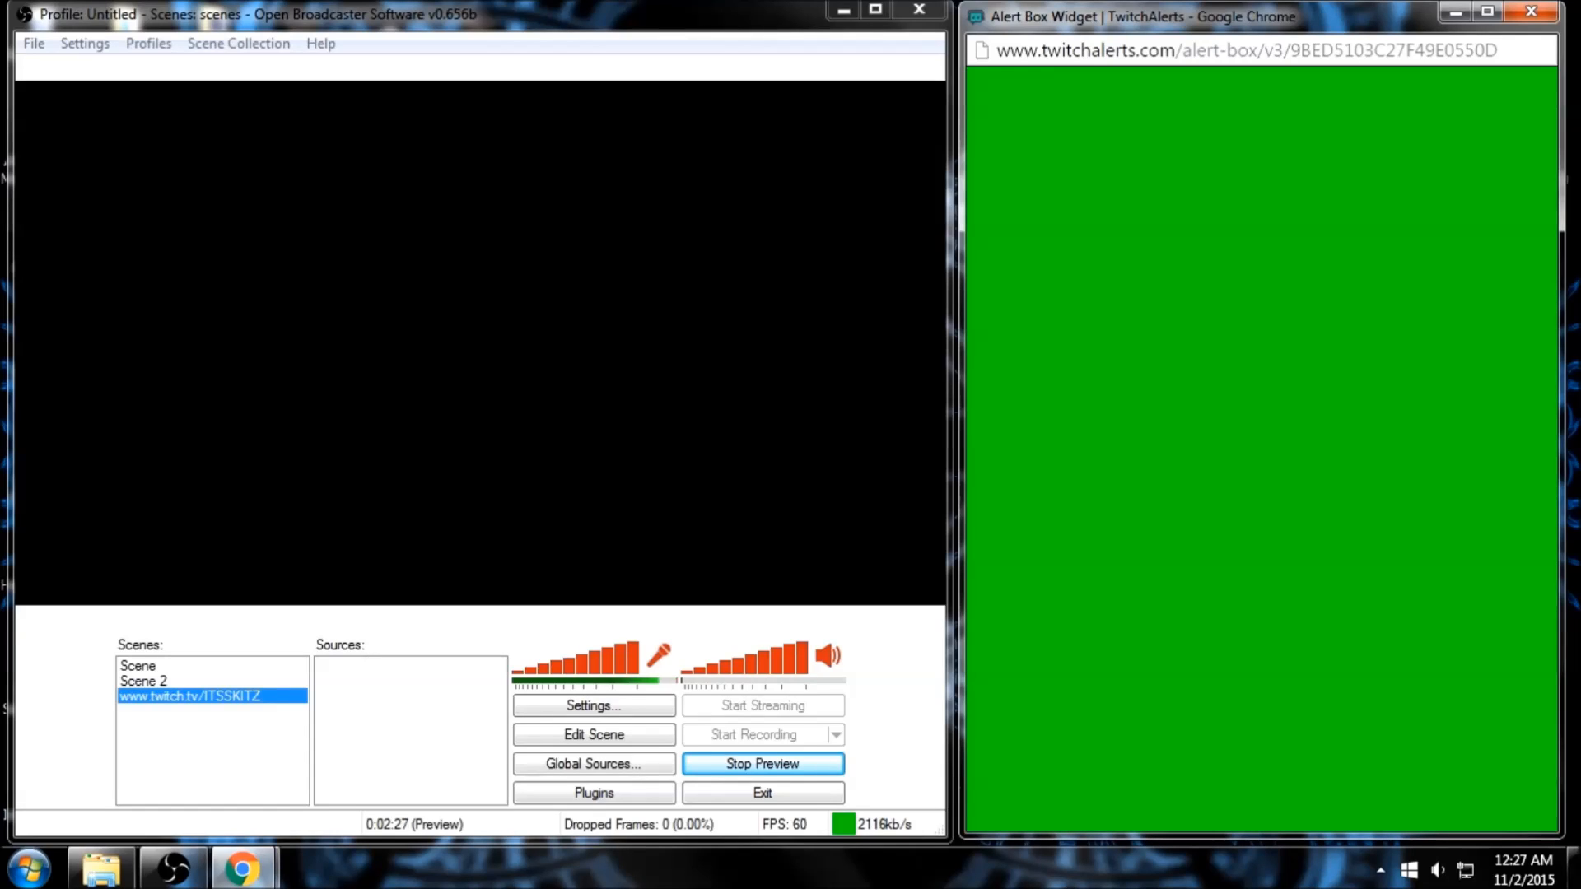
pyautogui.rightClick(410, 726)
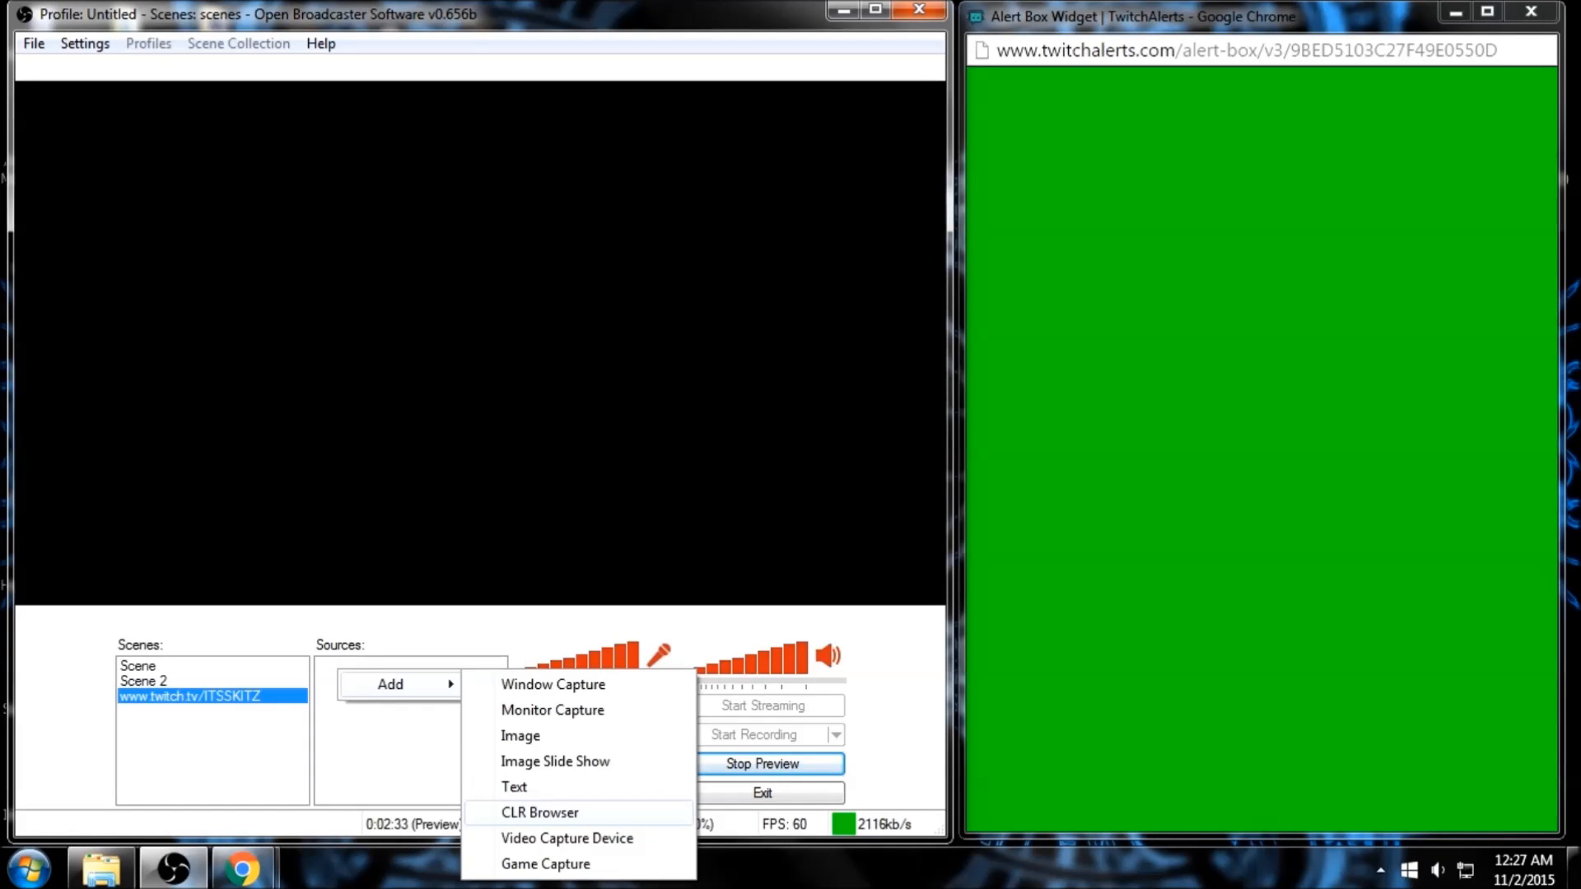
pyautogui.click(540, 812)
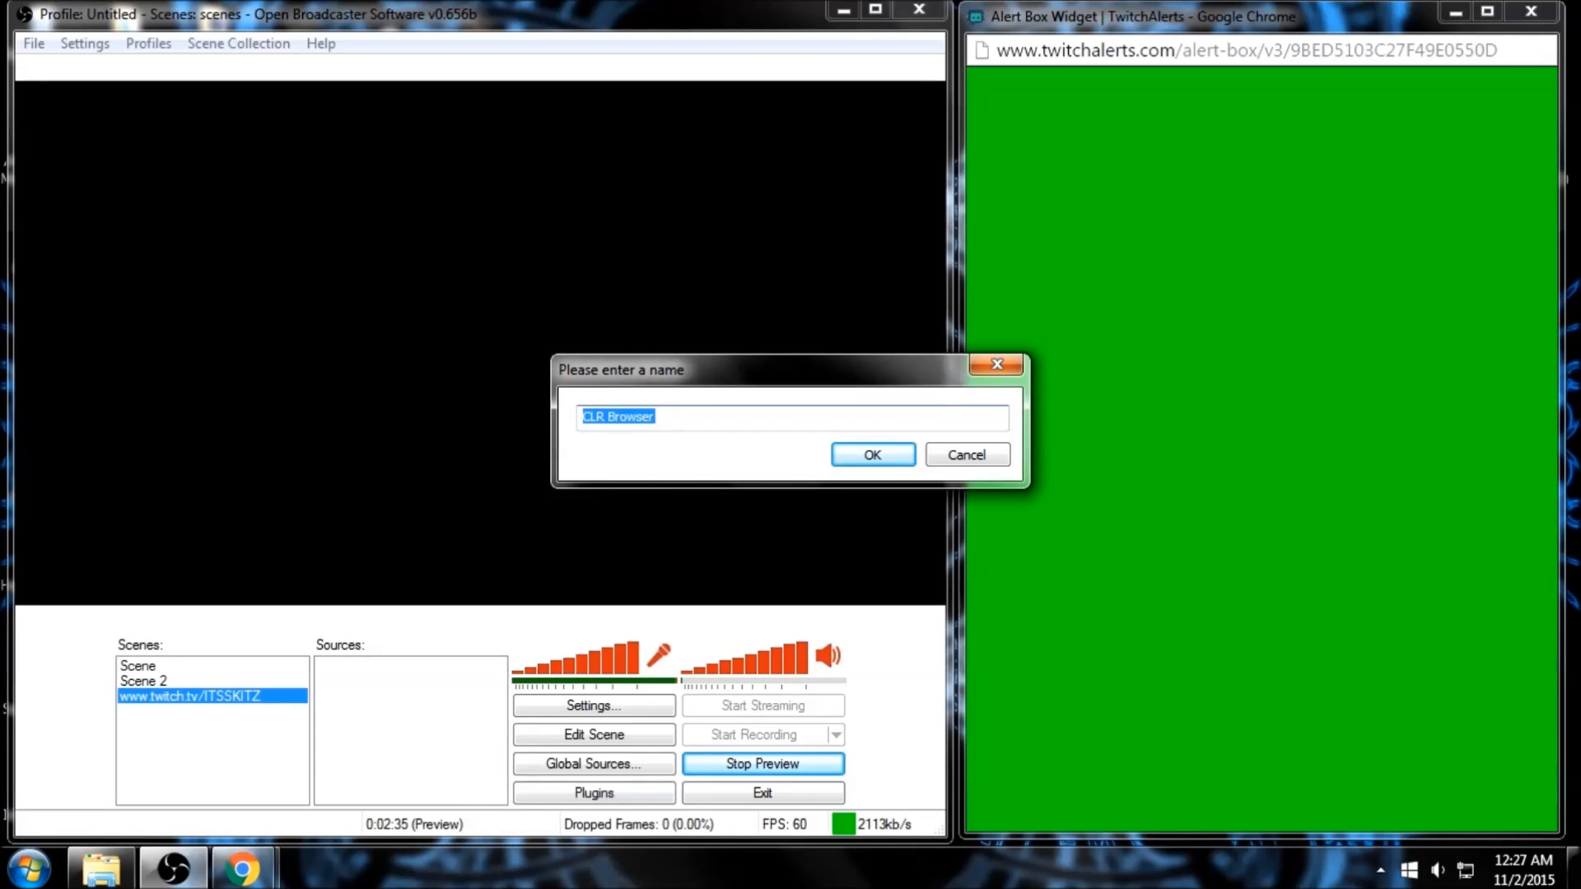
pyautogui.write('Followerale')
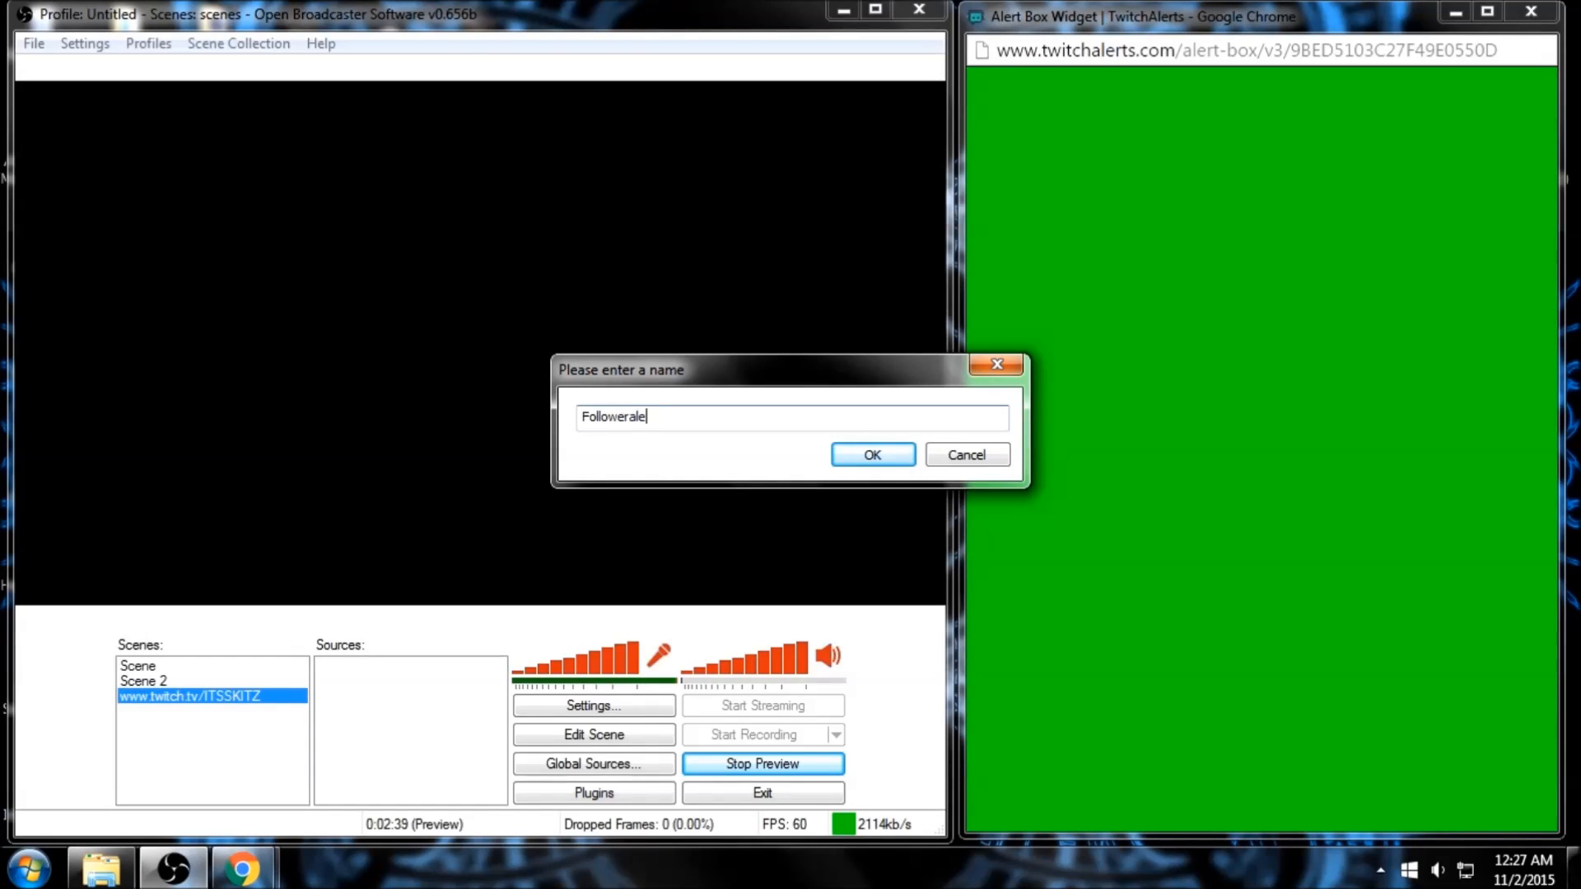
pyautogui.write('rt')
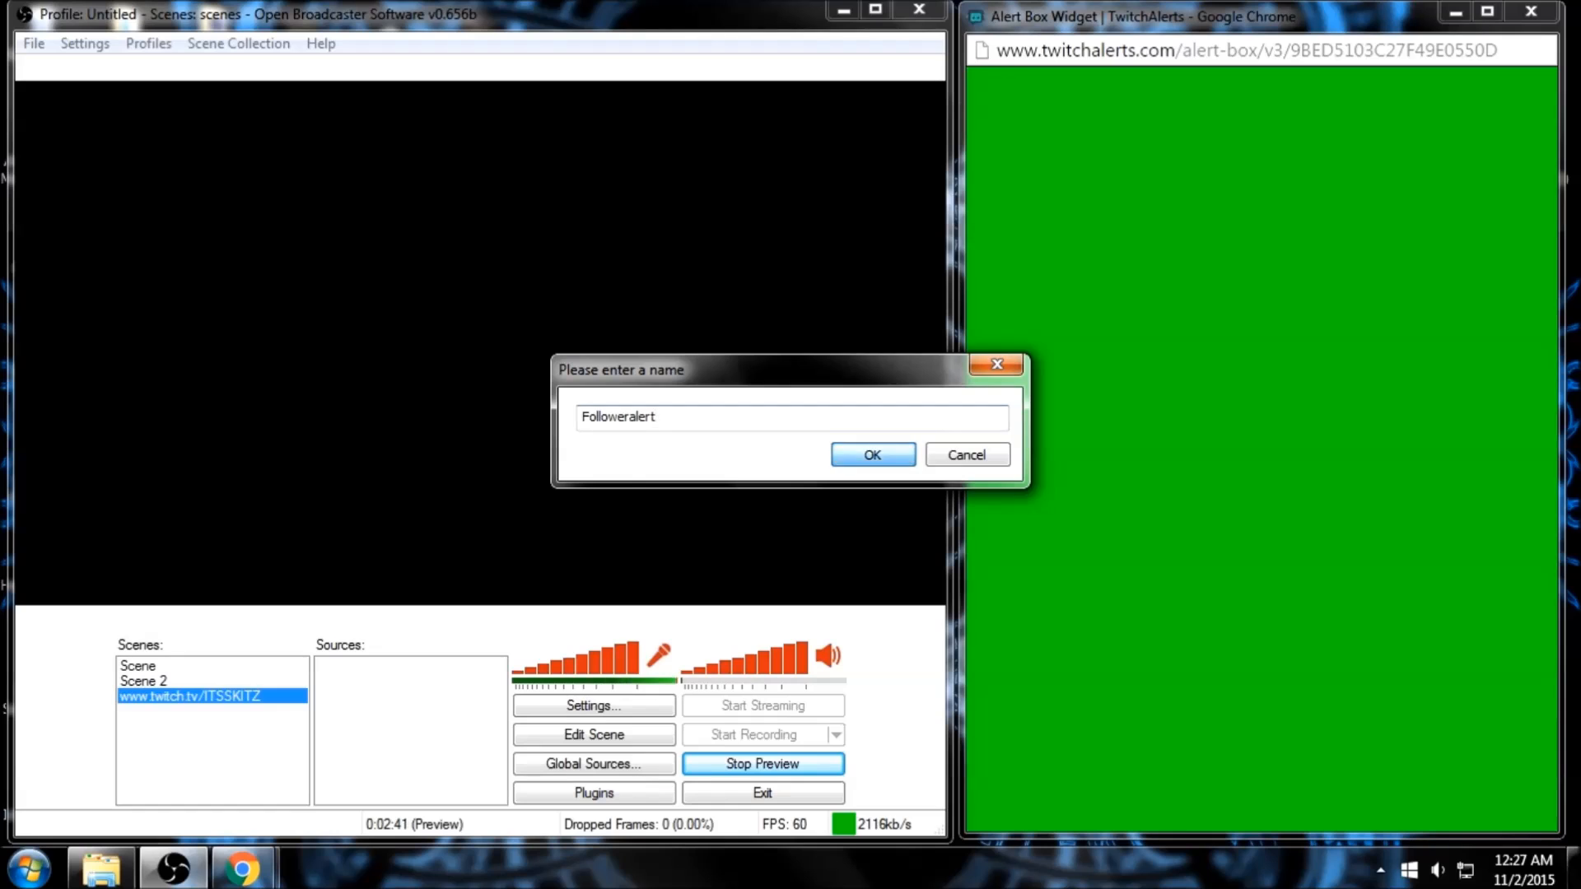
pyautogui.click(869, 455)
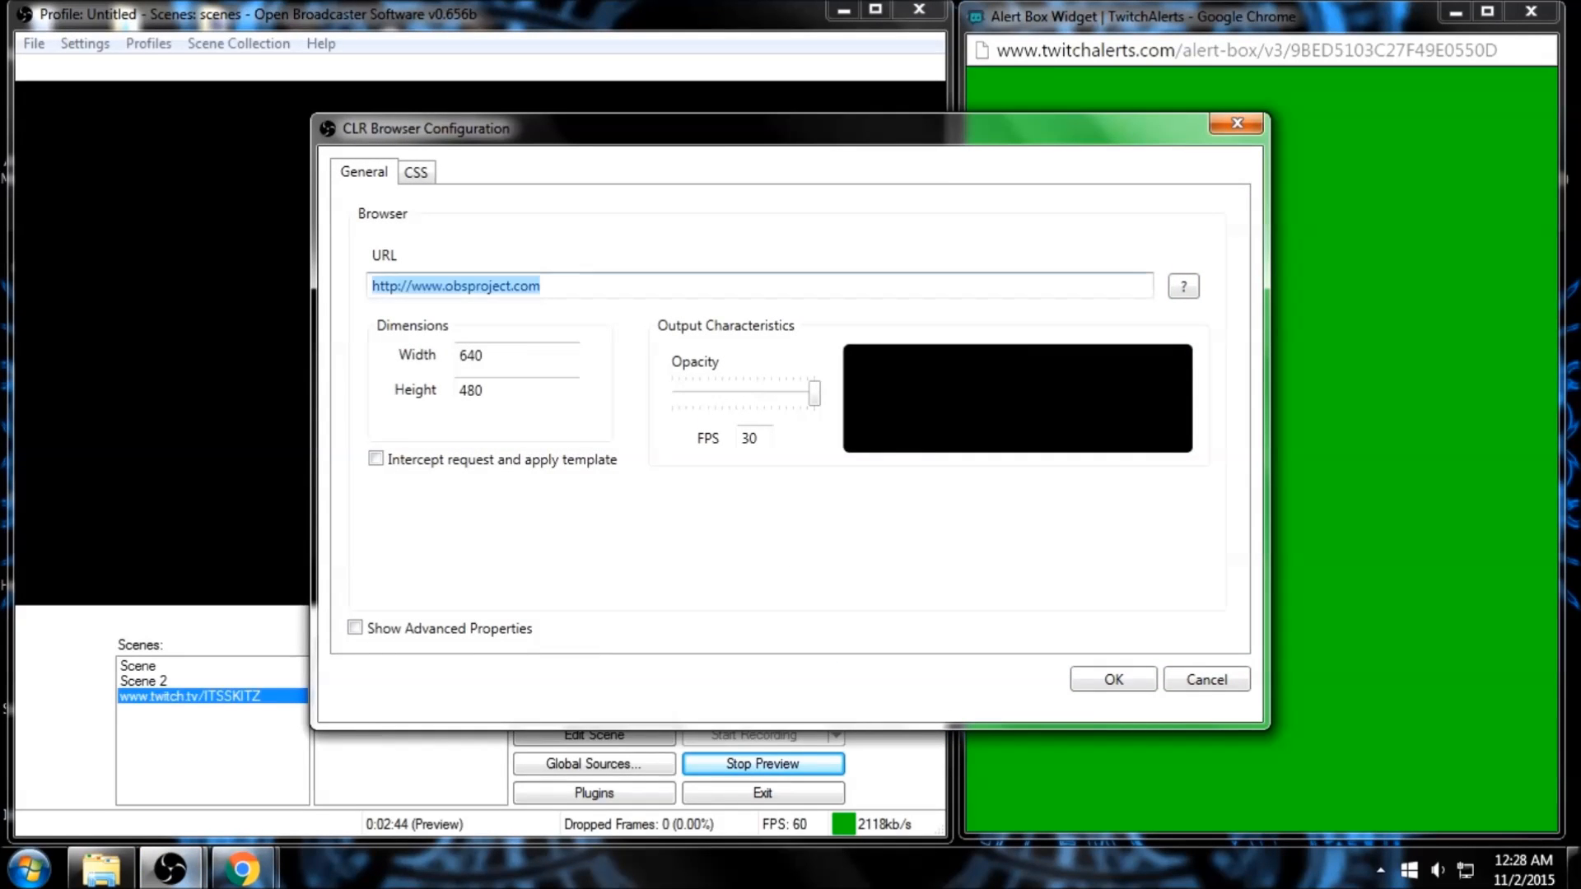
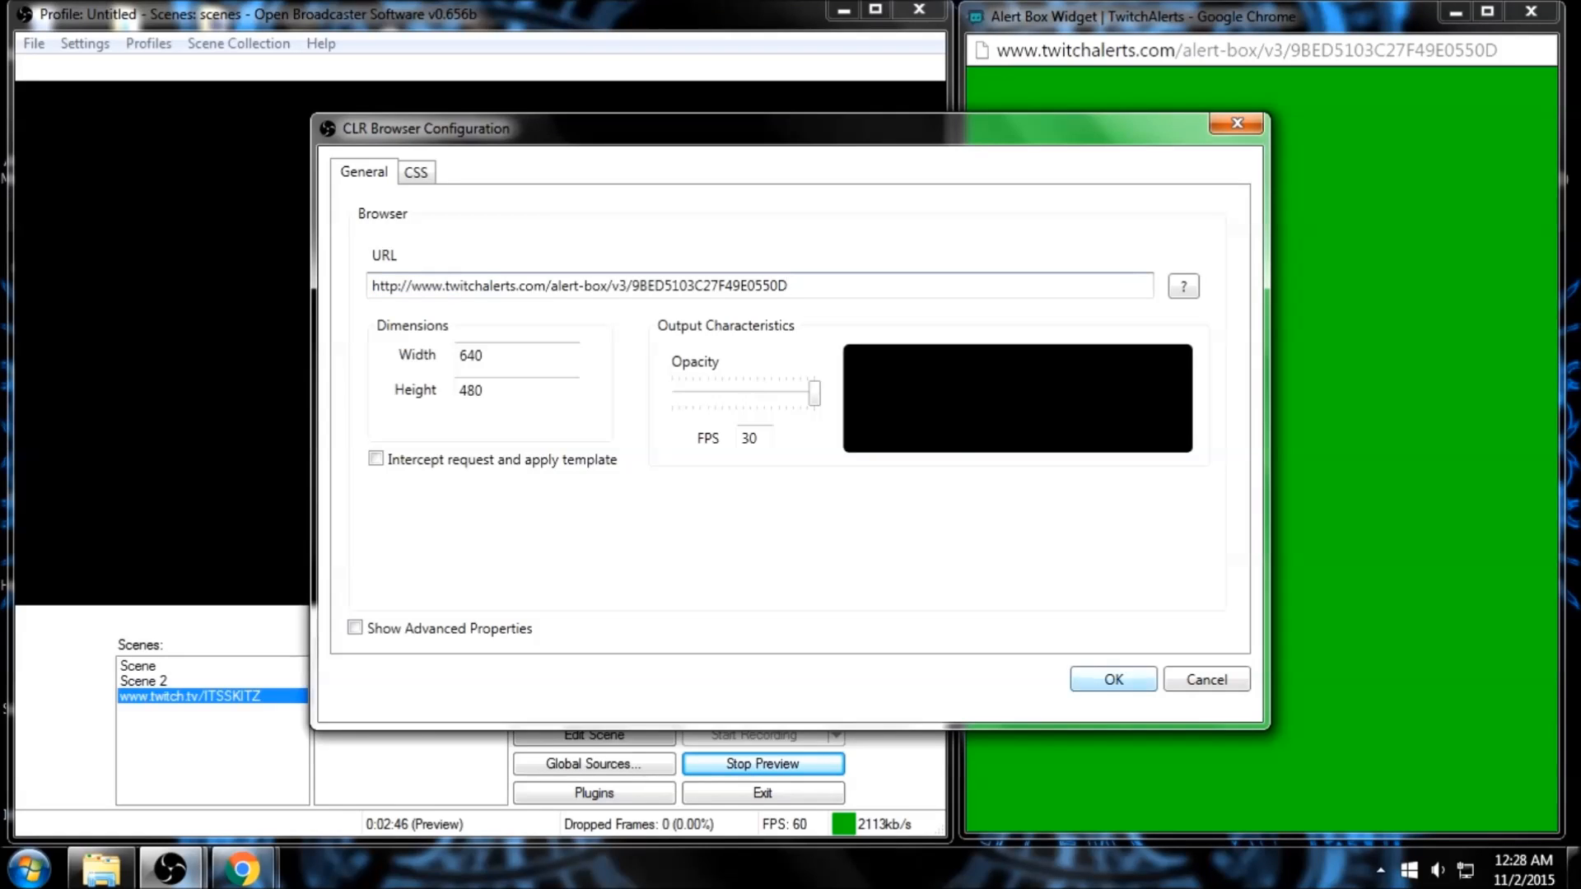
pyautogui.click(1112, 679)
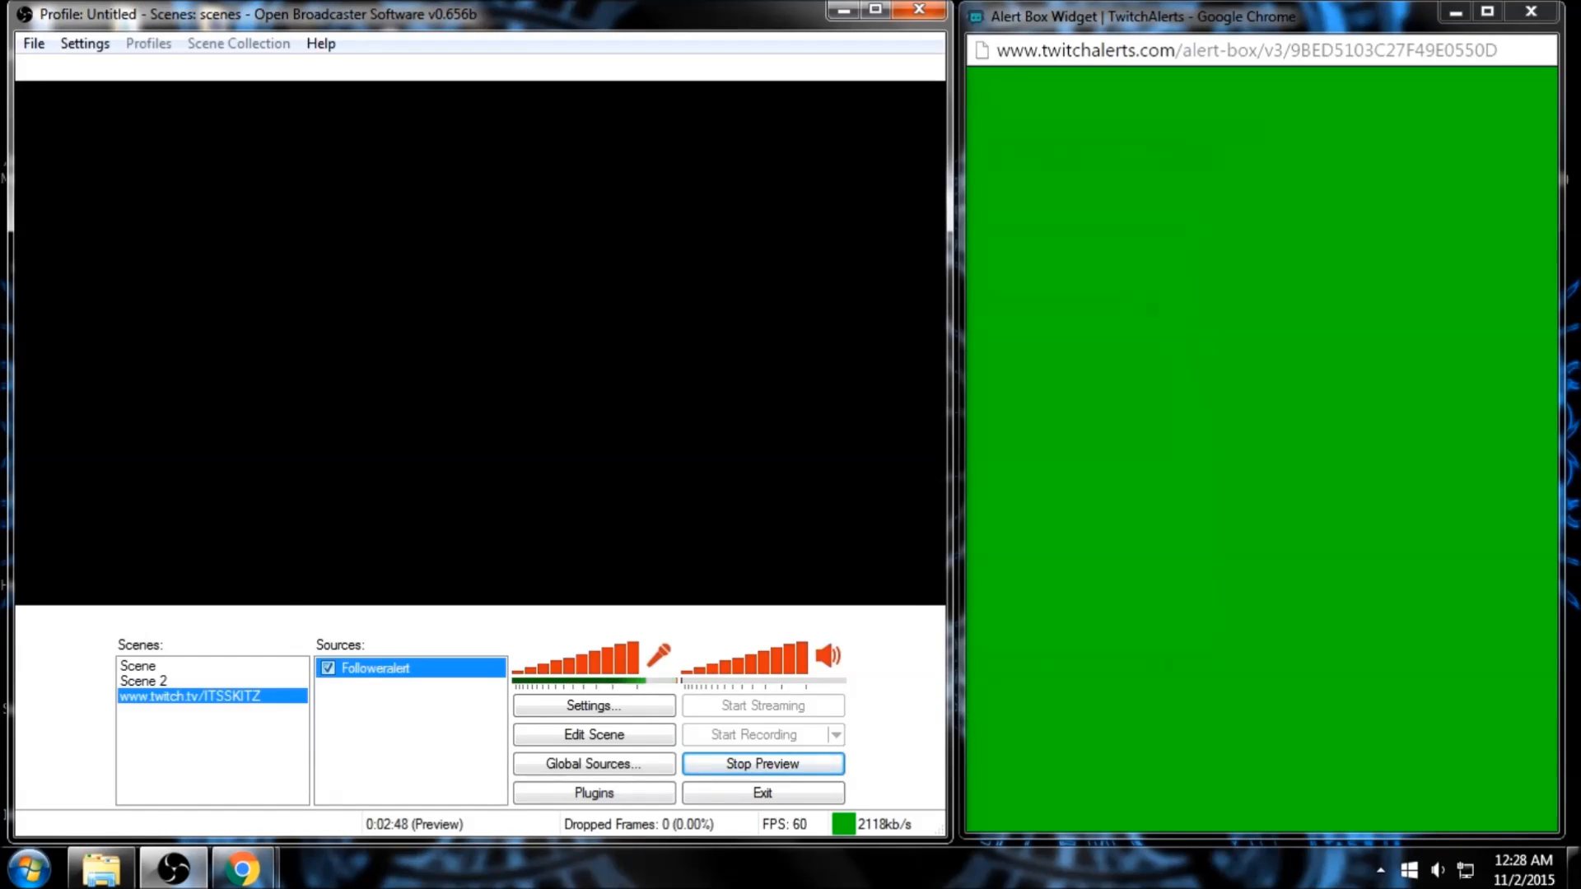
pyautogui.moveTo(242, 868)
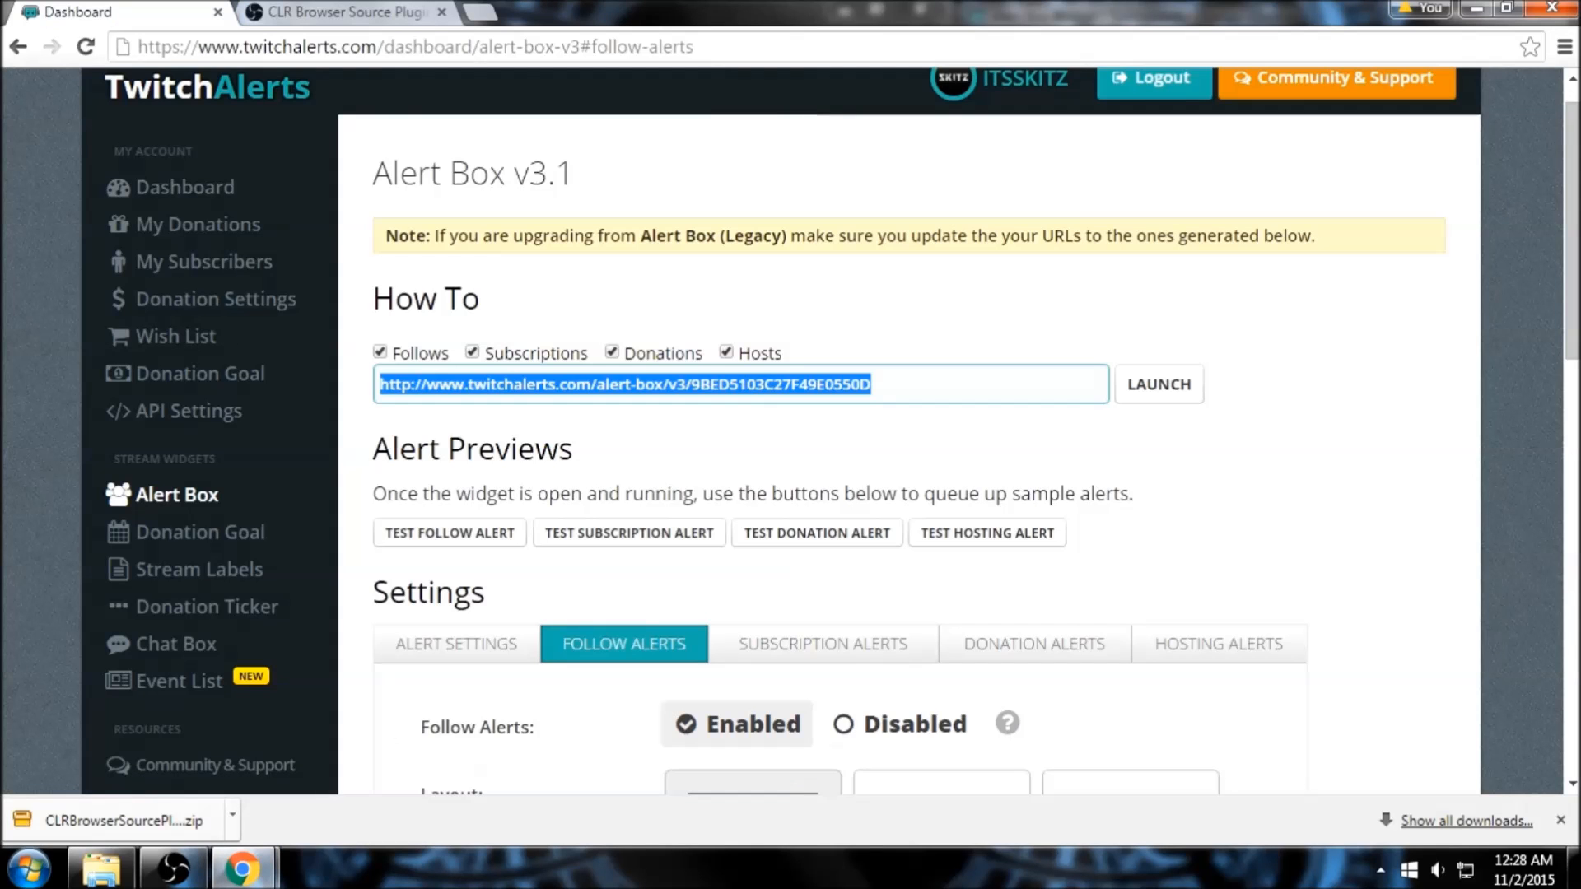
# Step: Scroll the TwitchAlerts Alert Box page to show the widget URL and follow settings
pyautogui.scroll(-3)
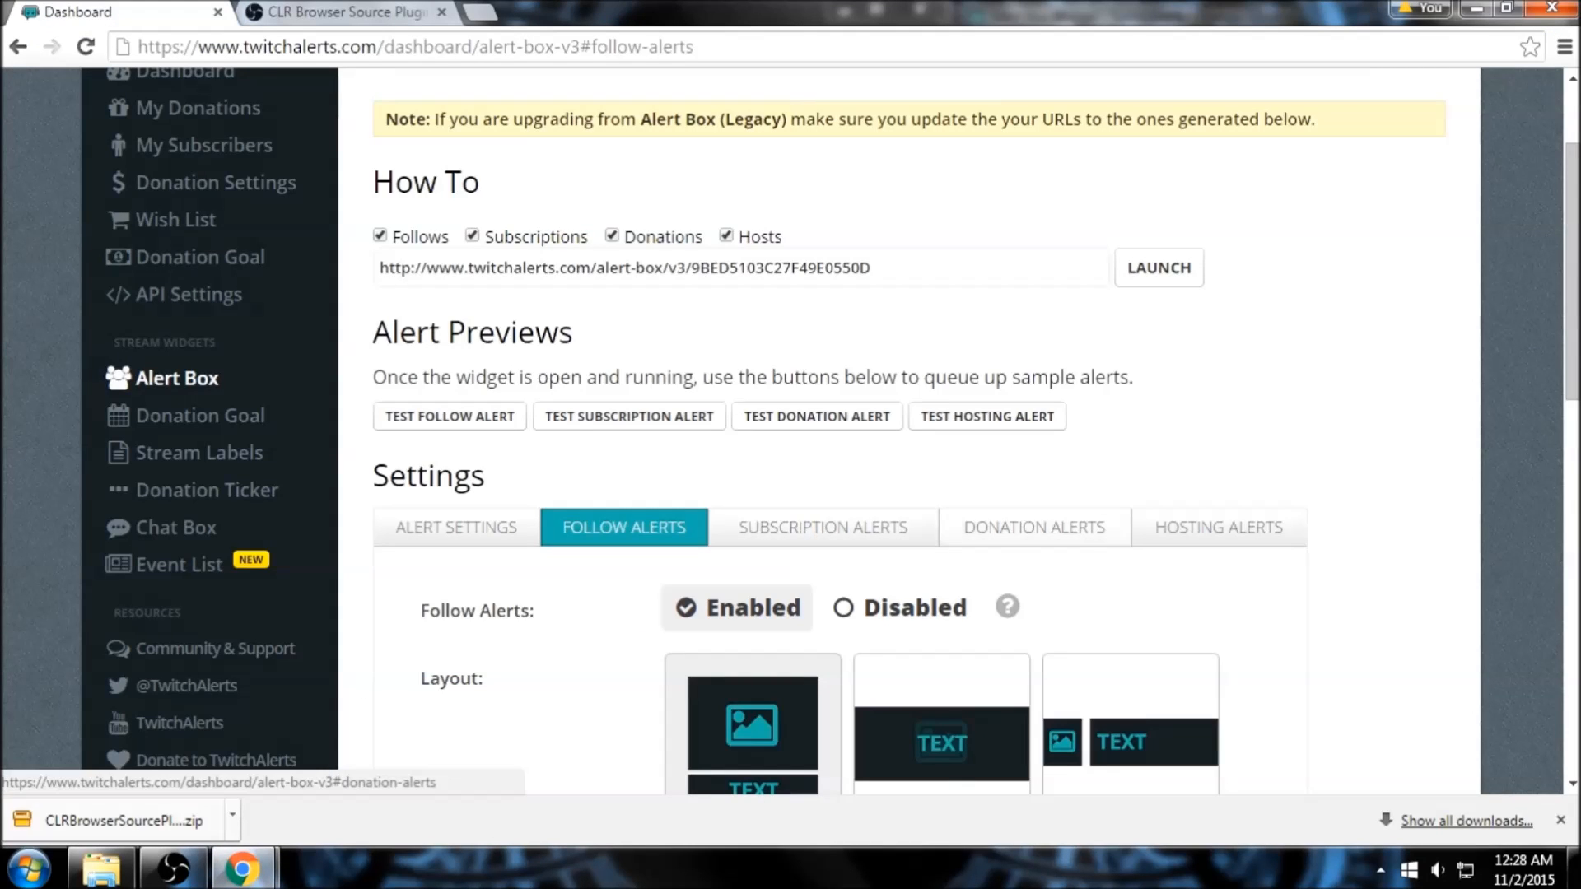
# Step: Review the Donation Alerts settings and copy the Alert Box widget URL to the clipboard
pyautogui.click(1034, 527)
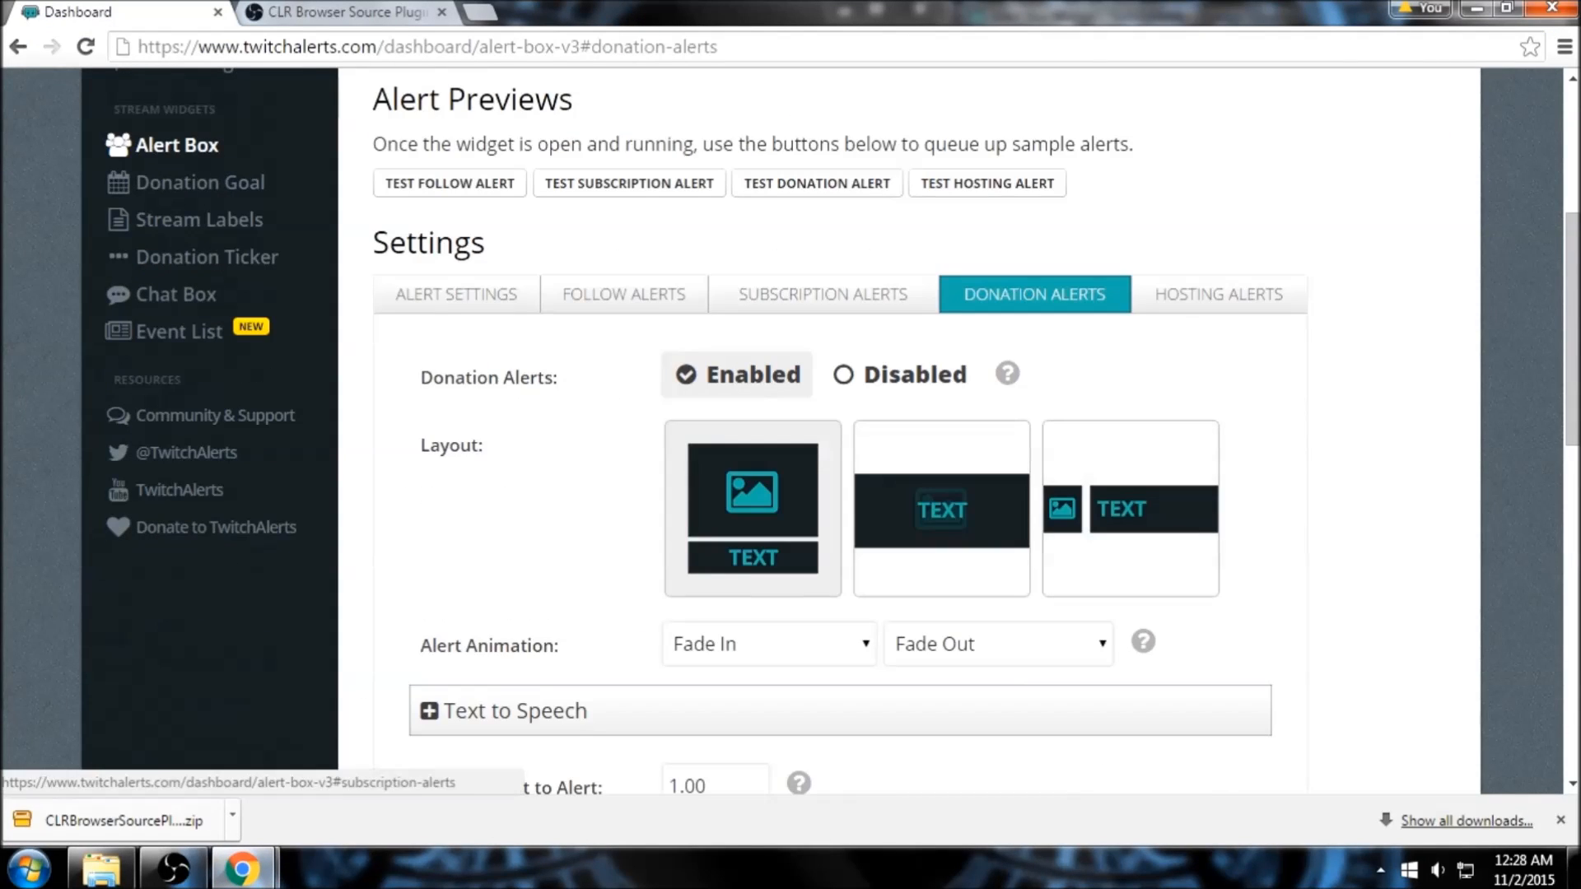
pyautogui.scroll(-3)
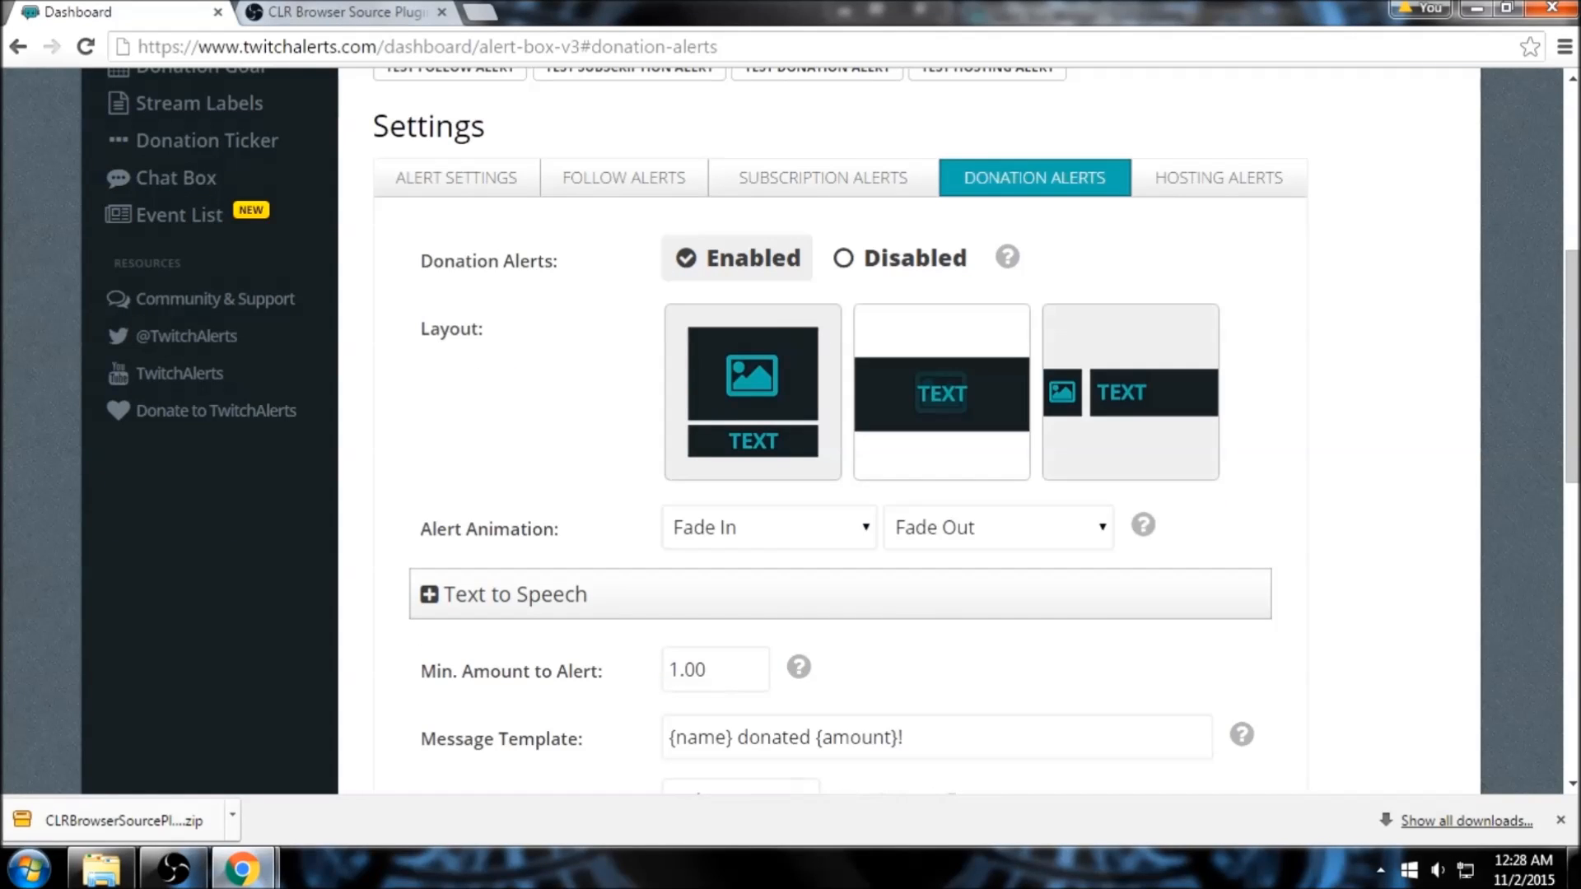
pyautogui.scroll(-3)
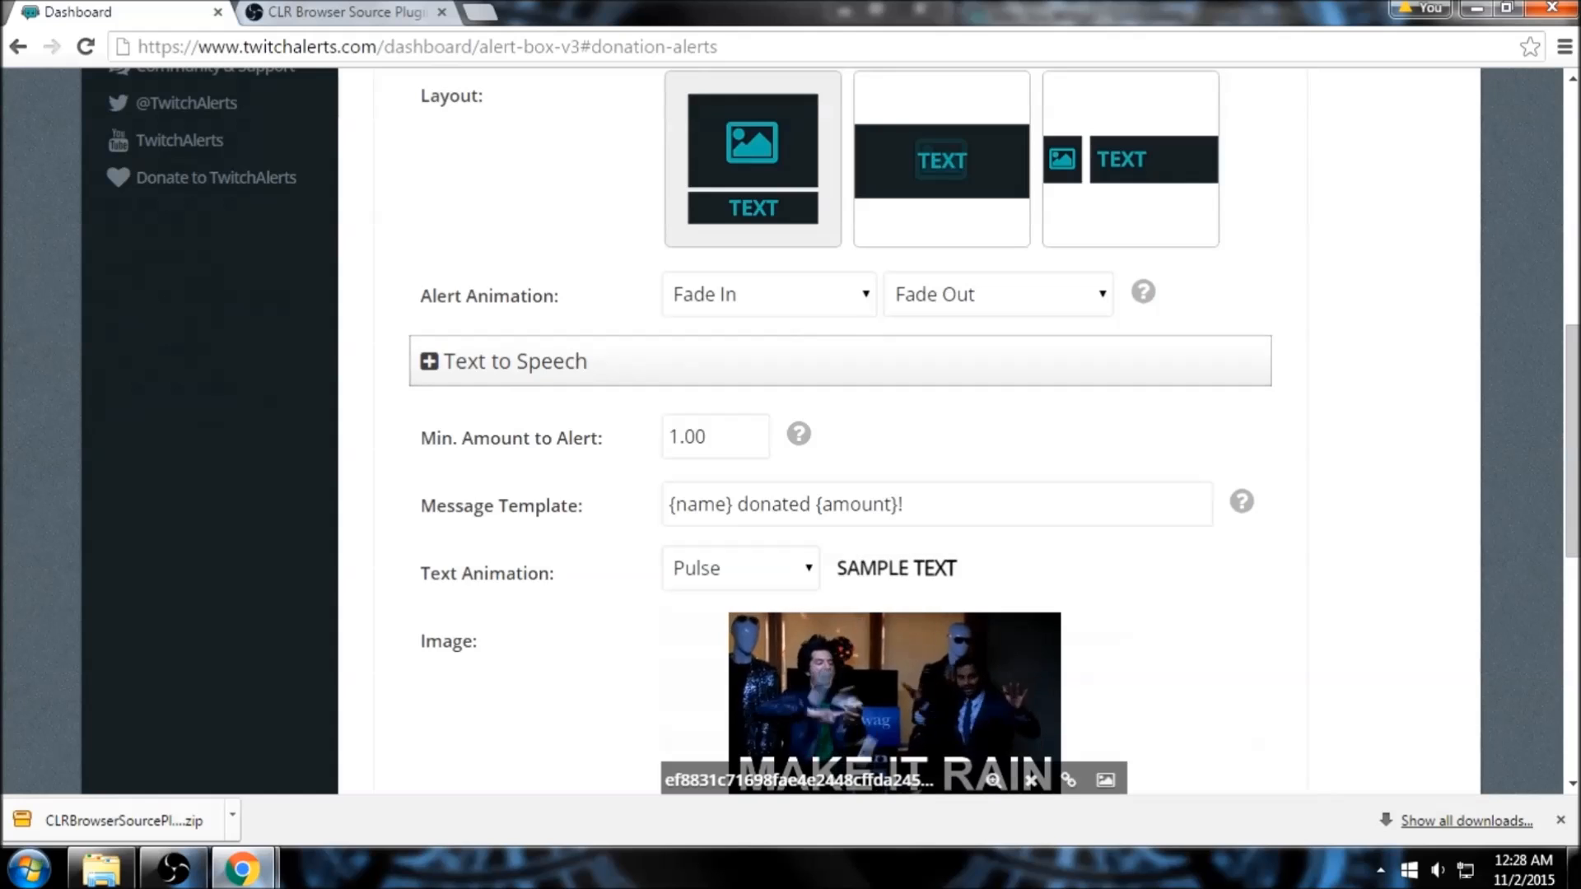
pyautogui.scroll(-3)
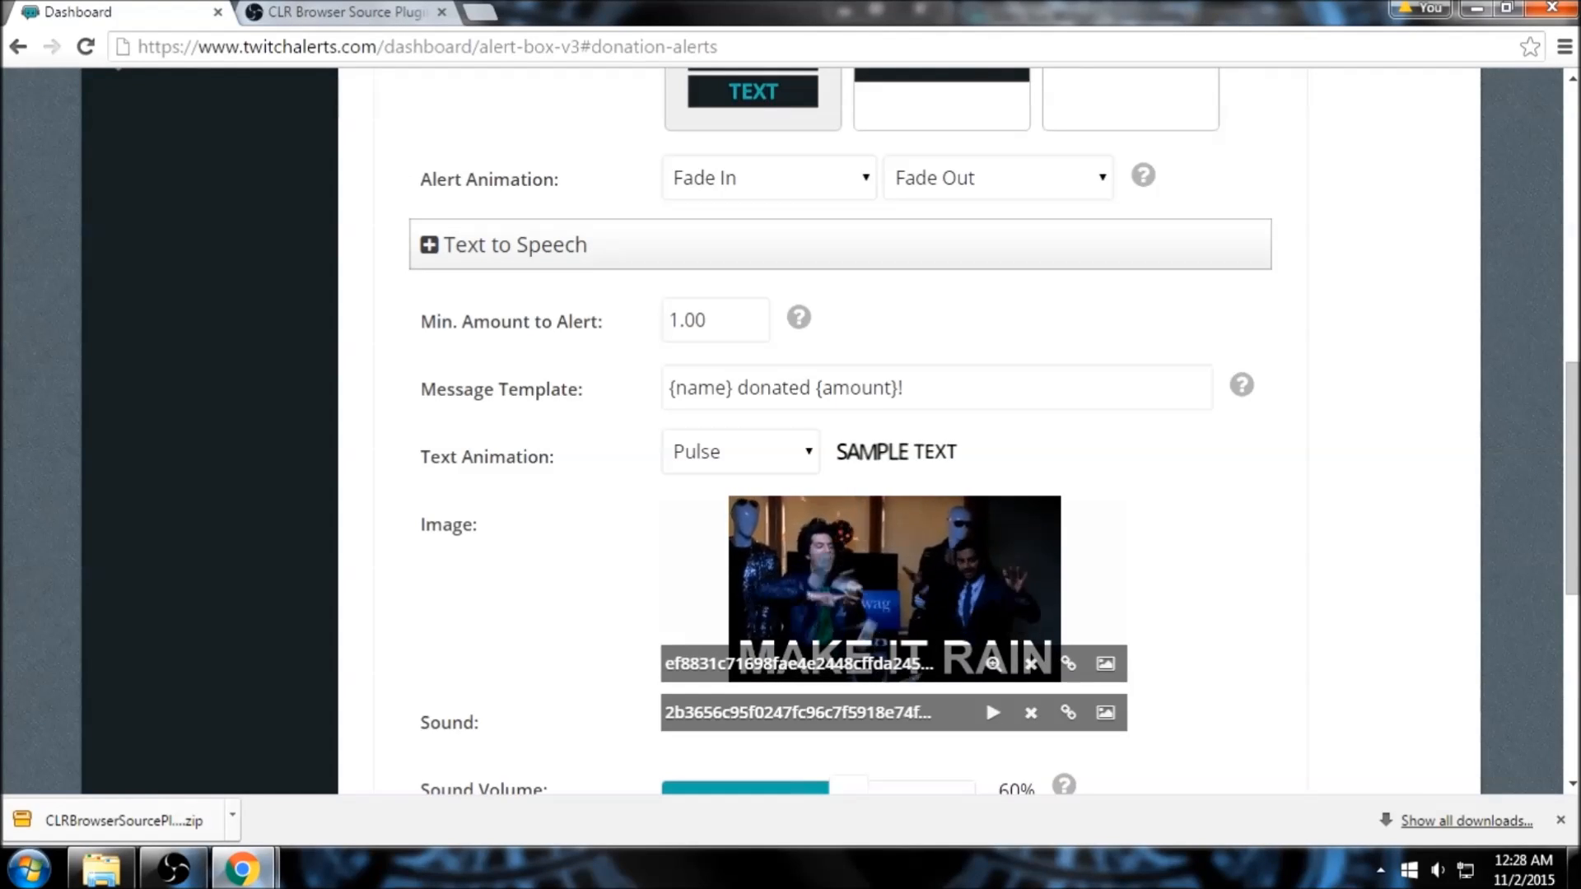
pyautogui.scroll(-3)
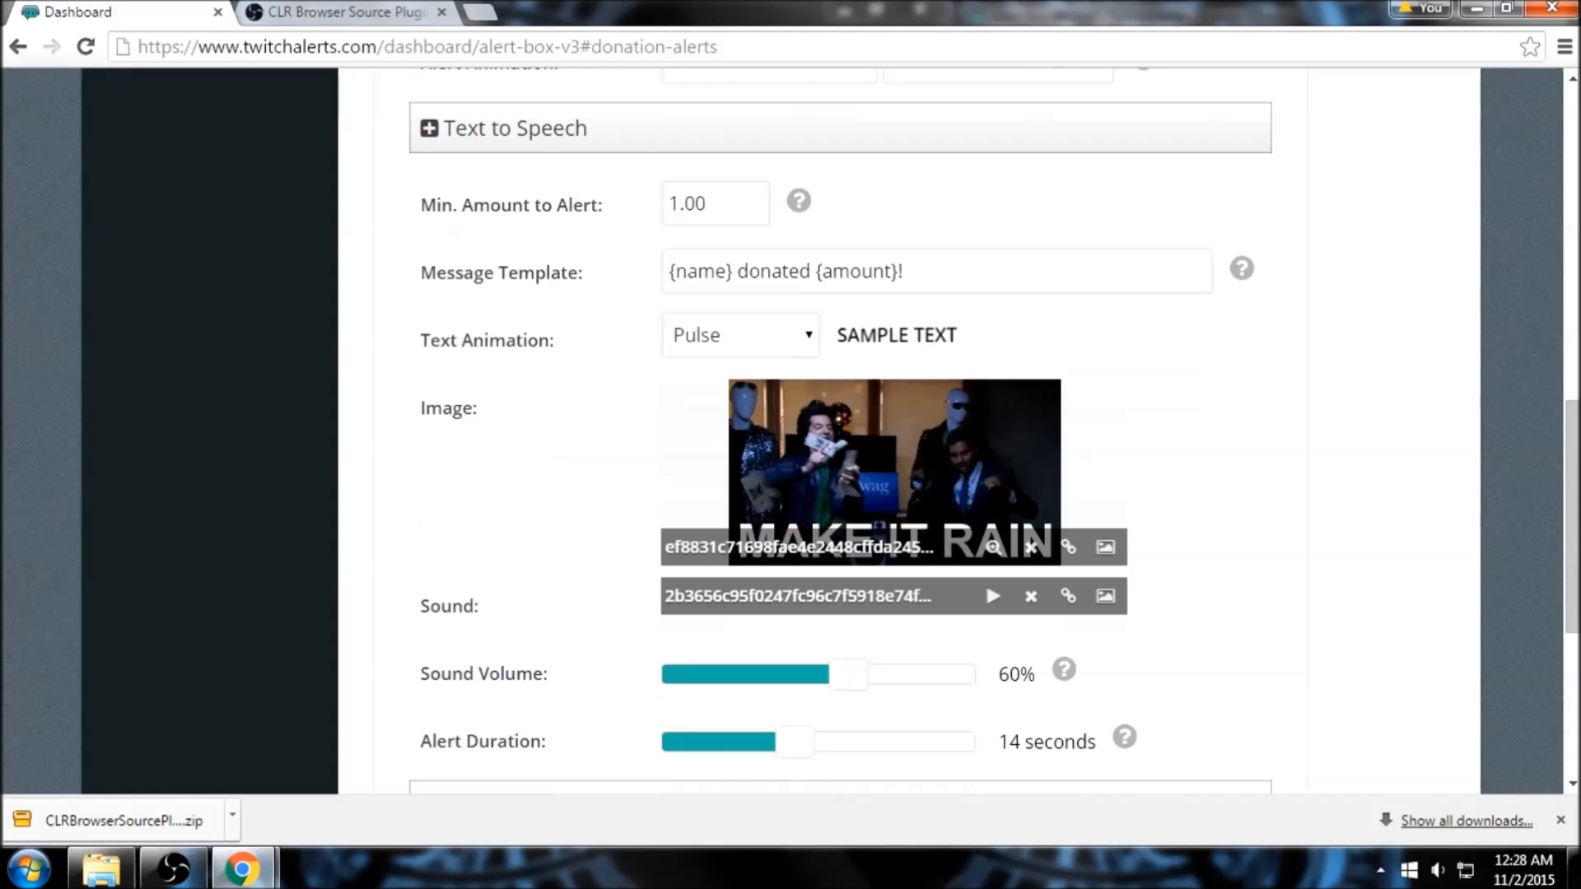
pyautogui.scroll(-3)
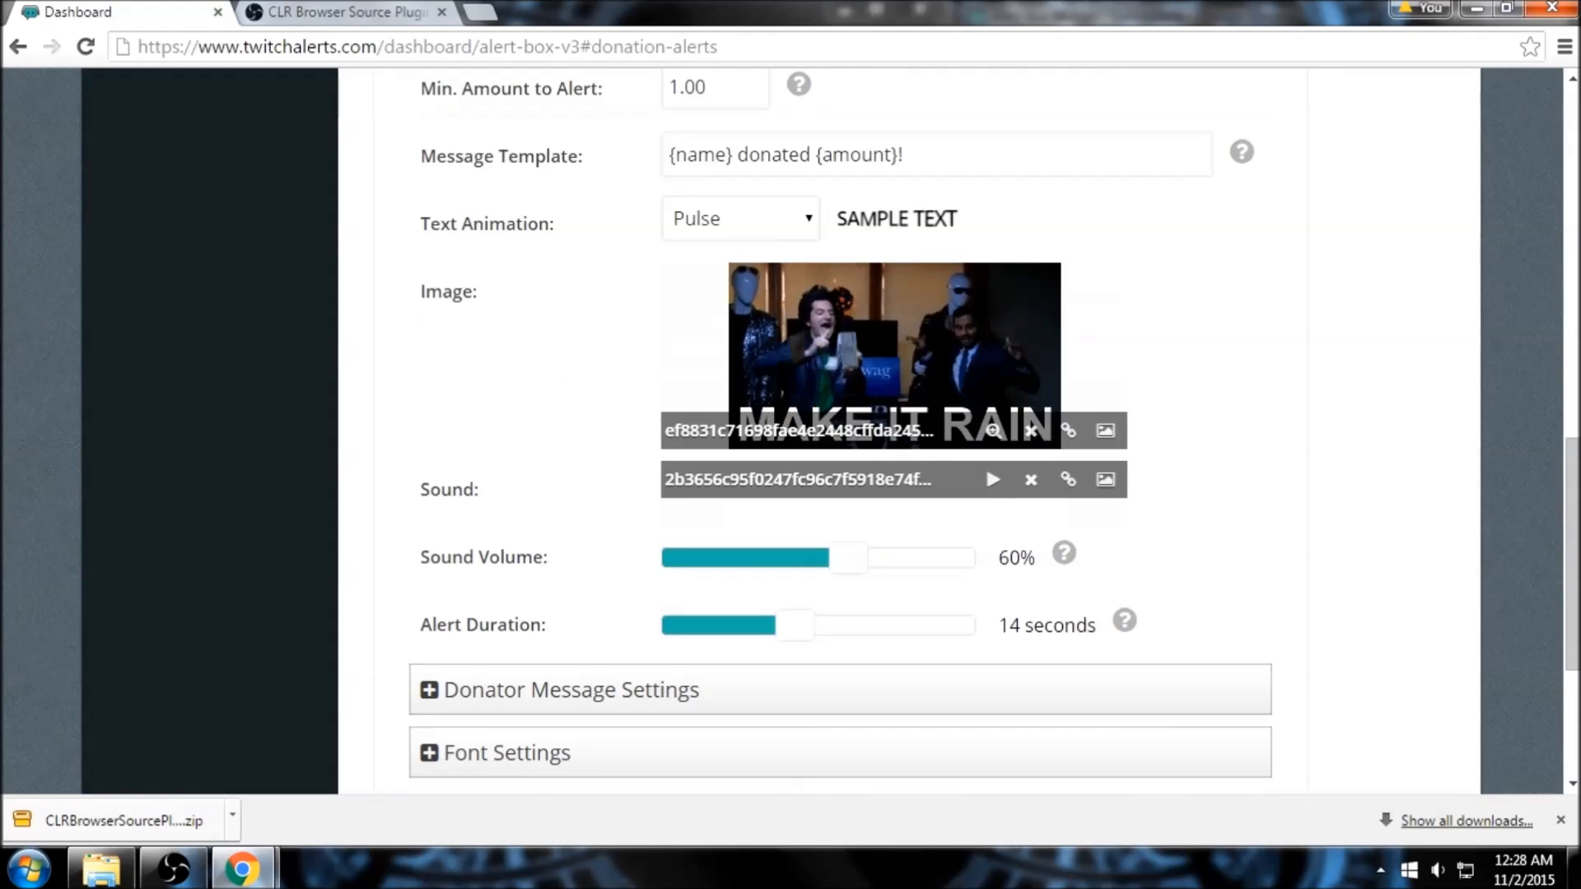
pyautogui.scroll(-3)
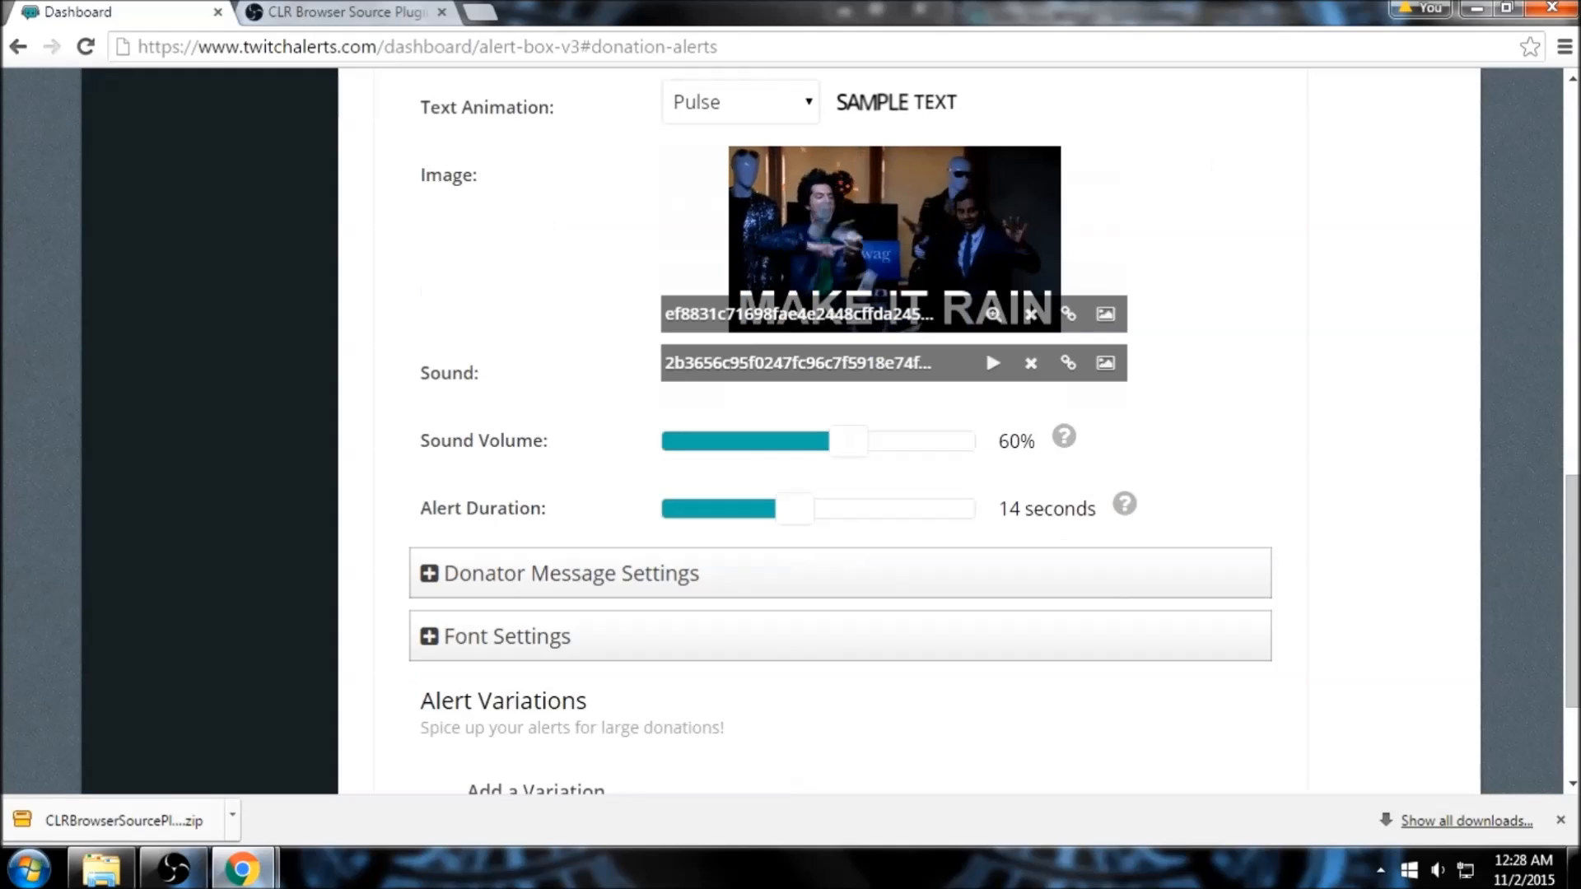
pyautogui.scroll(-3)
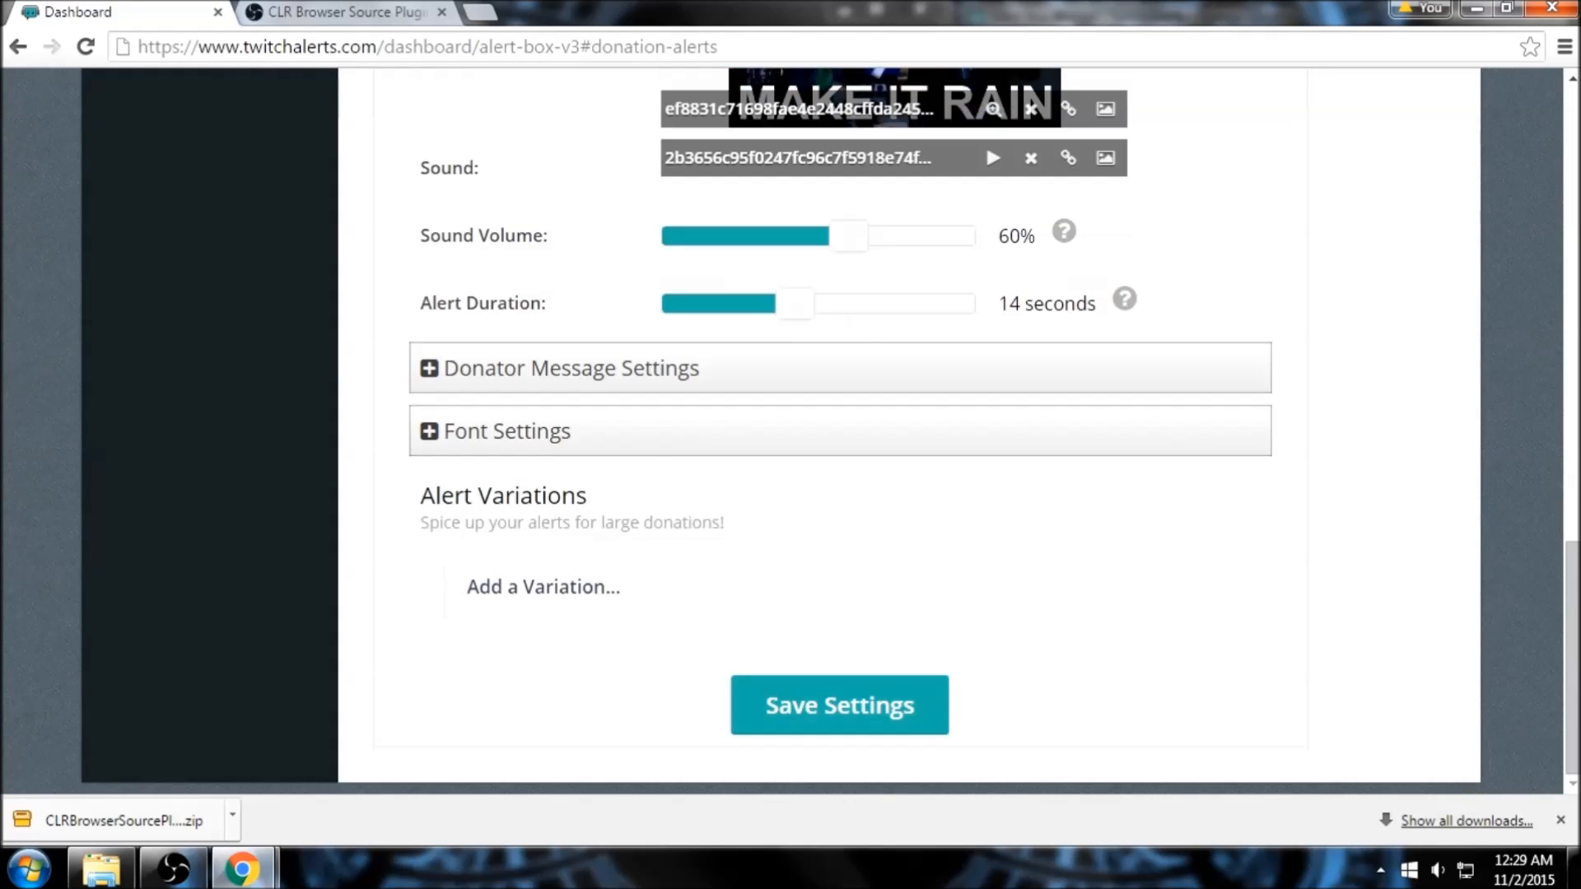
pyautogui.scroll(3)
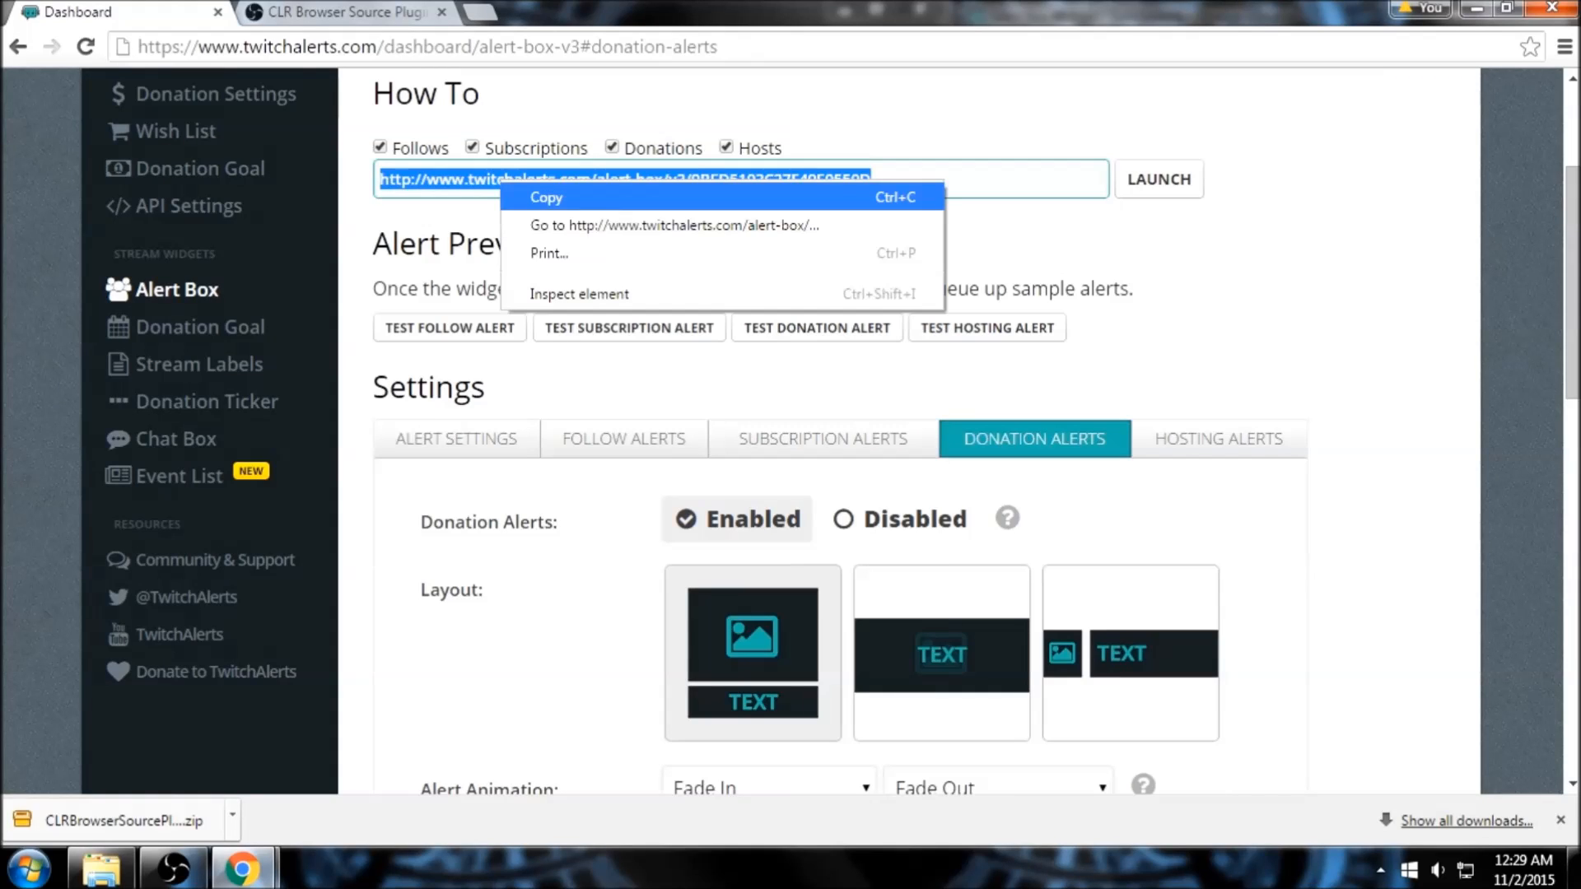
pyautogui.click(547, 196)
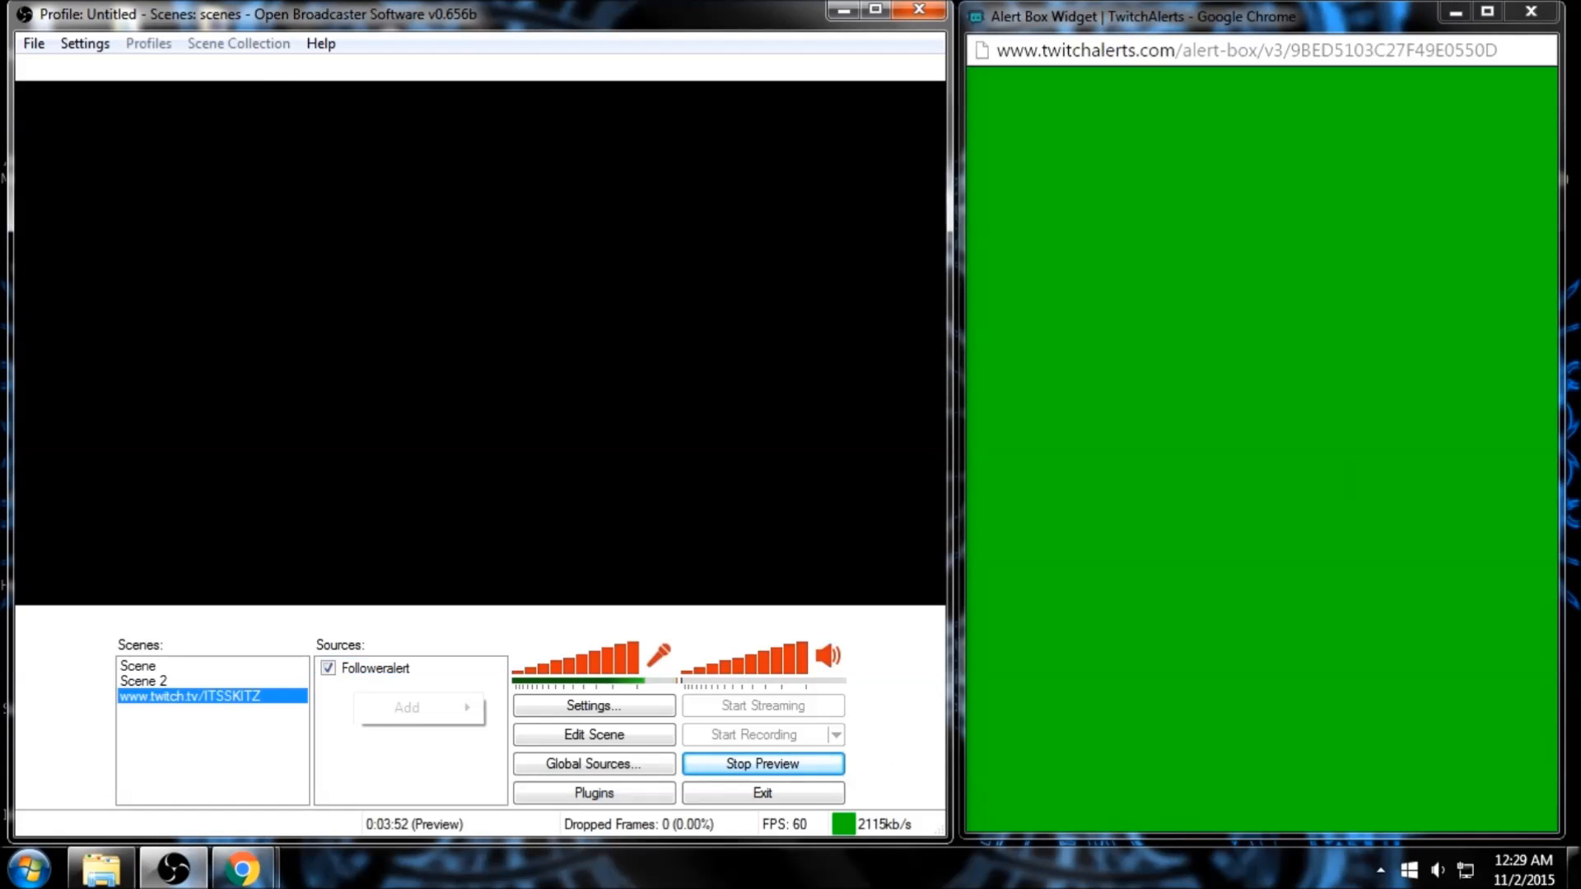
# Step: Add a new CLR Browser source to the scene named donationalert
pyautogui.click(407, 707)
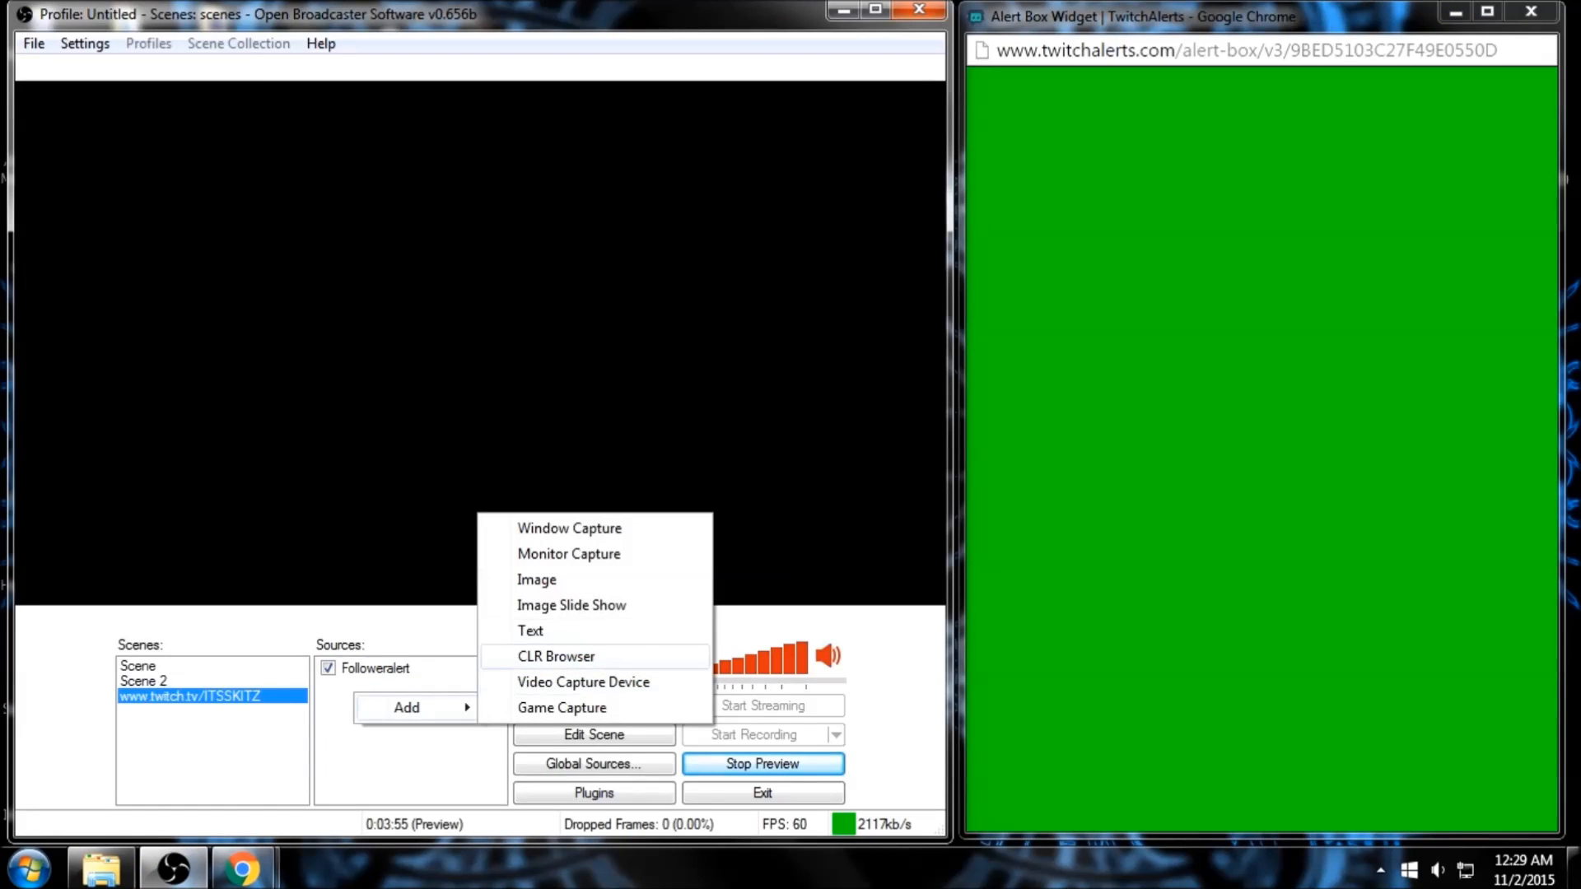
pyautogui.click(555, 657)
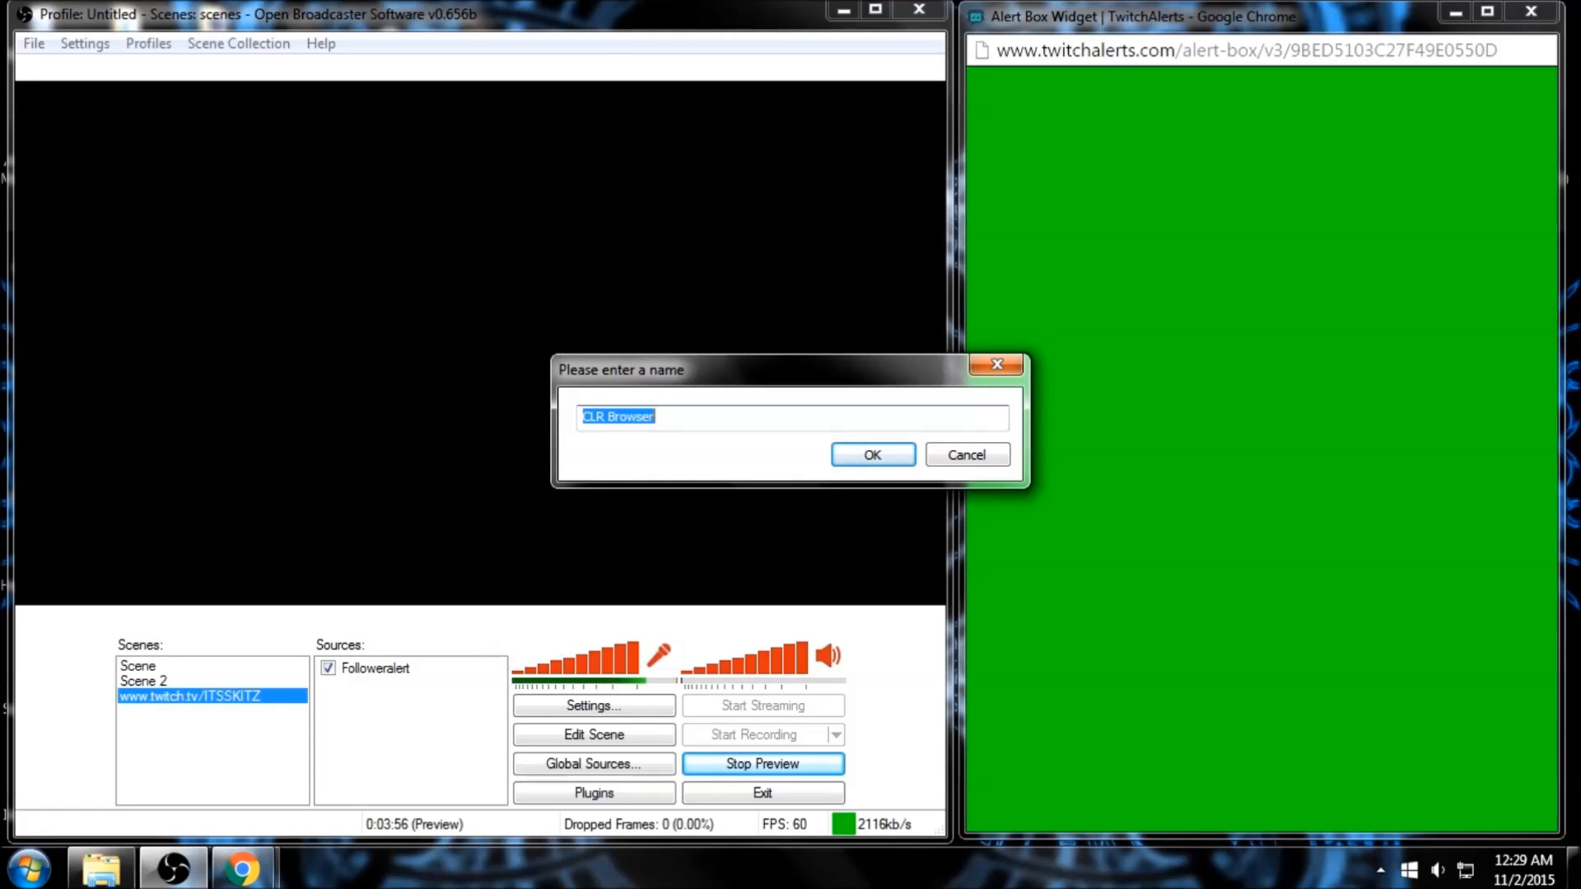
pyautogui.write('donation')
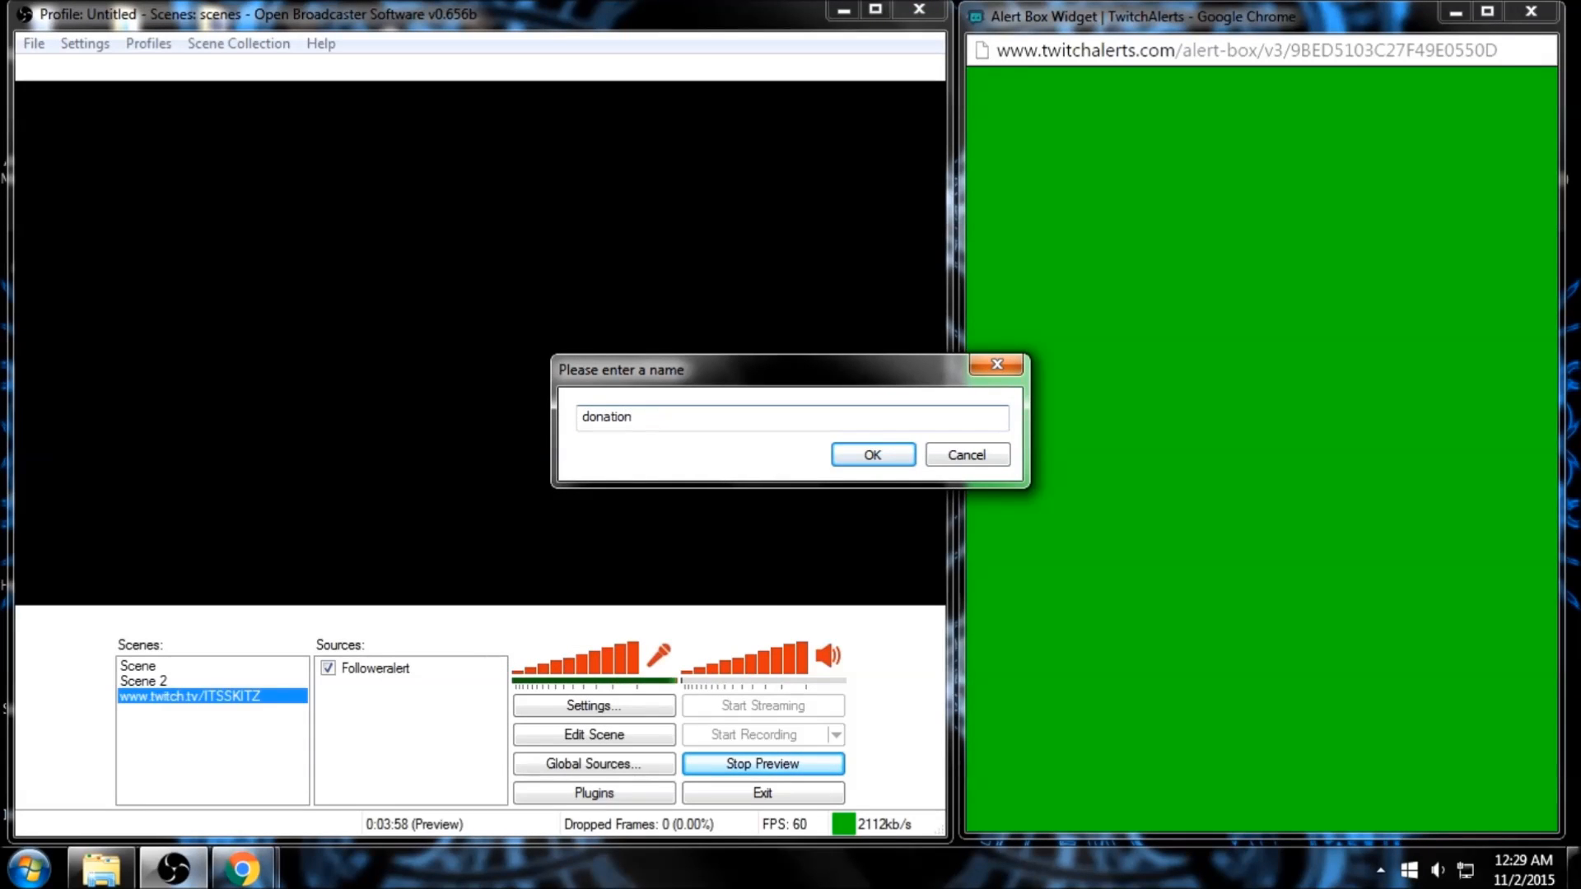
pyautogui.write('alert')
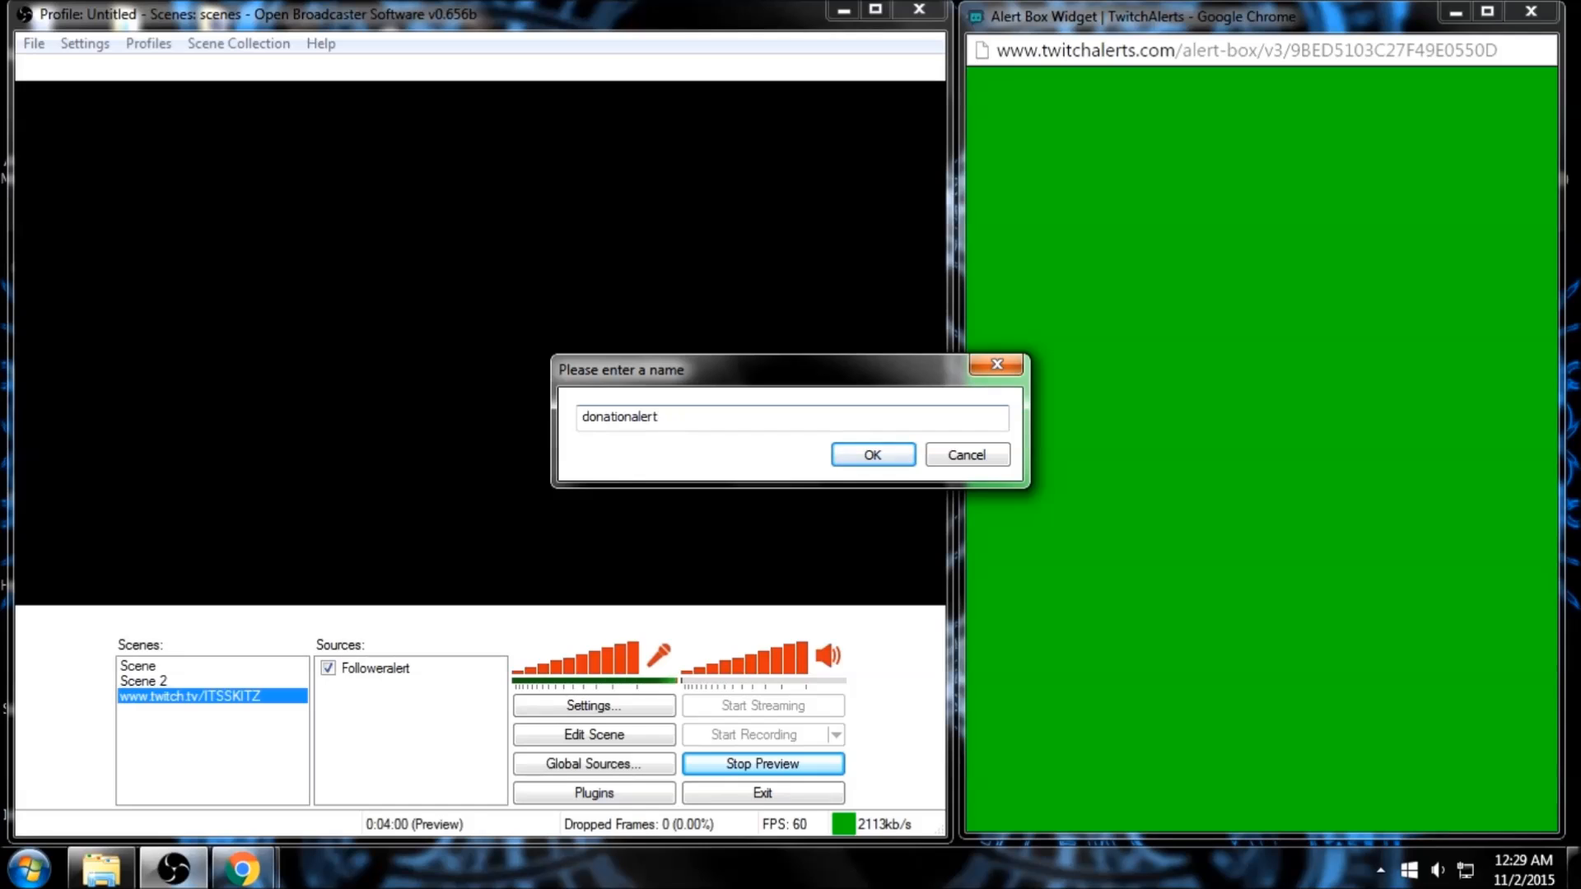
pyautogui.click(869, 454)
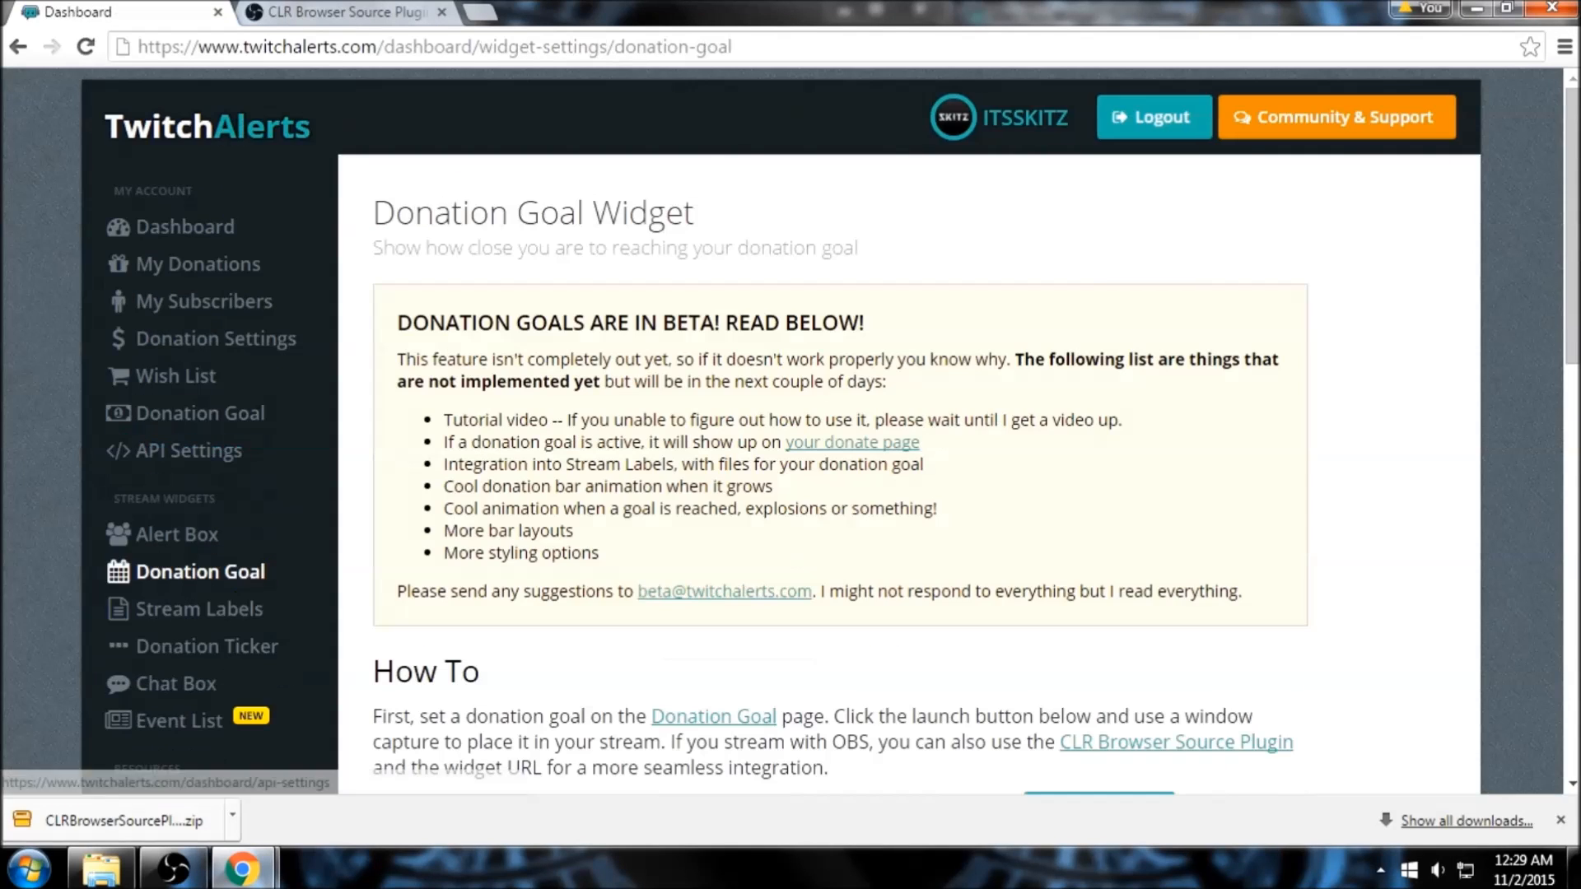
# Step: Review the Donation Goal Widget page and go to My Donation Goal
pyautogui.scroll(-3)
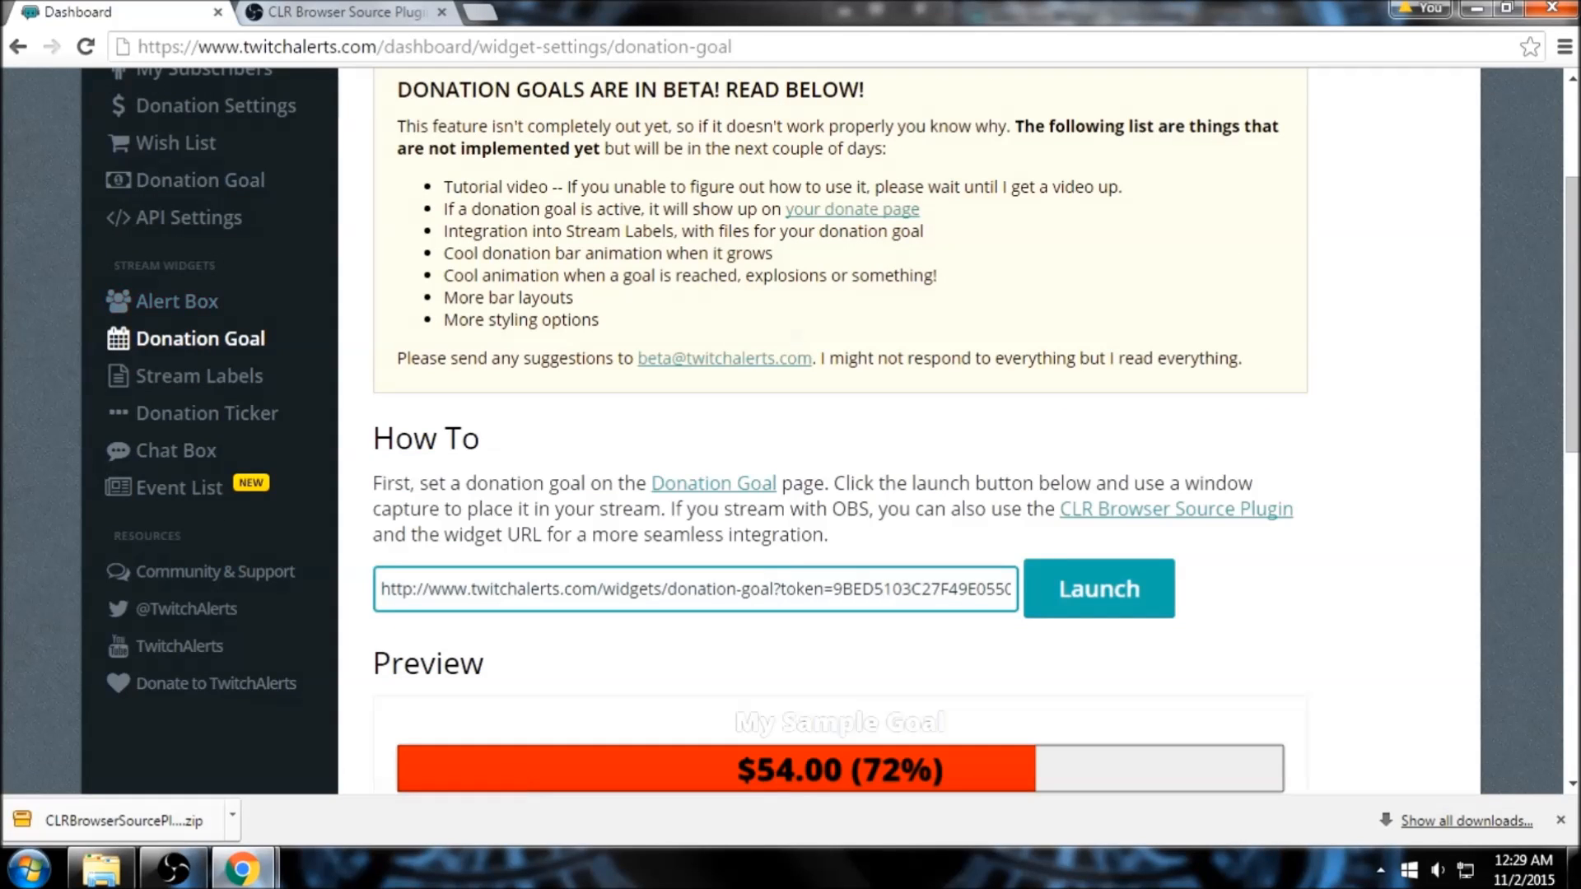
pyautogui.scroll(-3)
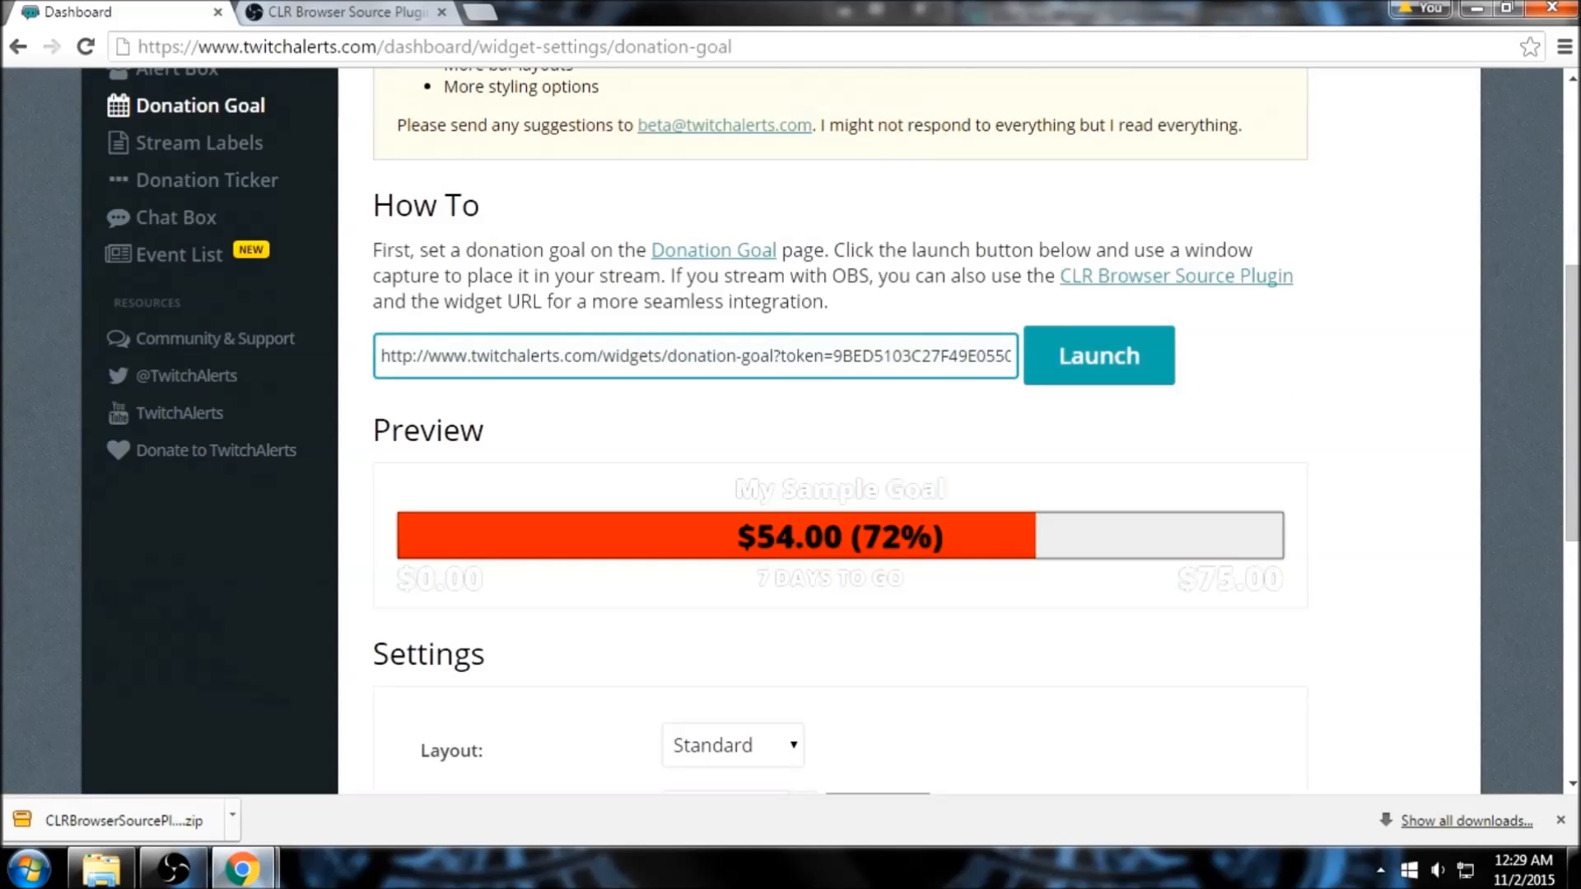
pyautogui.scroll(-3)
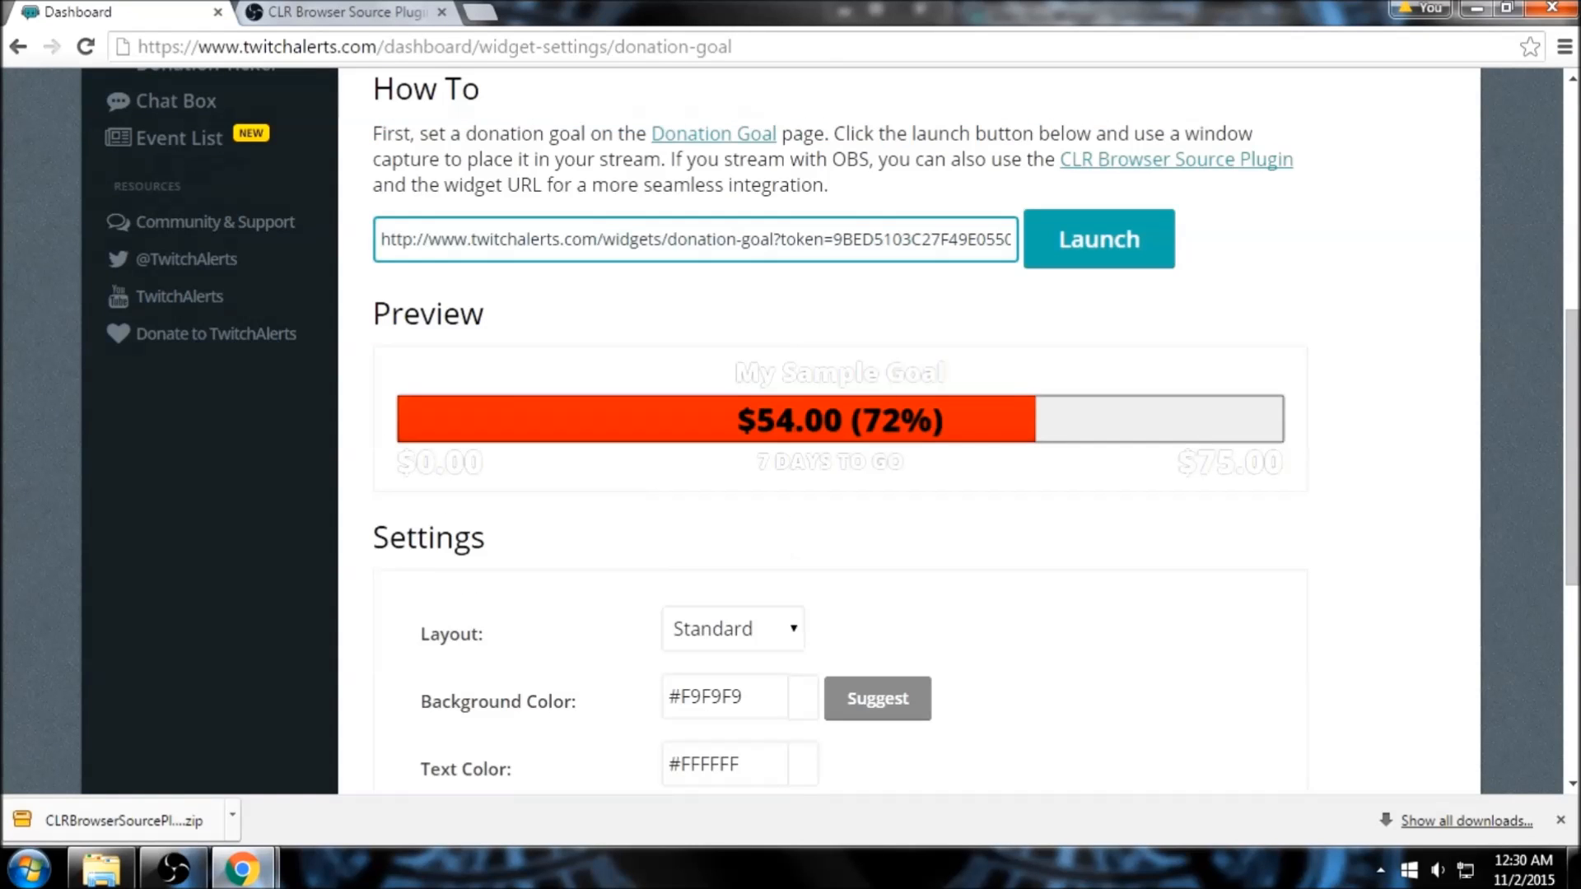
pyautogui.scroll(-3)
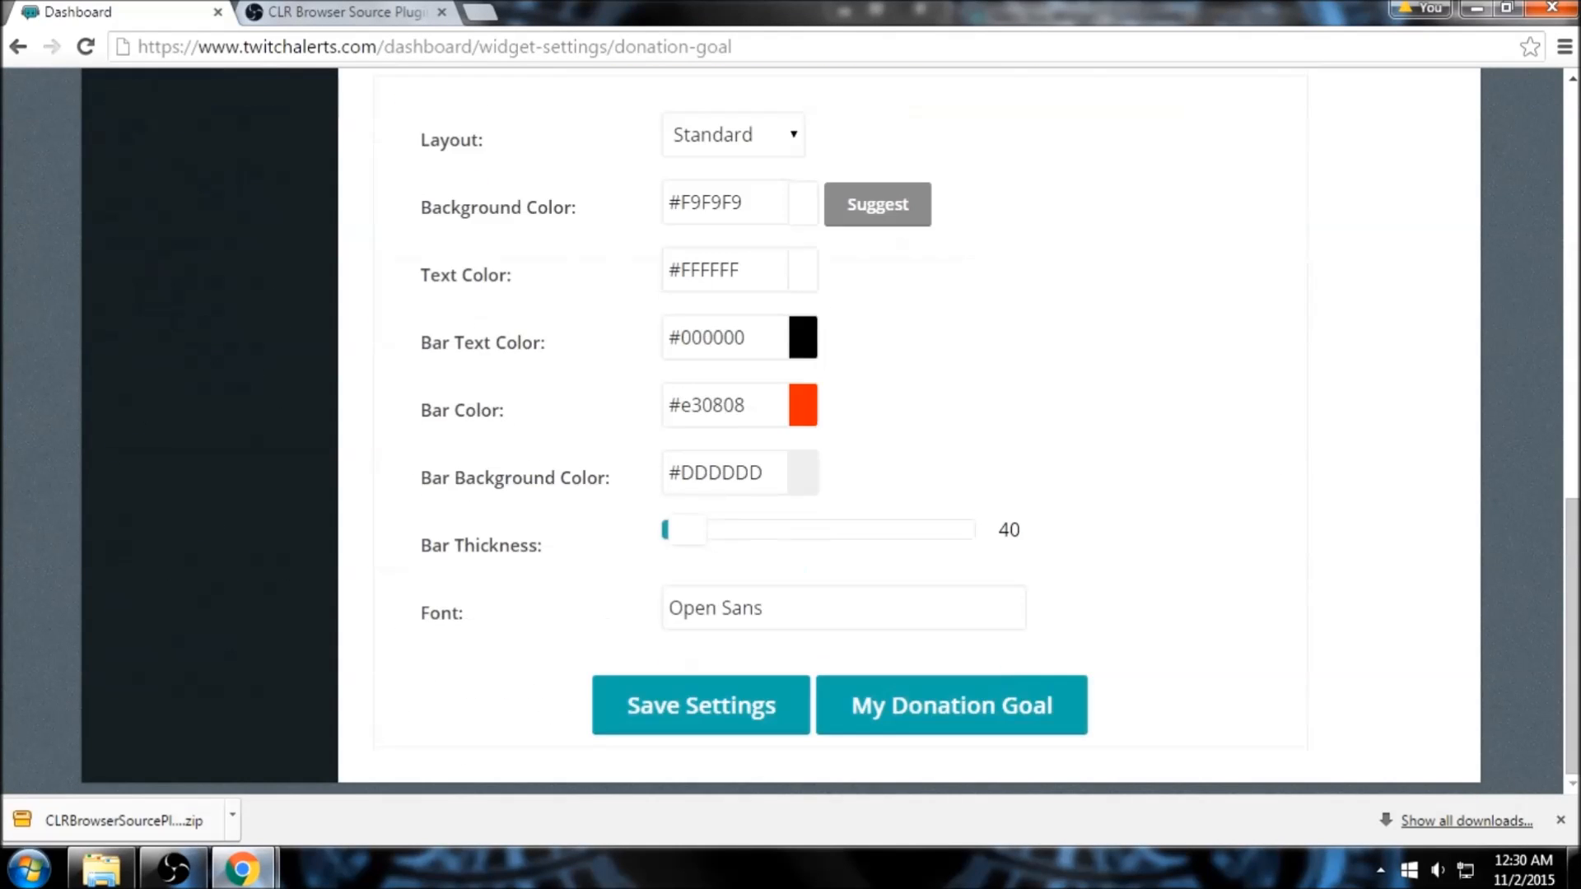
pyautogui.click(950, 704)
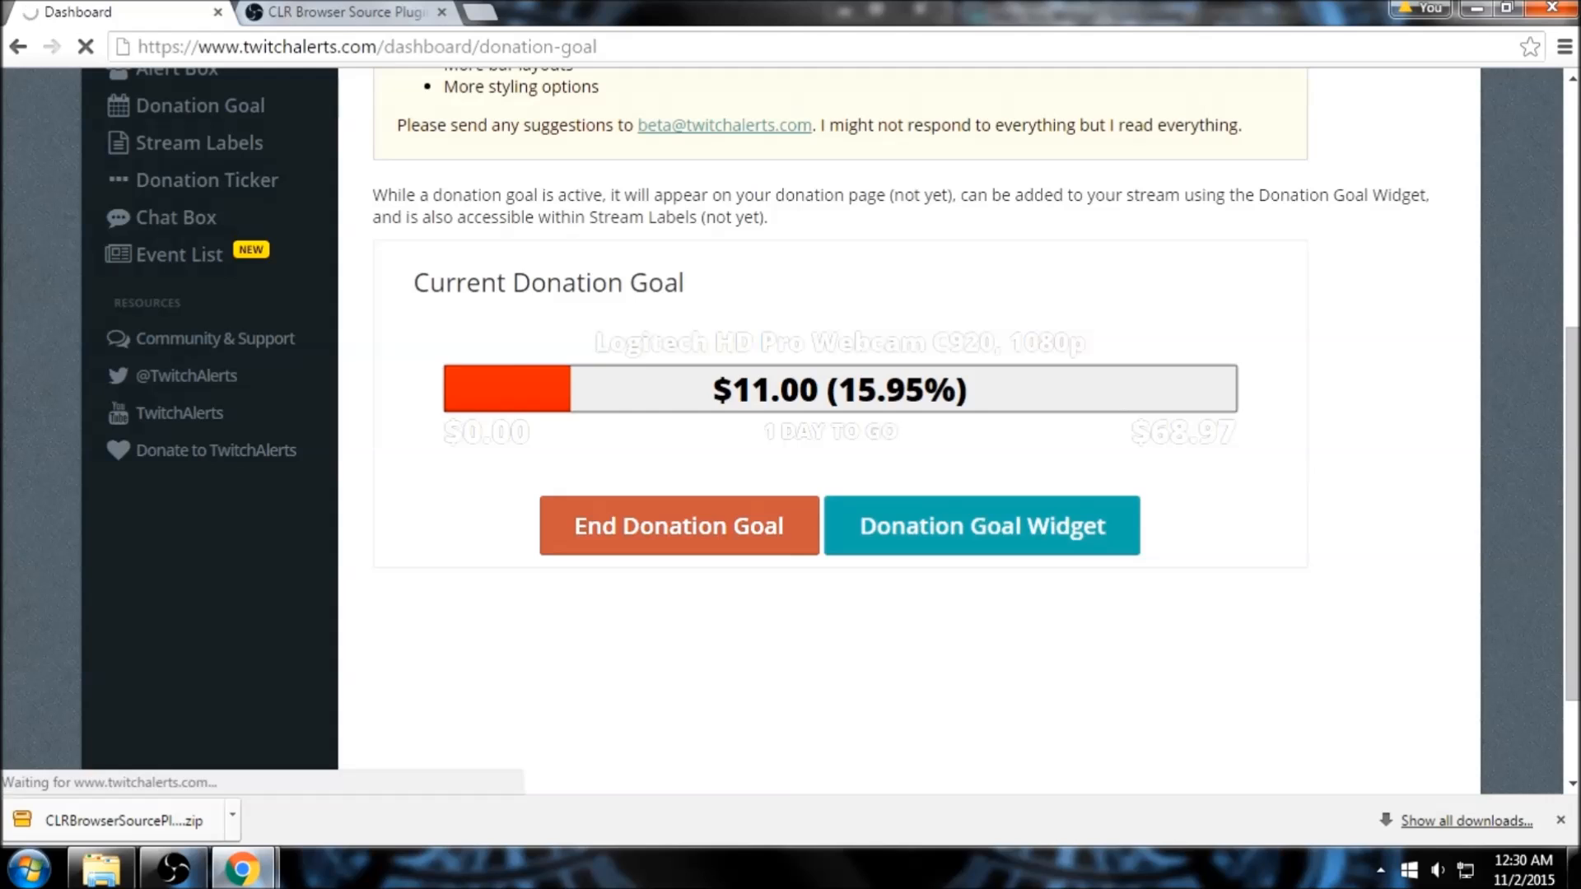
# Step: End the webcam goal and start a New Gaming PC goal of $500.00 with a $5.00 start
pyautogui.click(678, 524)
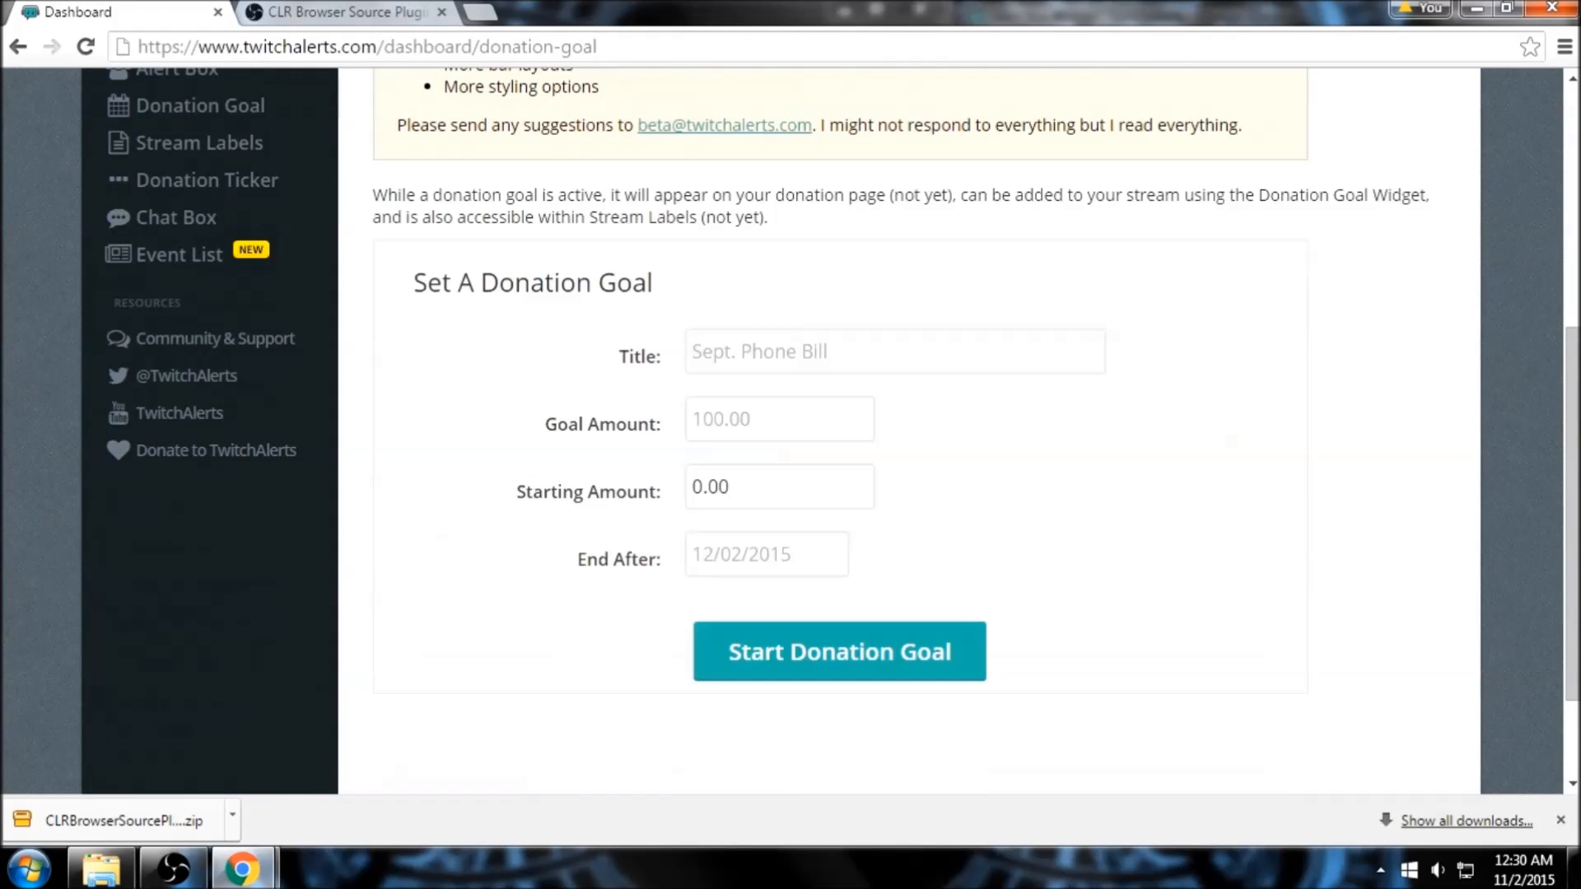
pyautogui.click(892, 351)
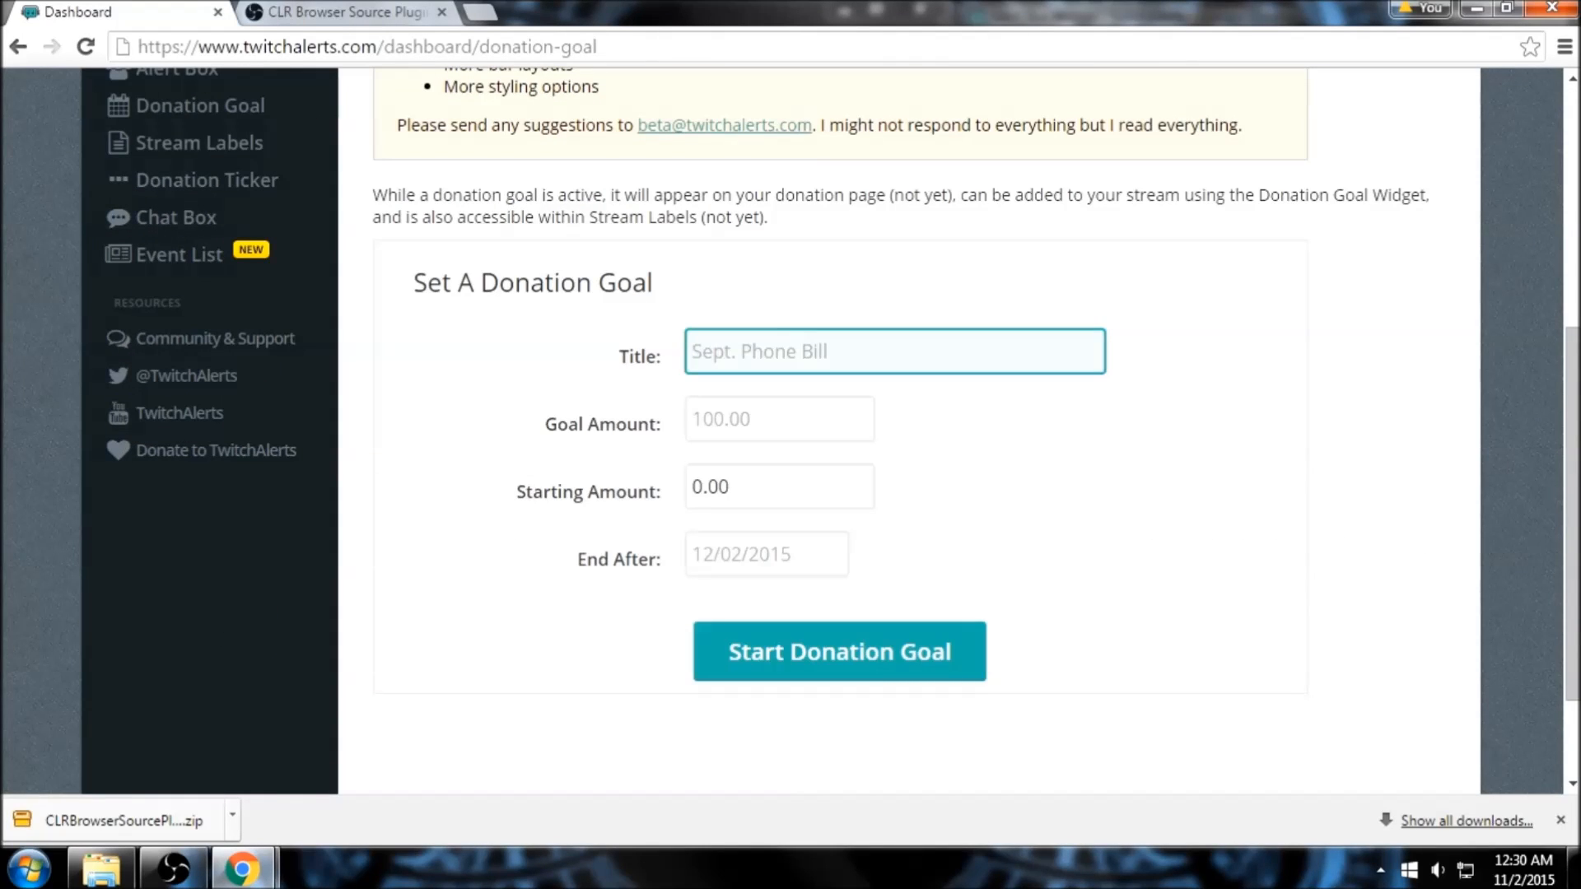
pyautogui.write('Brand')
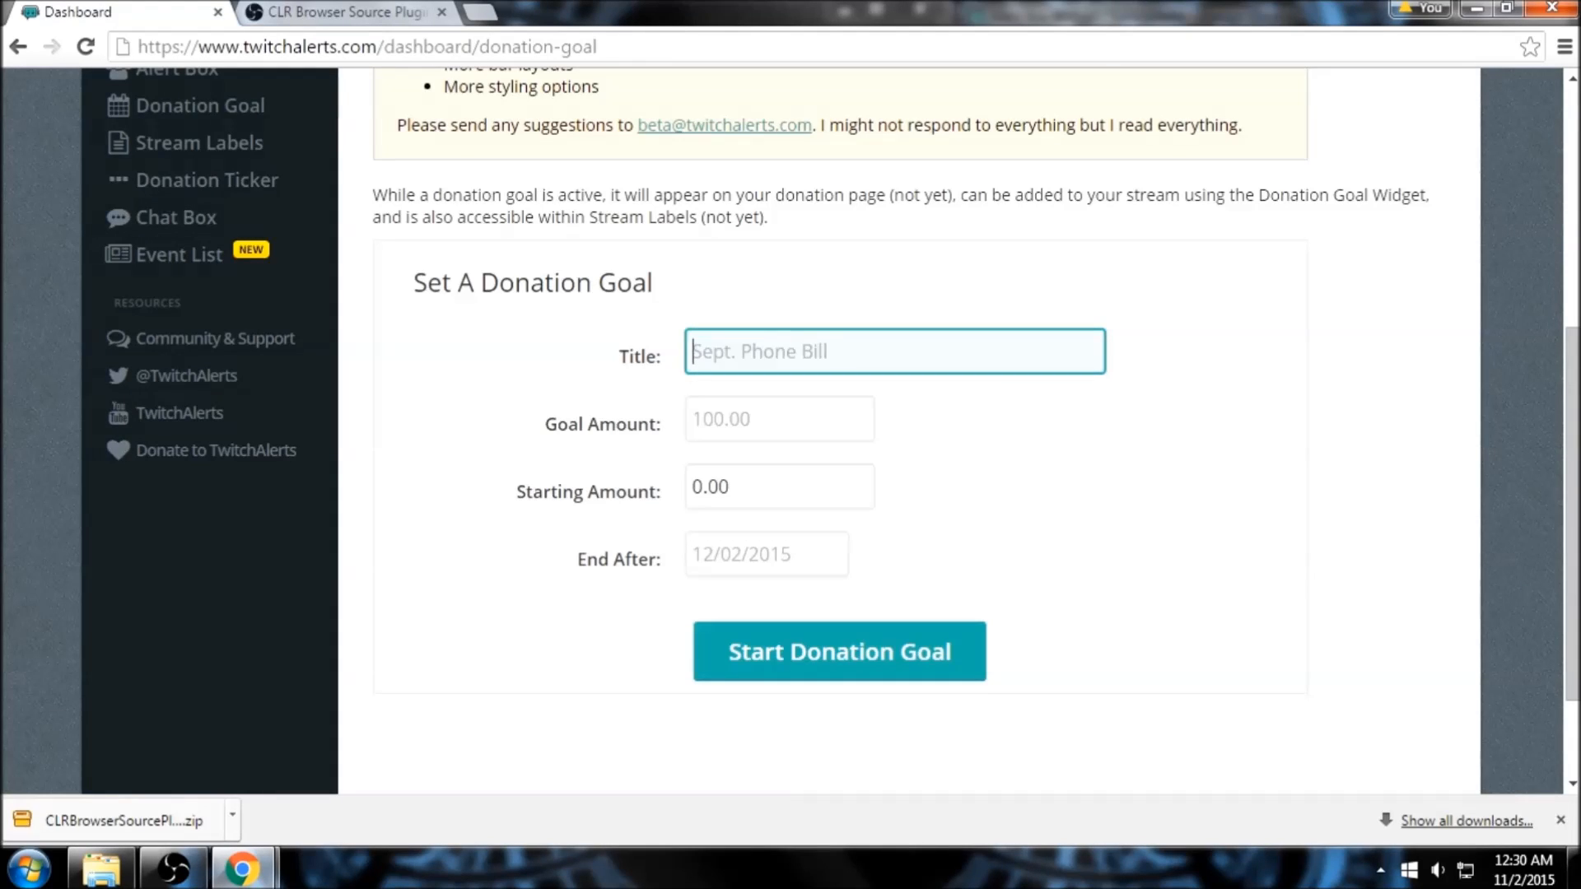
pyautogui.write('New Gaming PC')
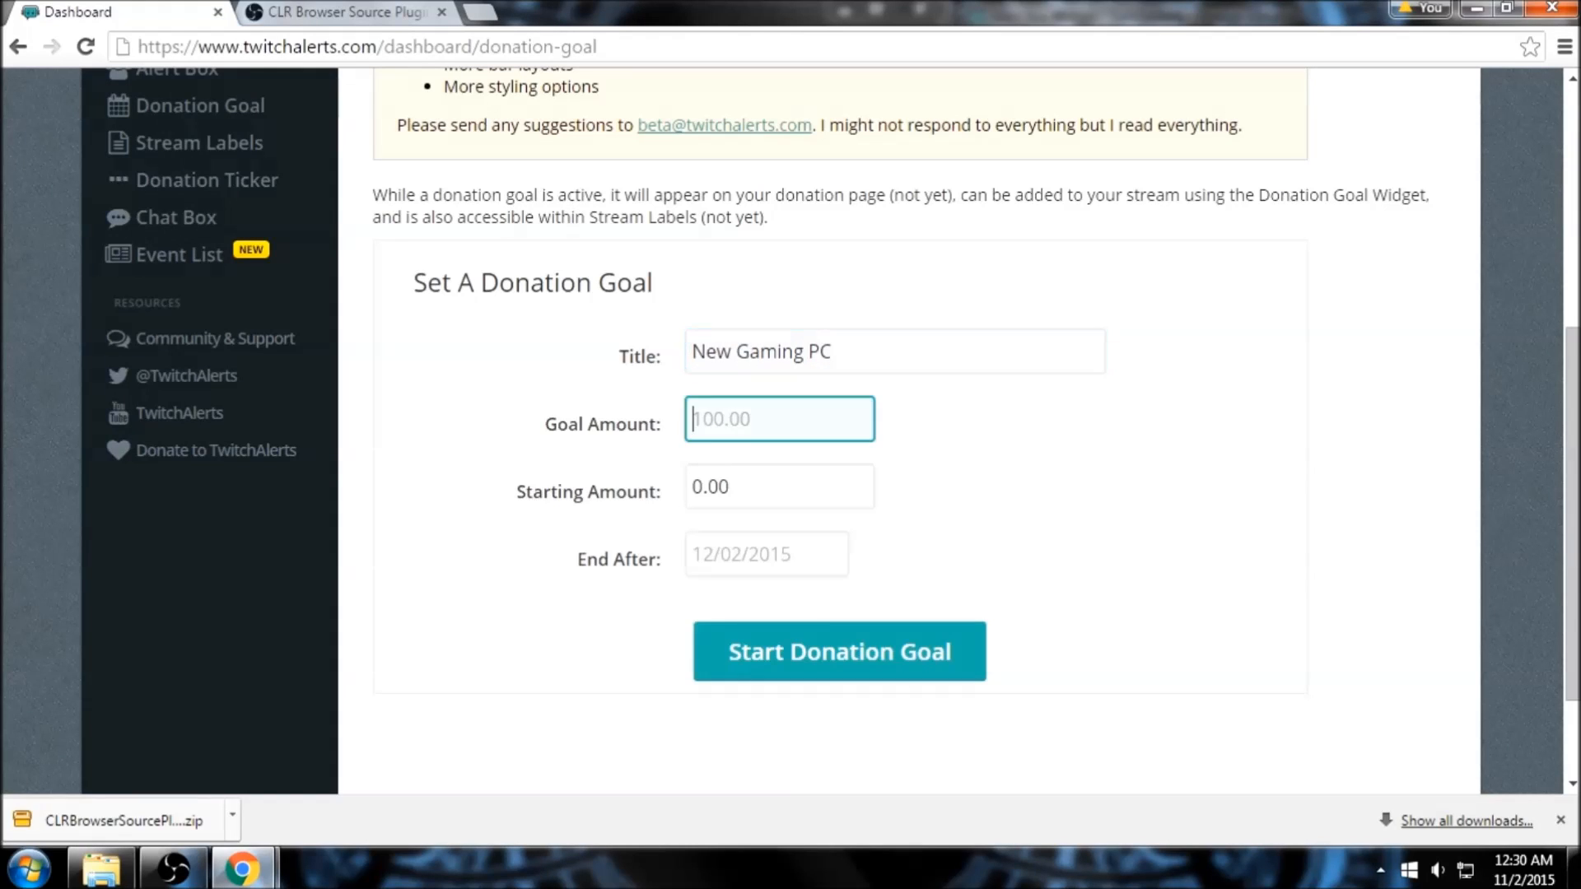
pyautogui.write('500.00')
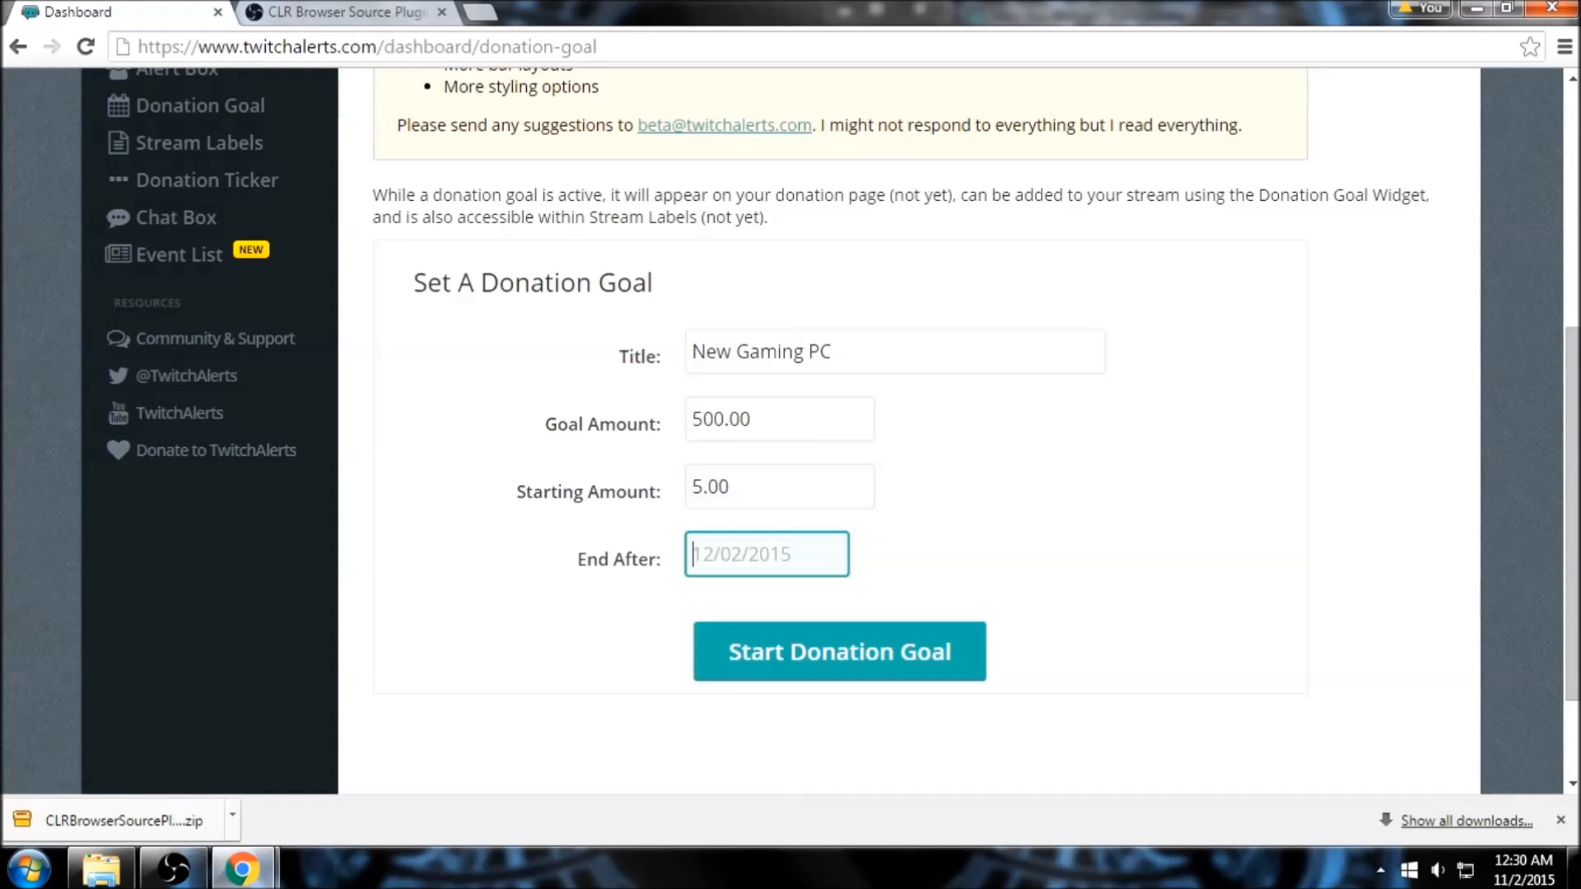
pyautogui.write('11/5/2015')
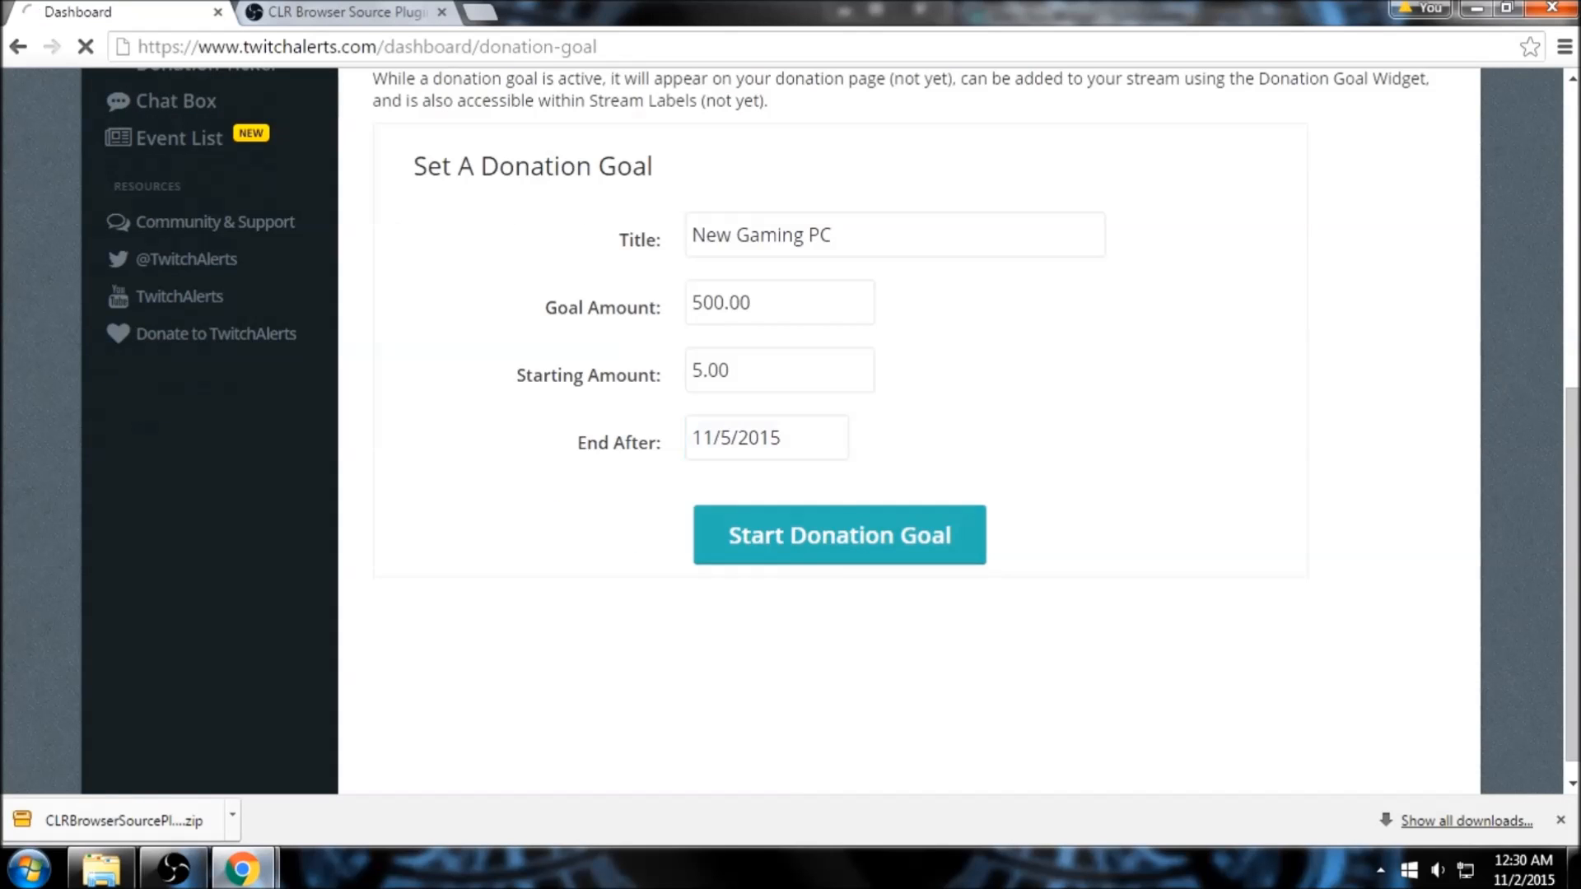
pyautogui.click(838, 533)
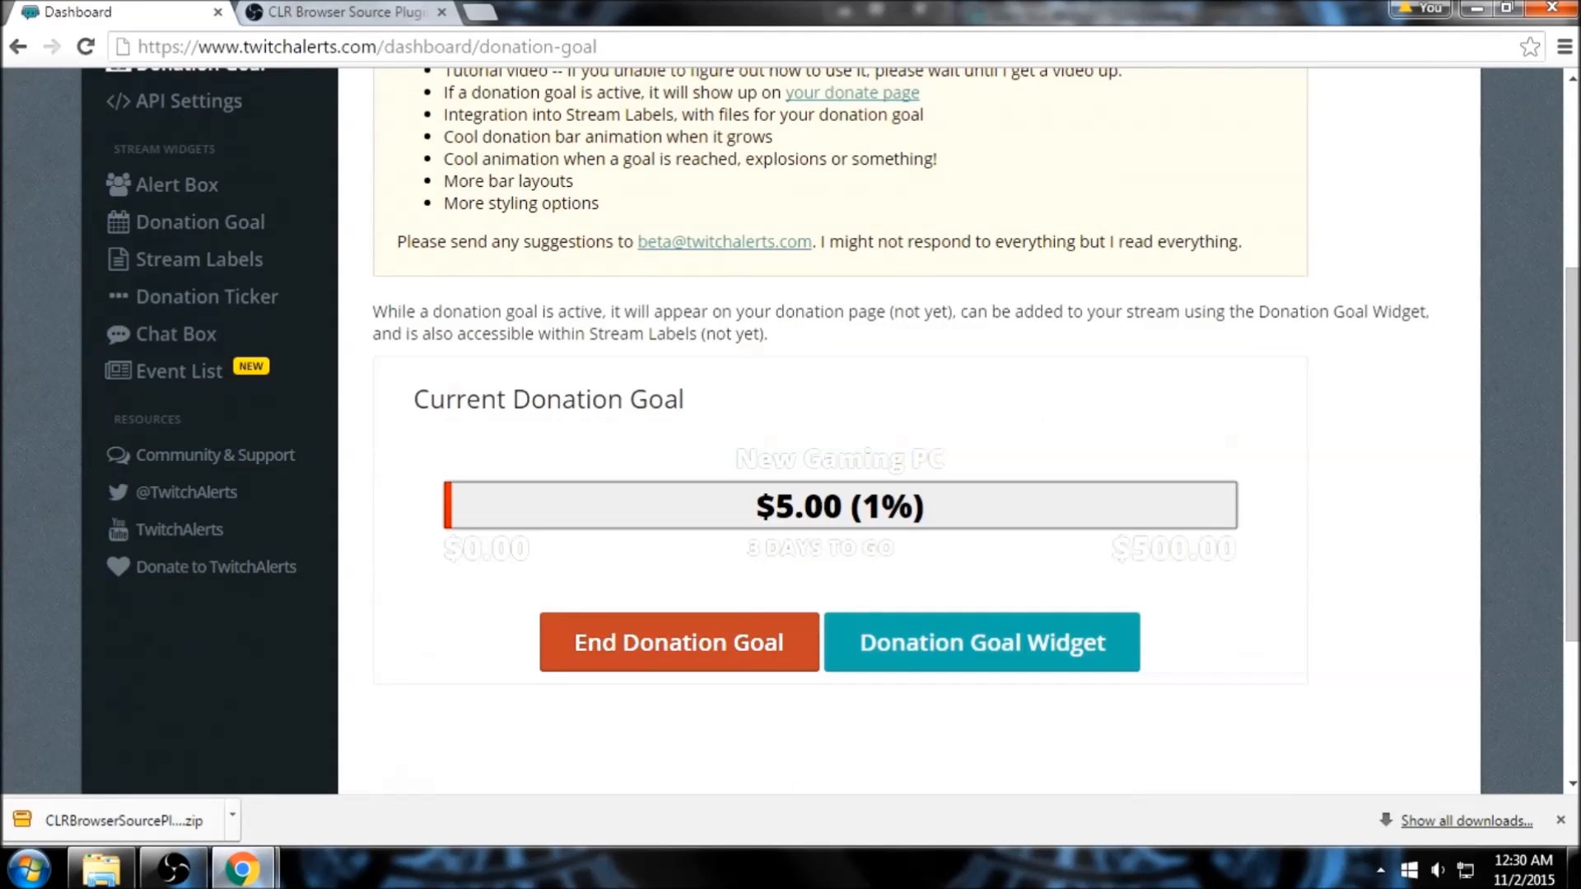
# Step: Review the Donation Goal Widget settings, its widget URL and bar styling options
pyautogui.scroll(-3)
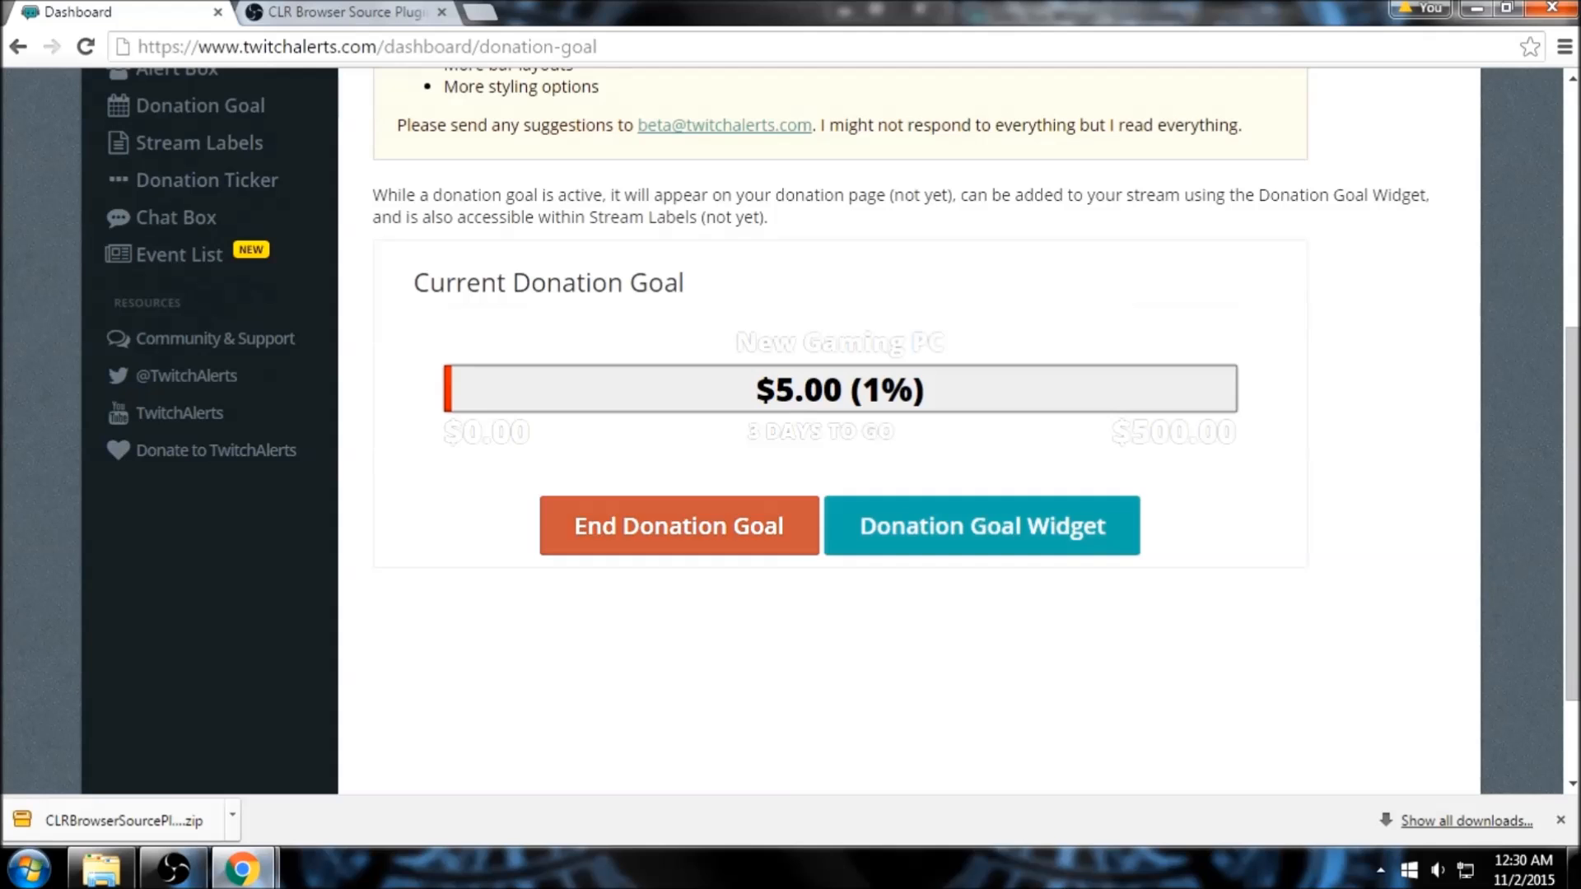
pyautogui.click(980, 523)
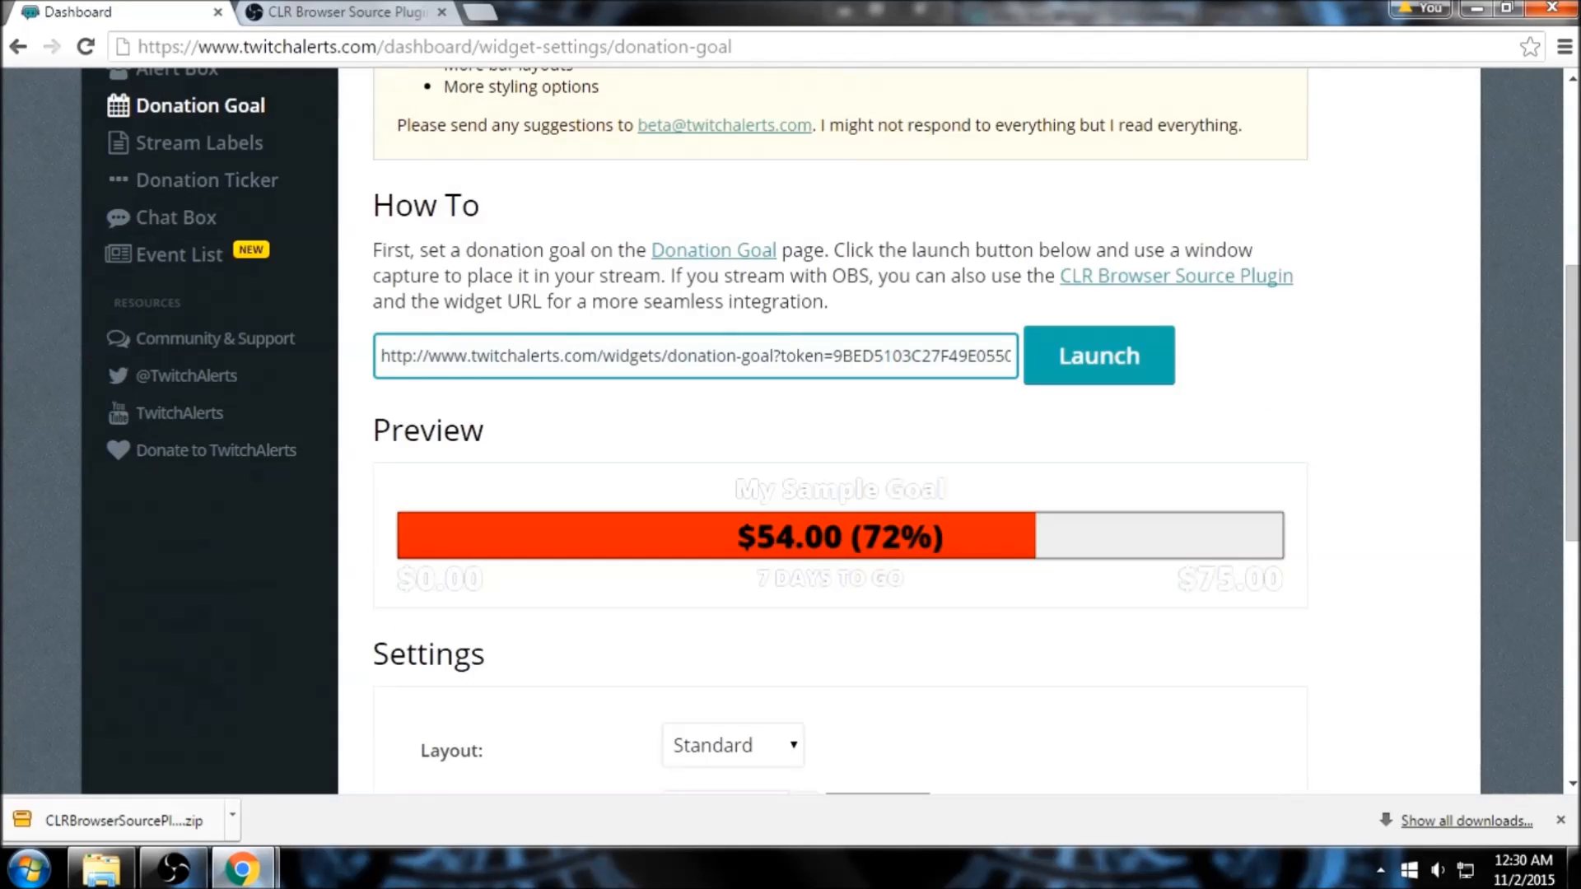
pyautogui.scroll(-3)
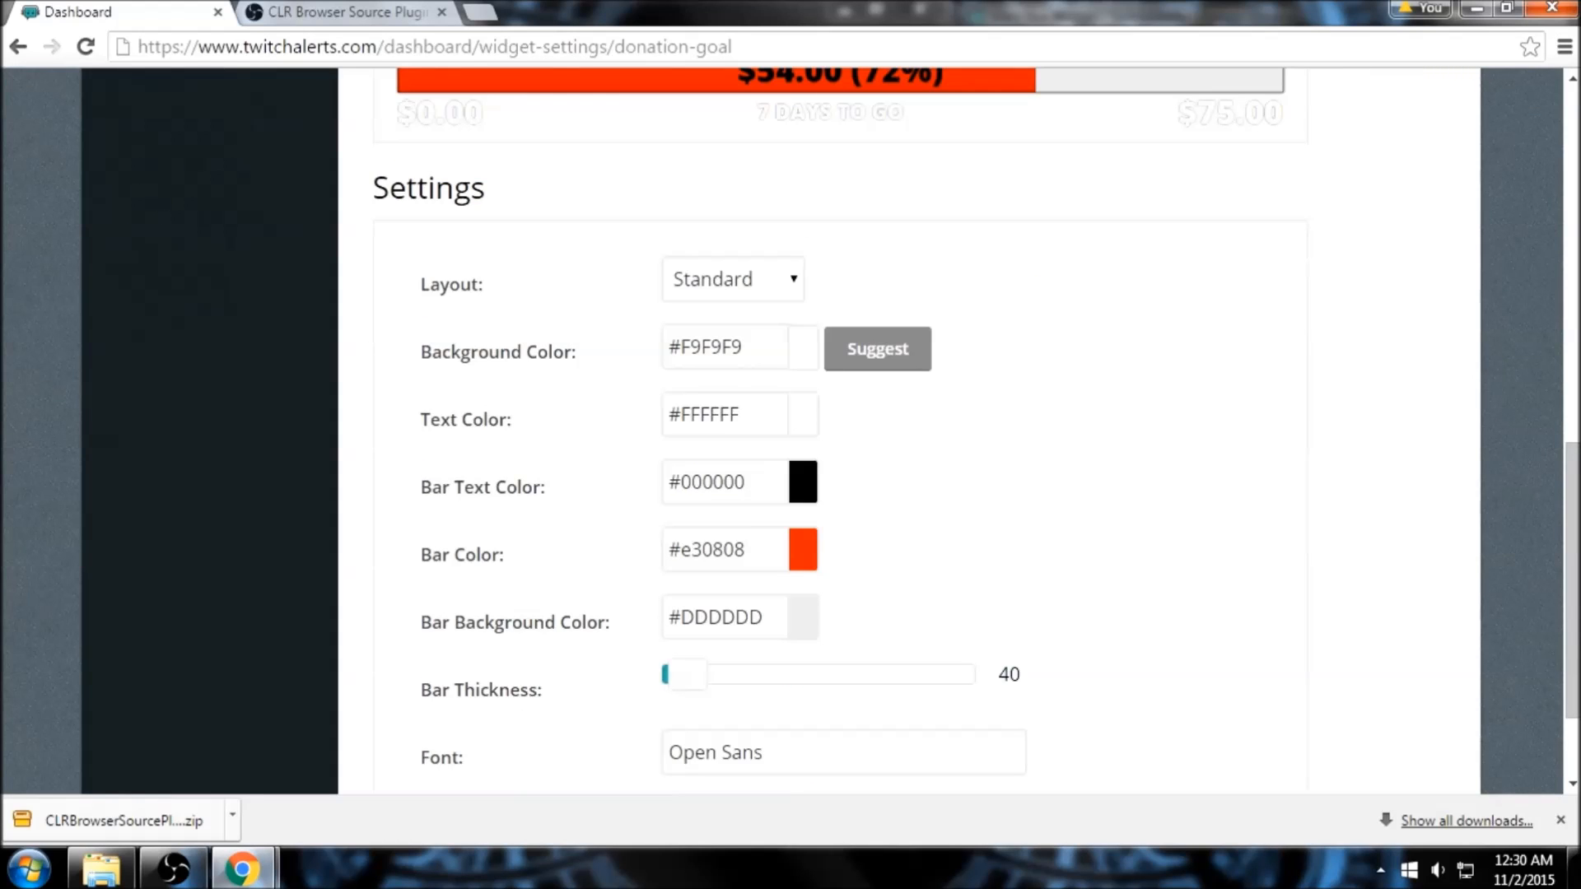
pyautogui.scroll(-3)
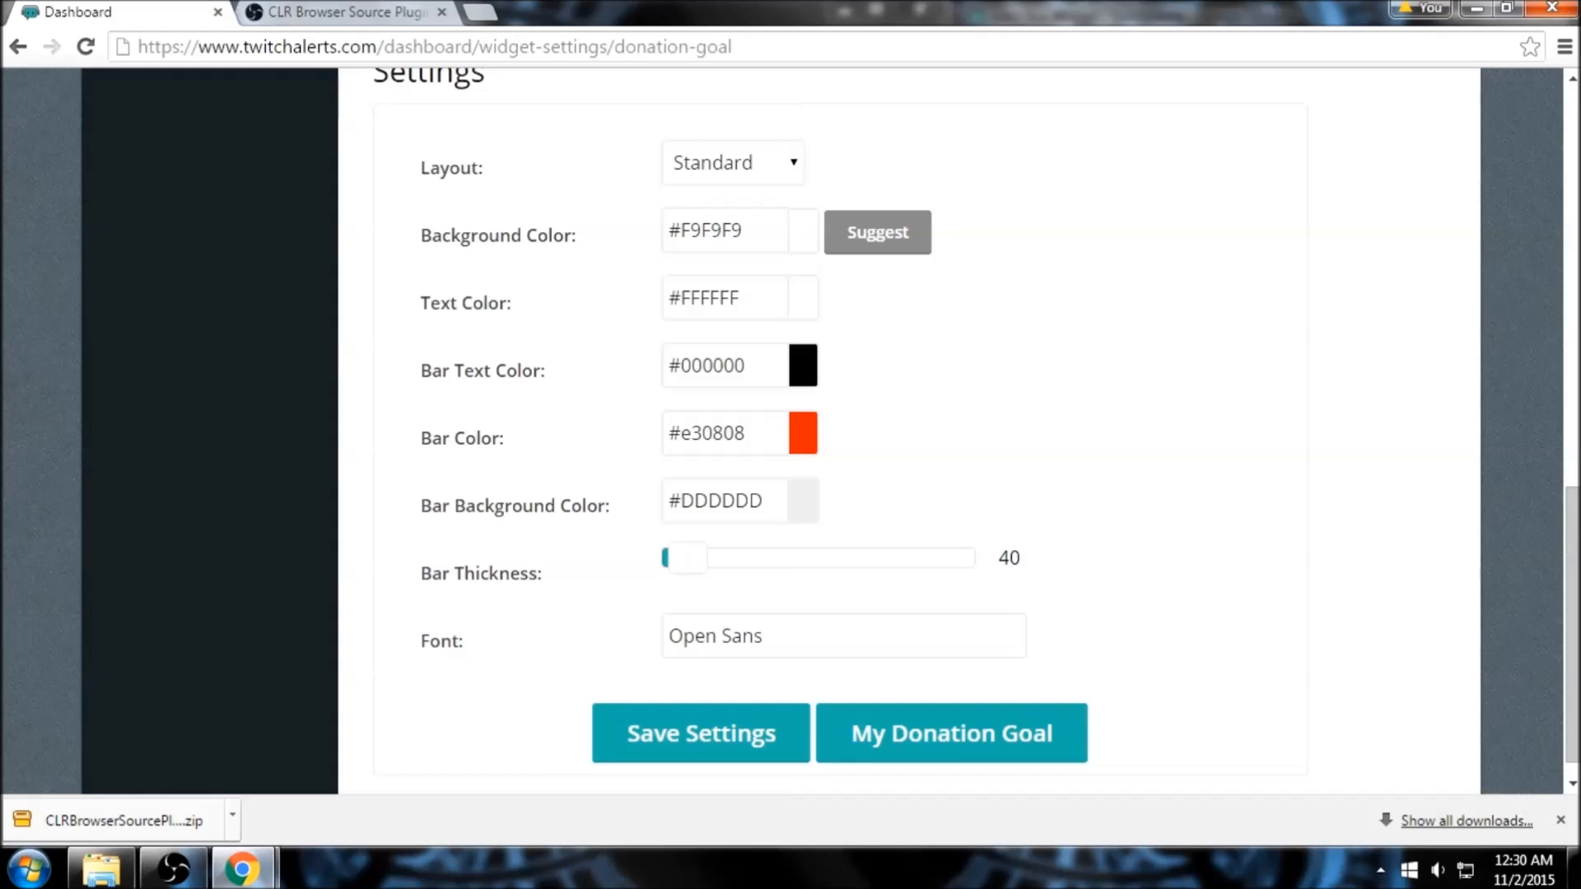
pyautogui.scroll(-3)
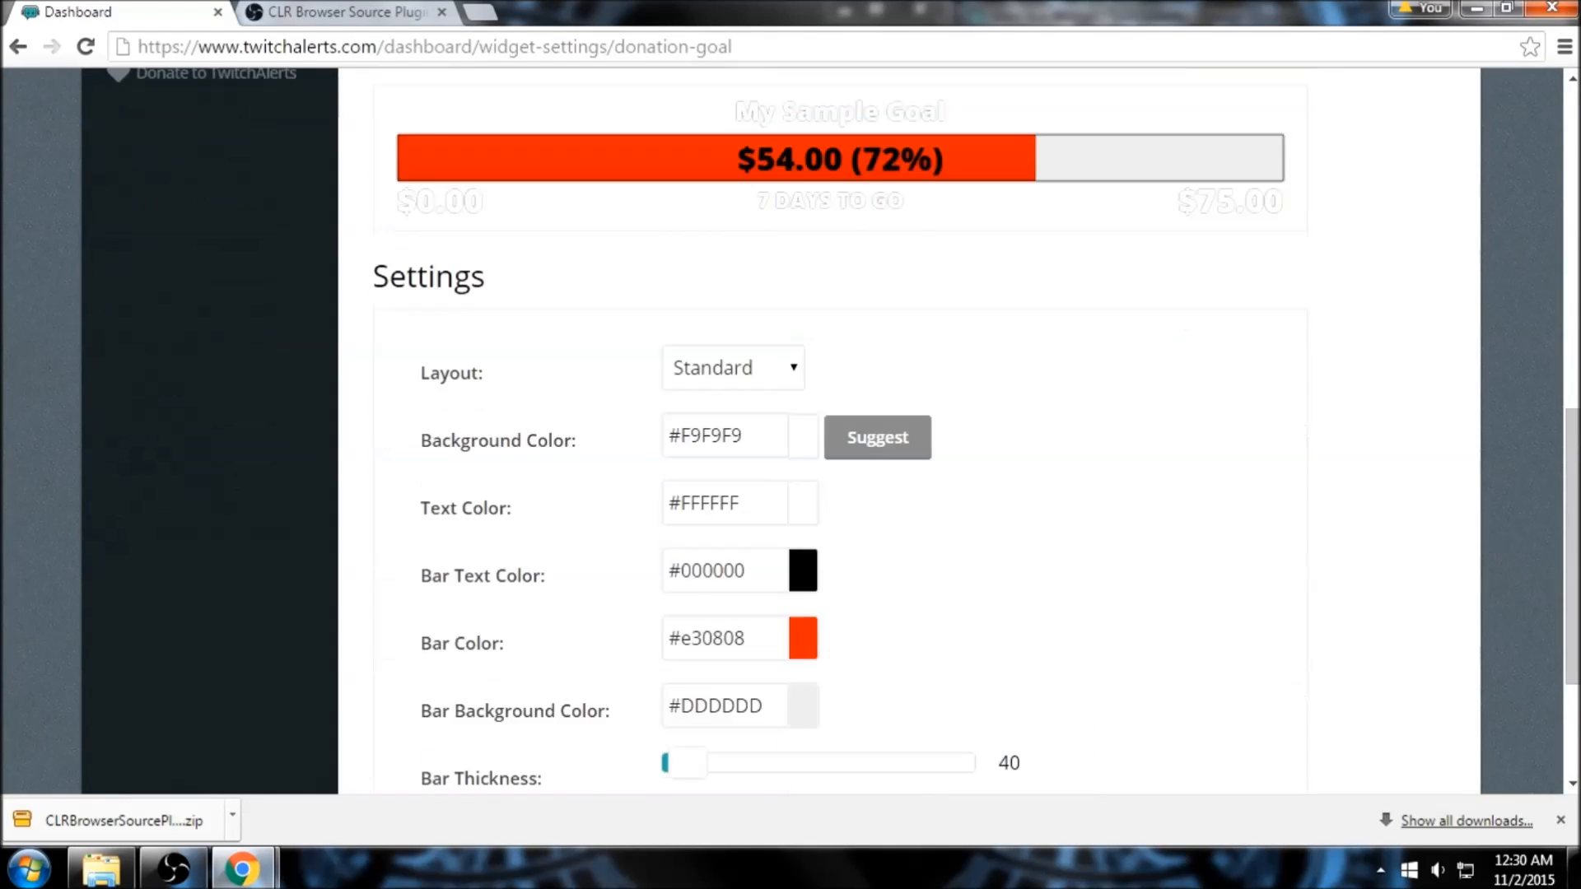
pyautogui.scroll(-3)
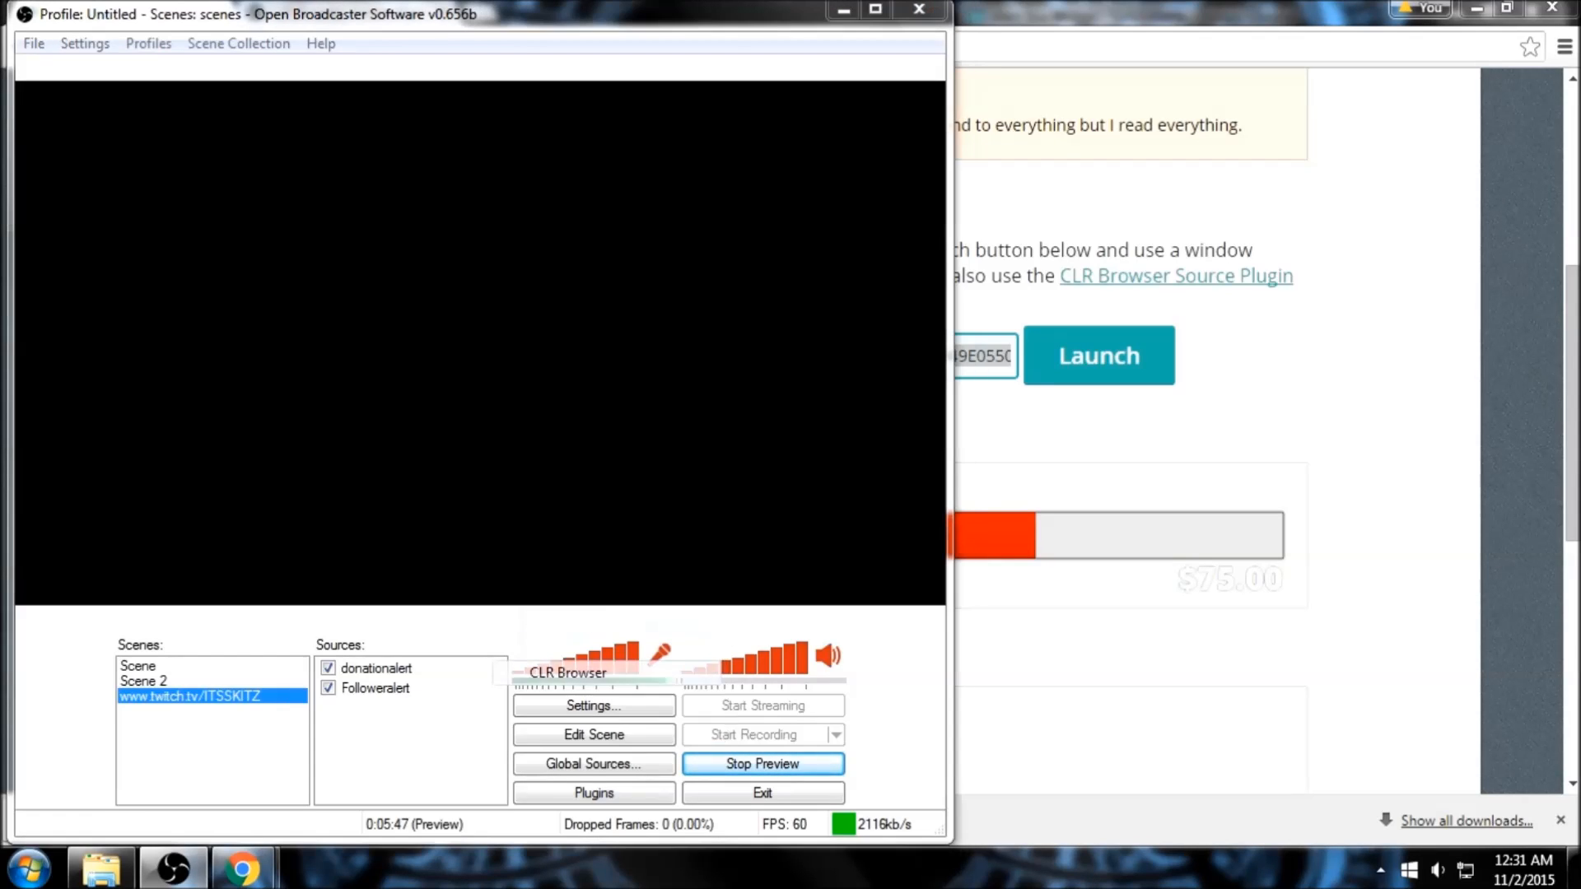
pyautogui.write('donation goal')
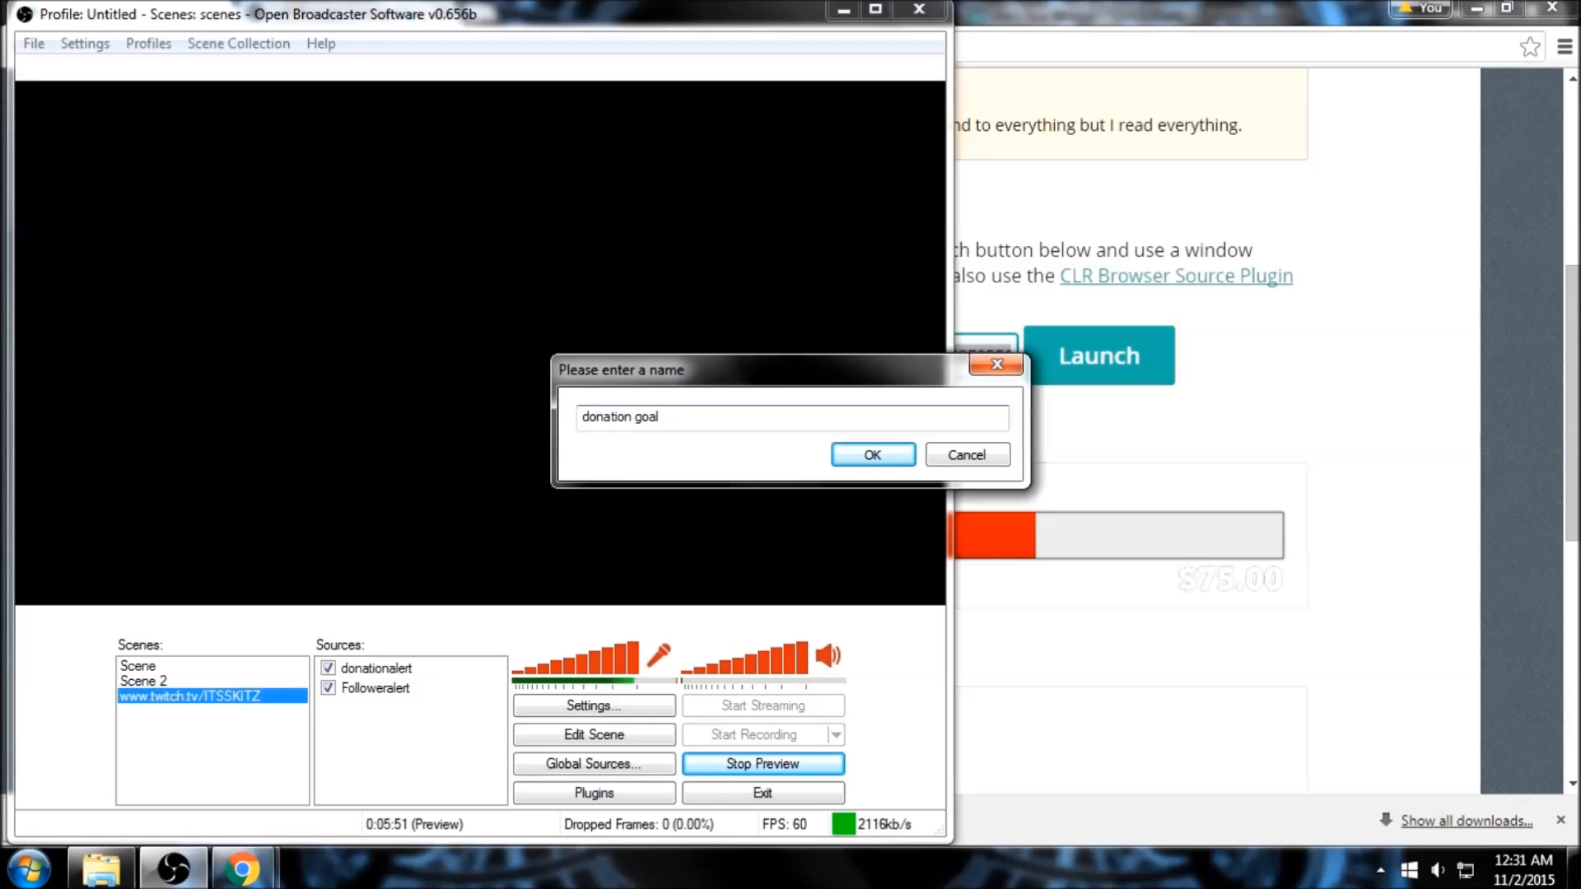
pyautogui.click(869, 454)
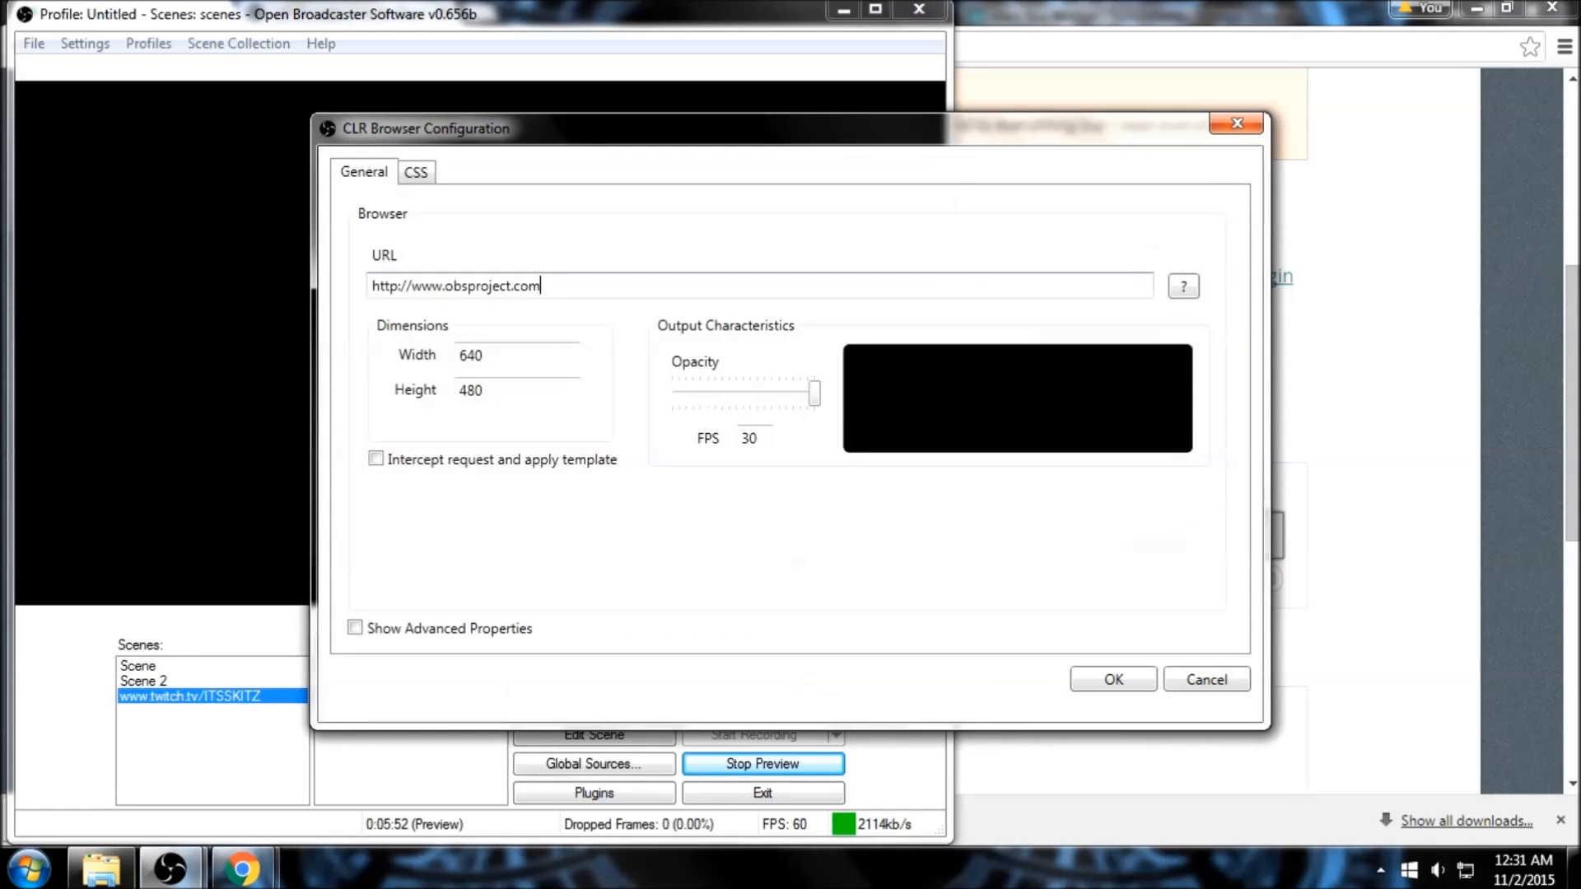
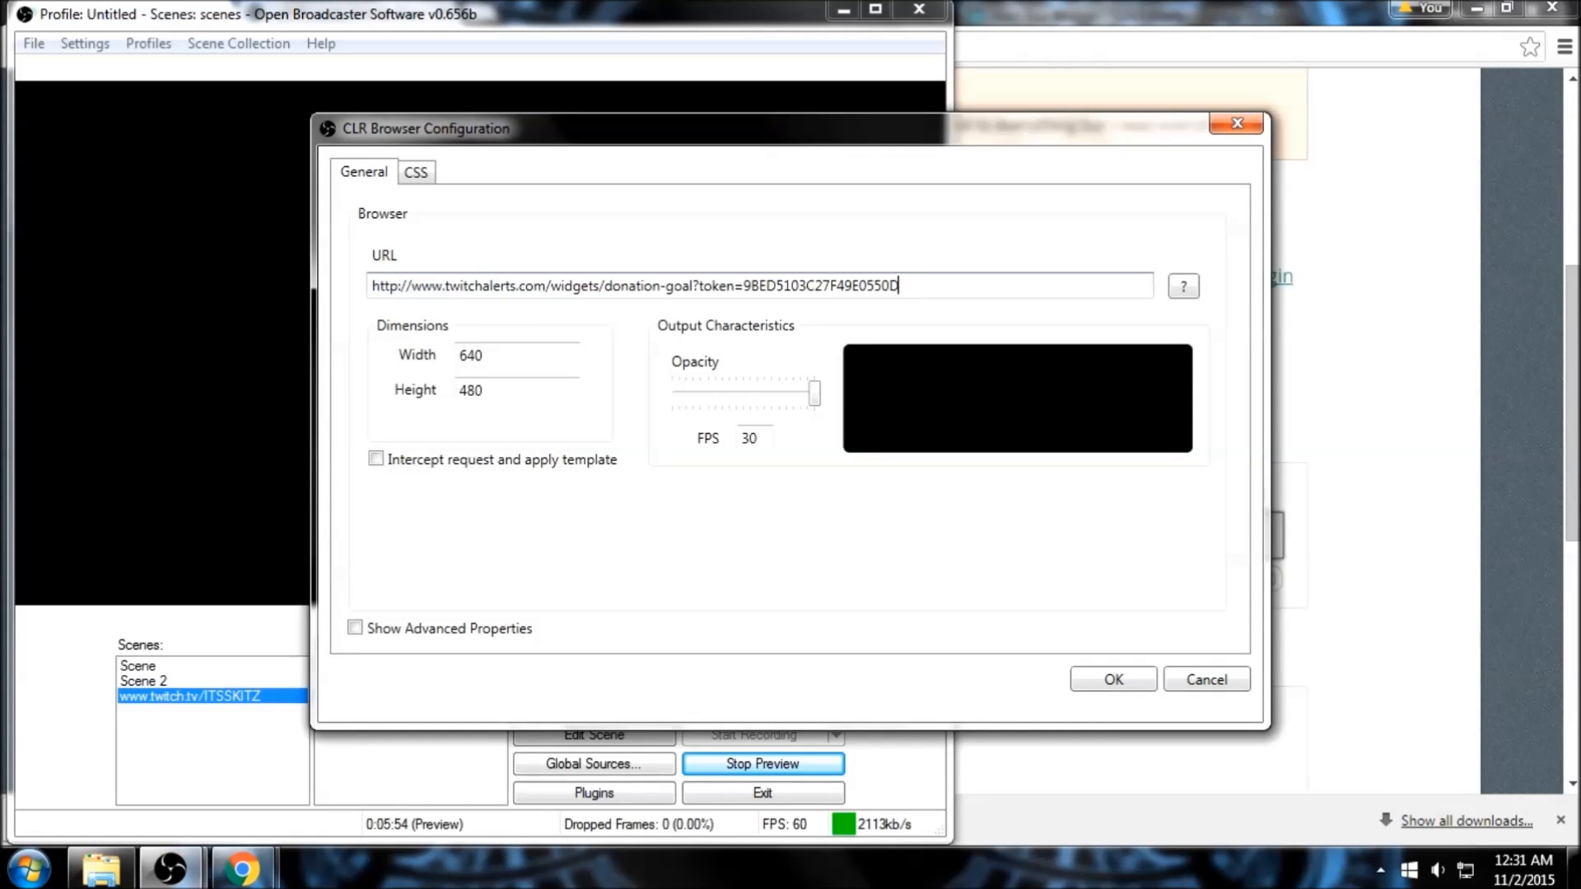